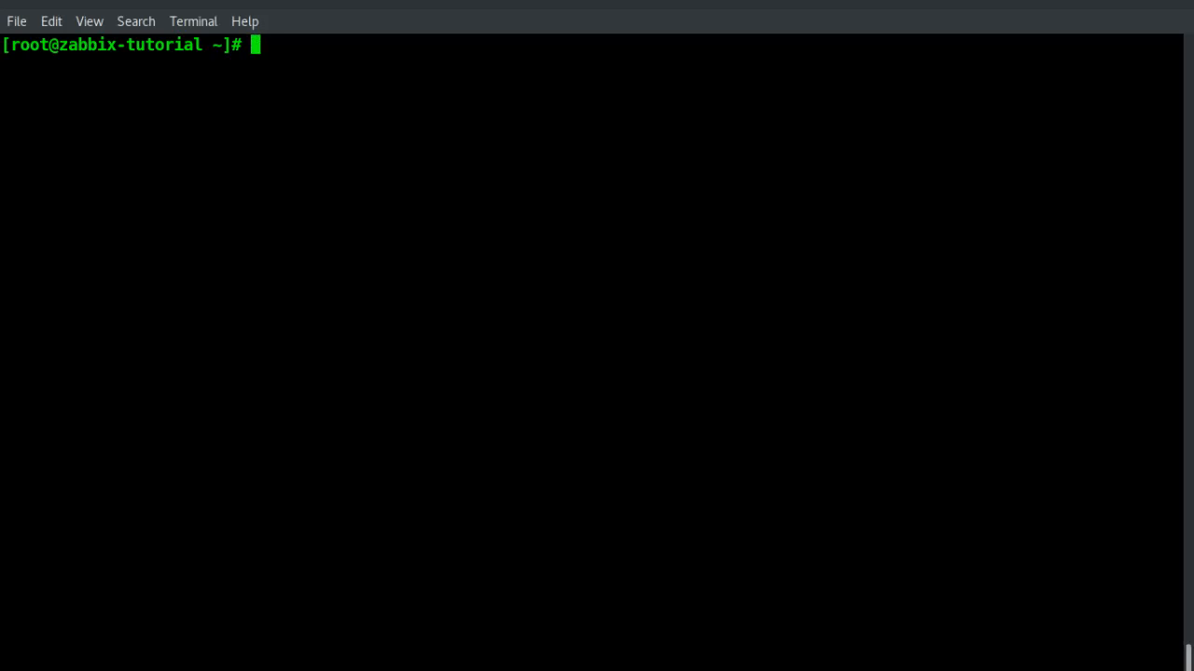
Install the zabbix-release-3.2-1.el7 repo package, then type yum install for Zabbix server, web, agent, MariaDB.
text(rpm -ivh http://repo.zabbix.com/zabbix/3.2/rhel/7/x86_64/zabbix-release-3.2-1.el7.noarch.rpm)
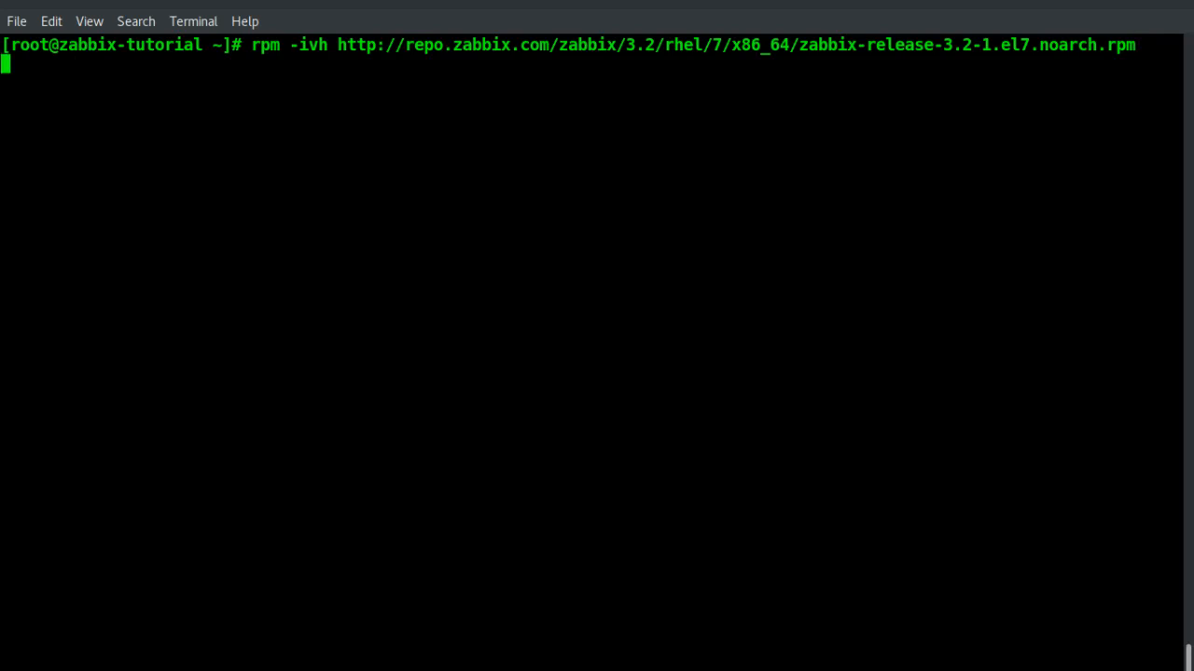
key(Return)
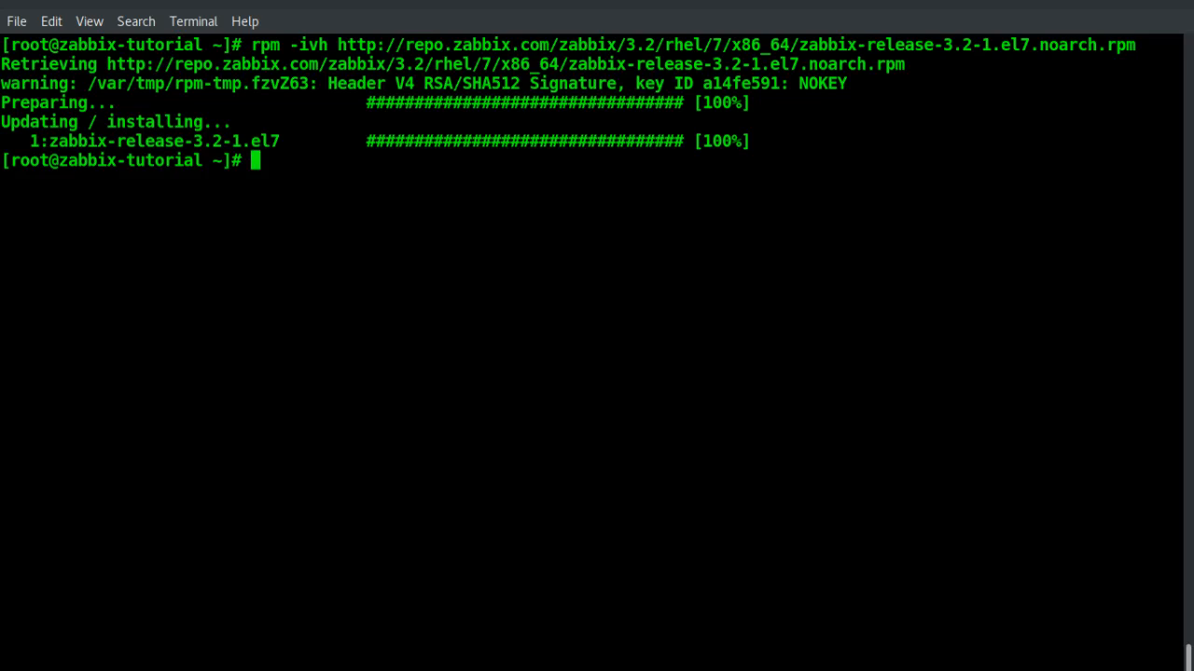
text(yum install zabbix-server-mysql zabbix-web-mysql zabbix-agent mariadb-server)
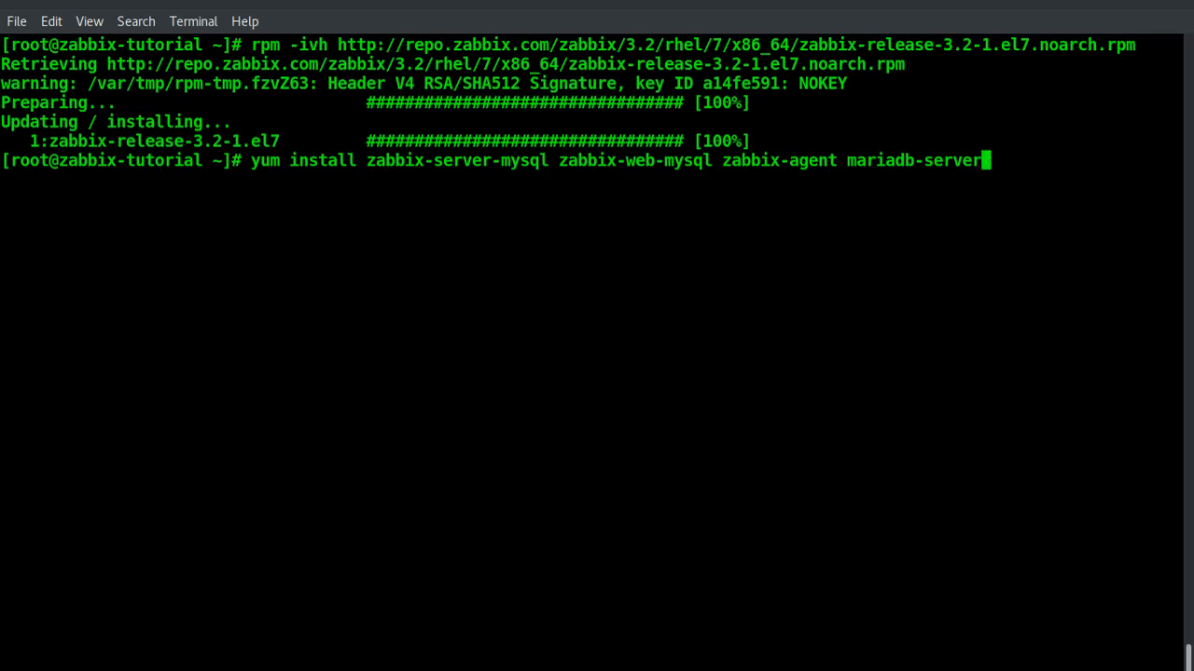
Run the yum install, answering y to the transaction and GPG key prompts until Complete!
key(Return)
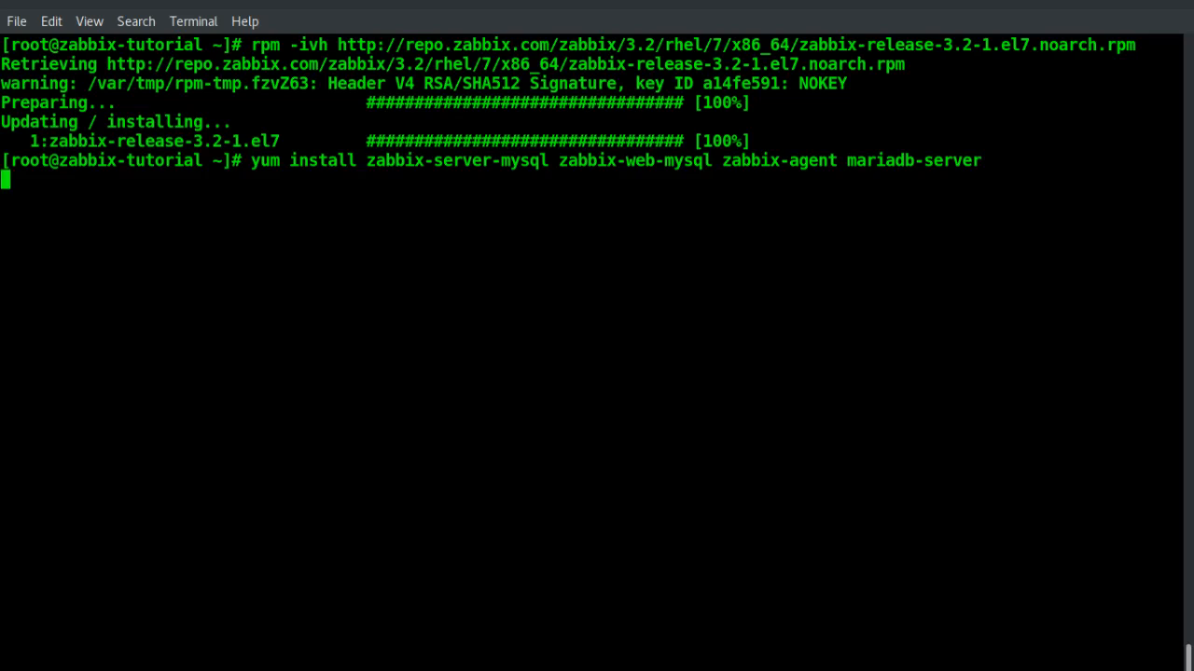
key(Return)
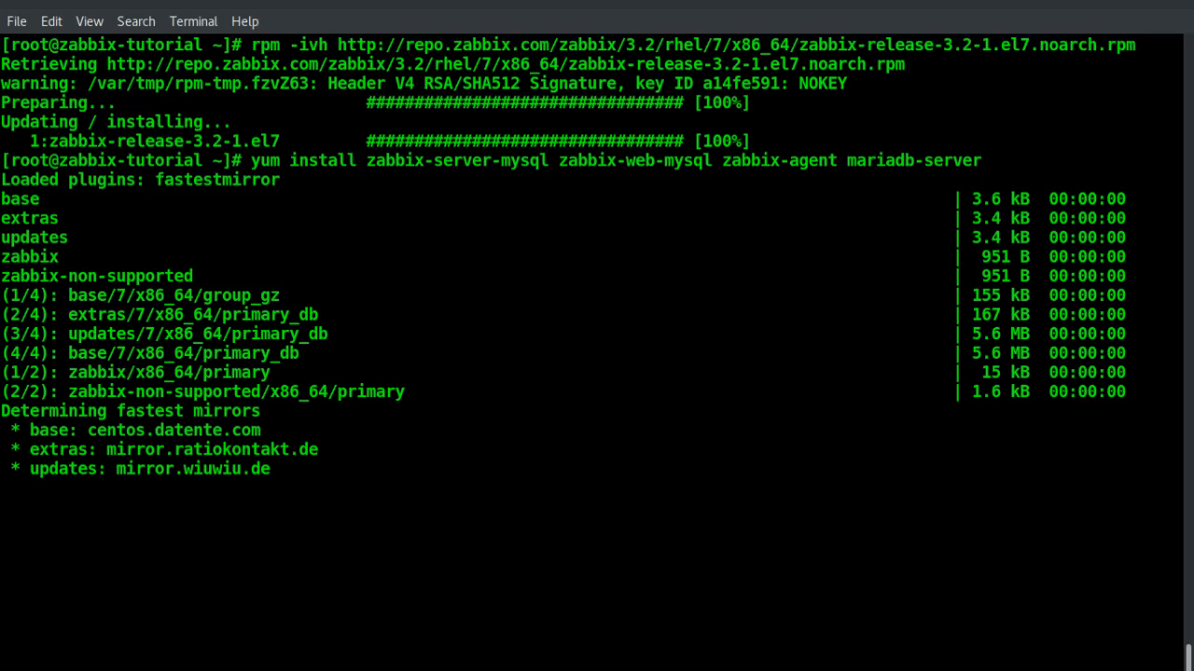
scroll(down, 3)
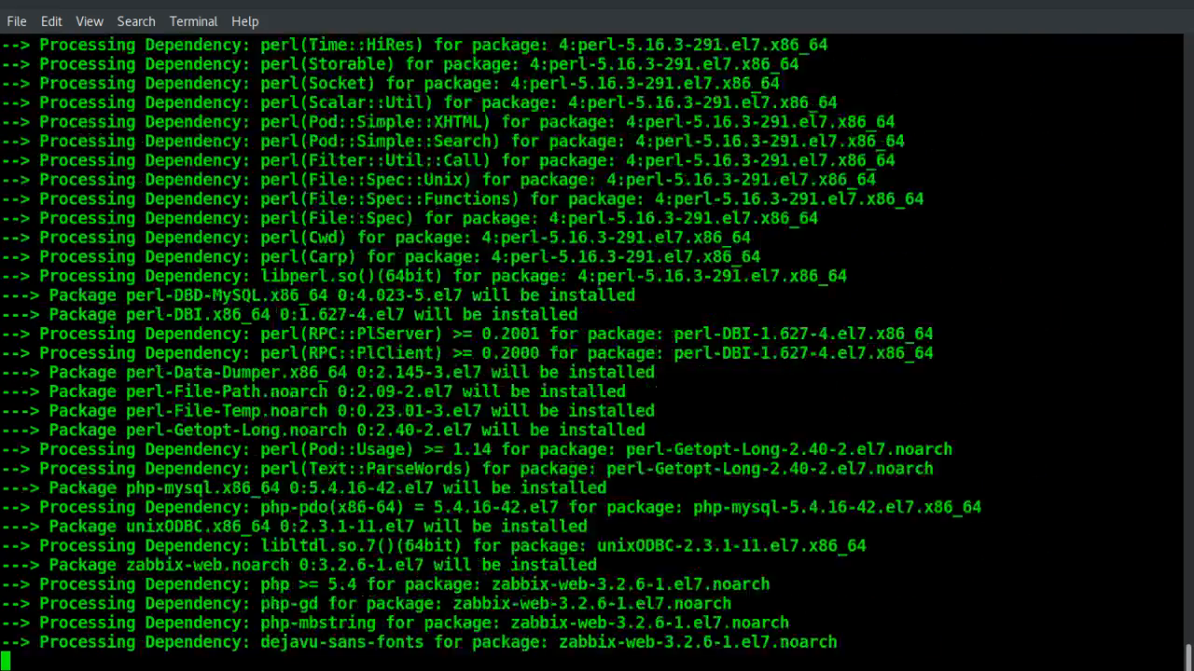
scroll(down, 3)
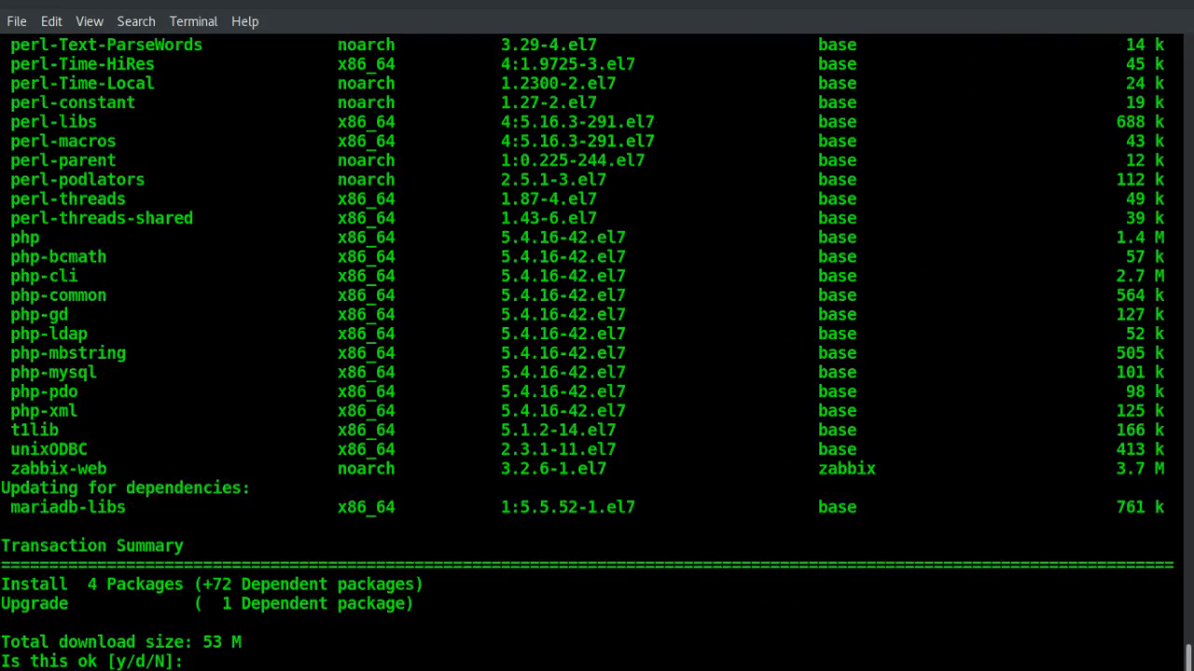
text(y)
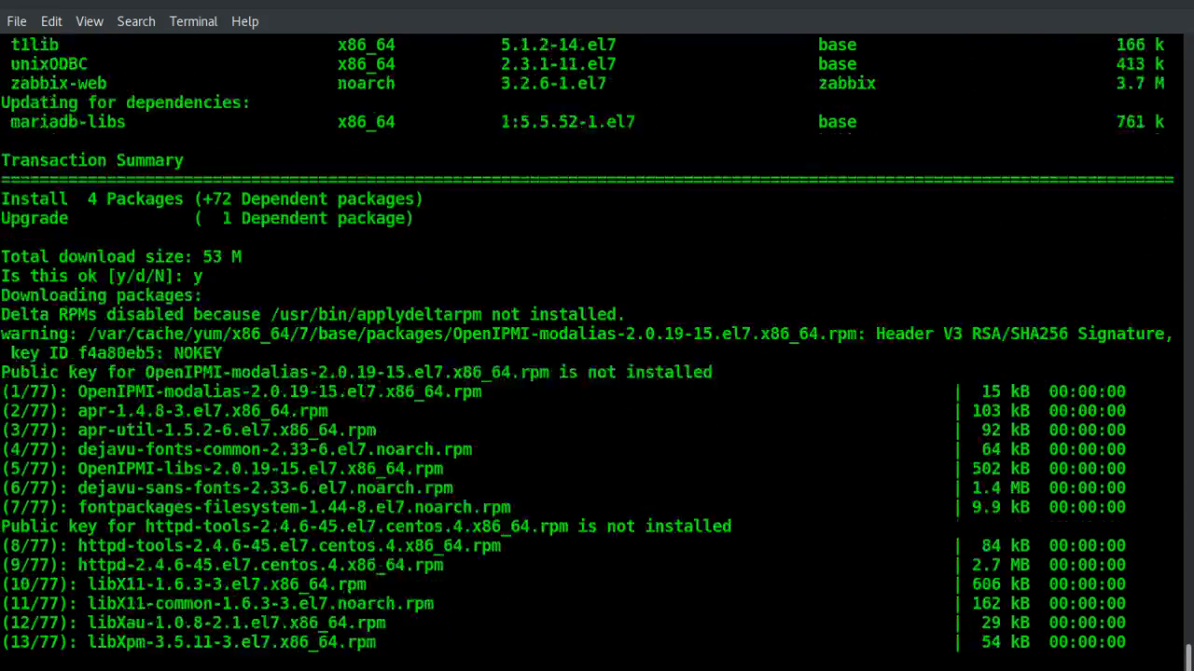
scroll(down, 3)
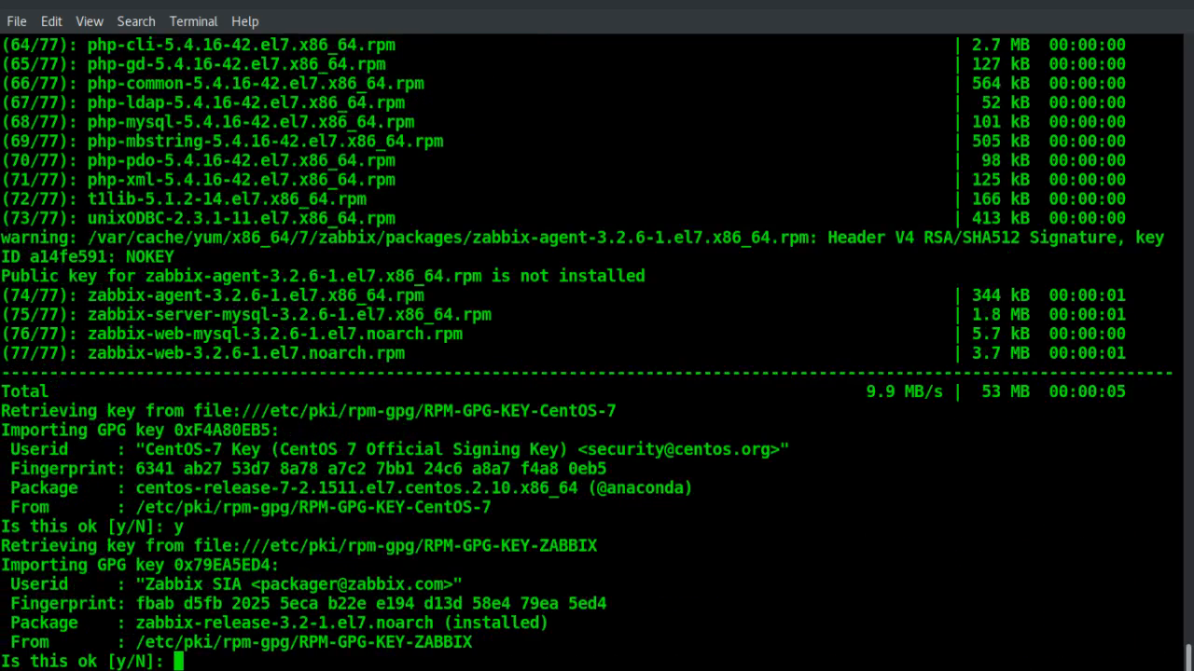
text(y)
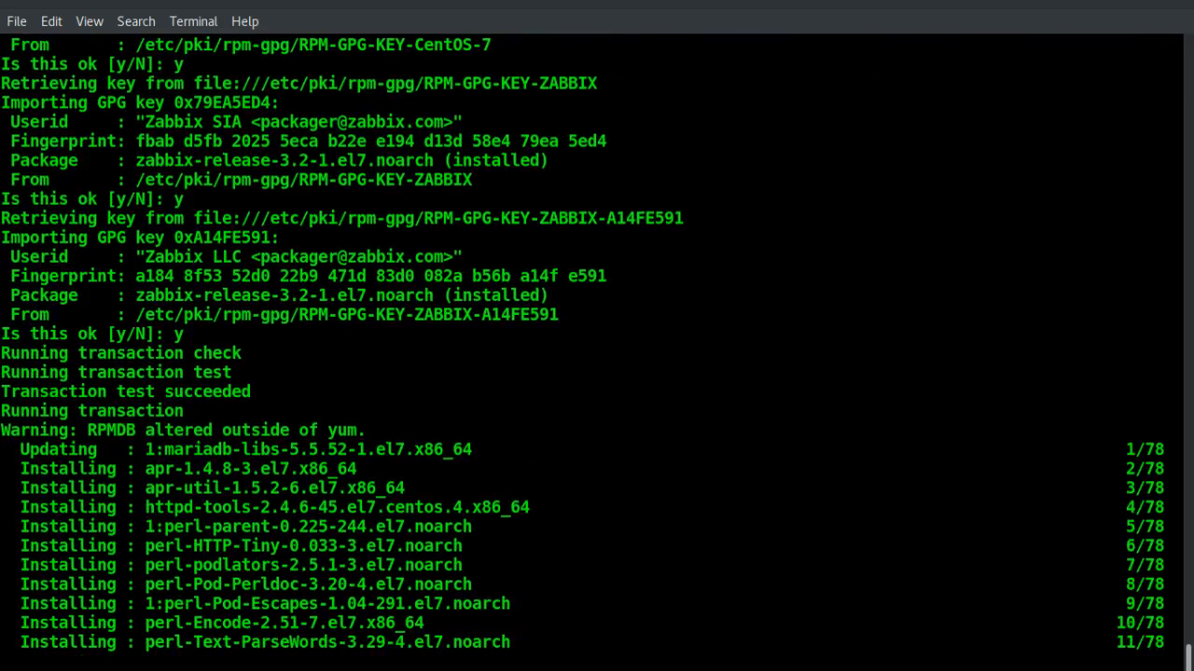
scroll(down, 3)
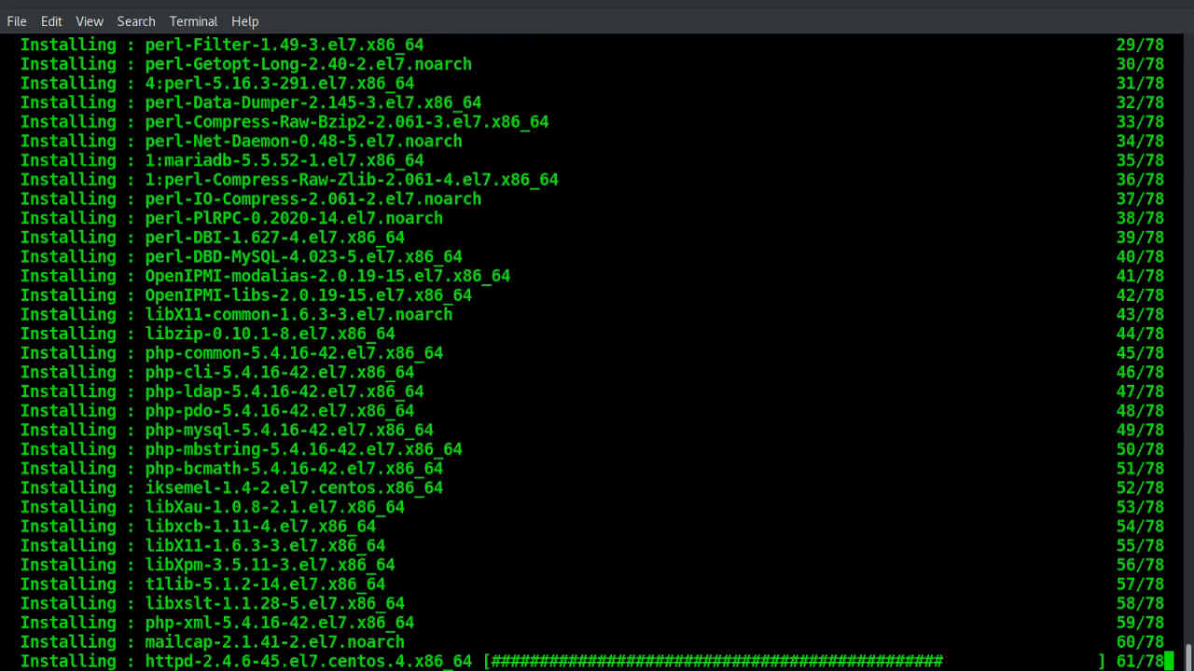
scroll(down, 3)
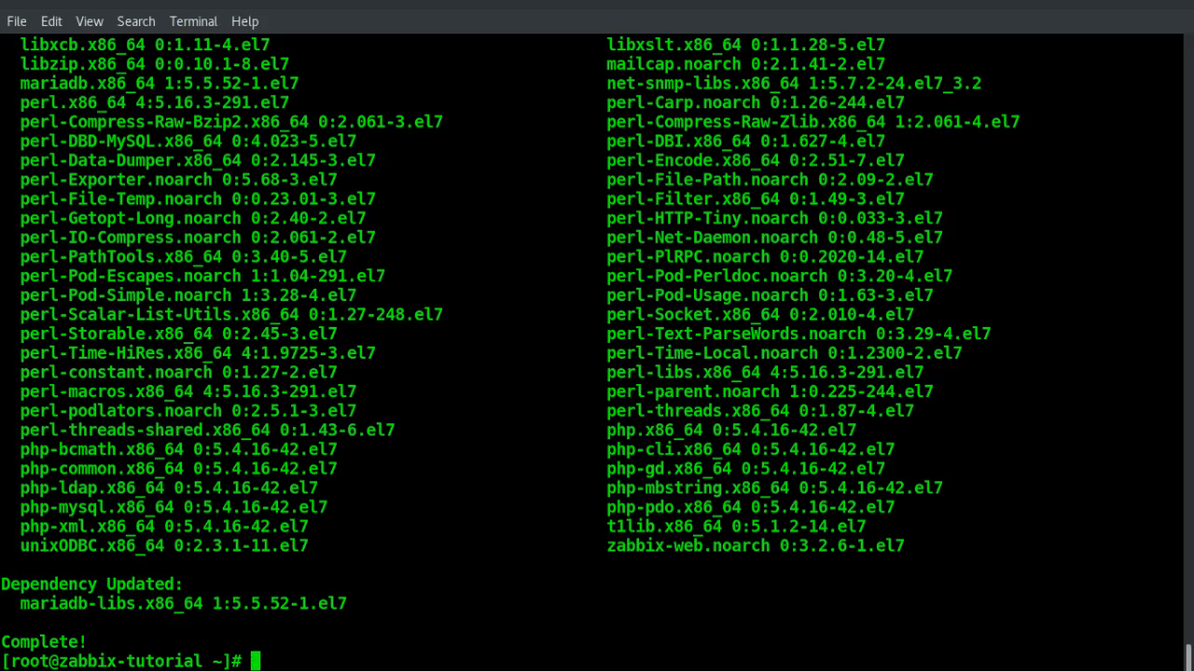
Edit /etc/httpd/conf.d/zabbix.conf in vi, changing date.timezone from Europe/Riga to Europe/Rome.
text(vi /etc/httpd/conf.d/zabbix.conf)
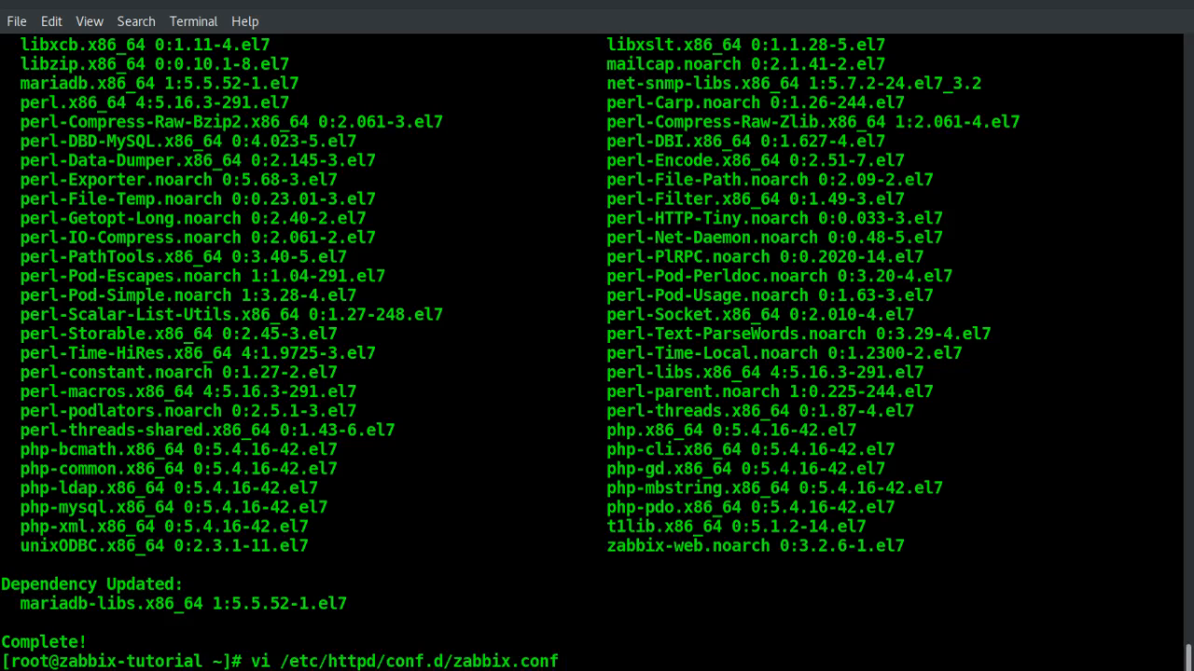
key(Return)
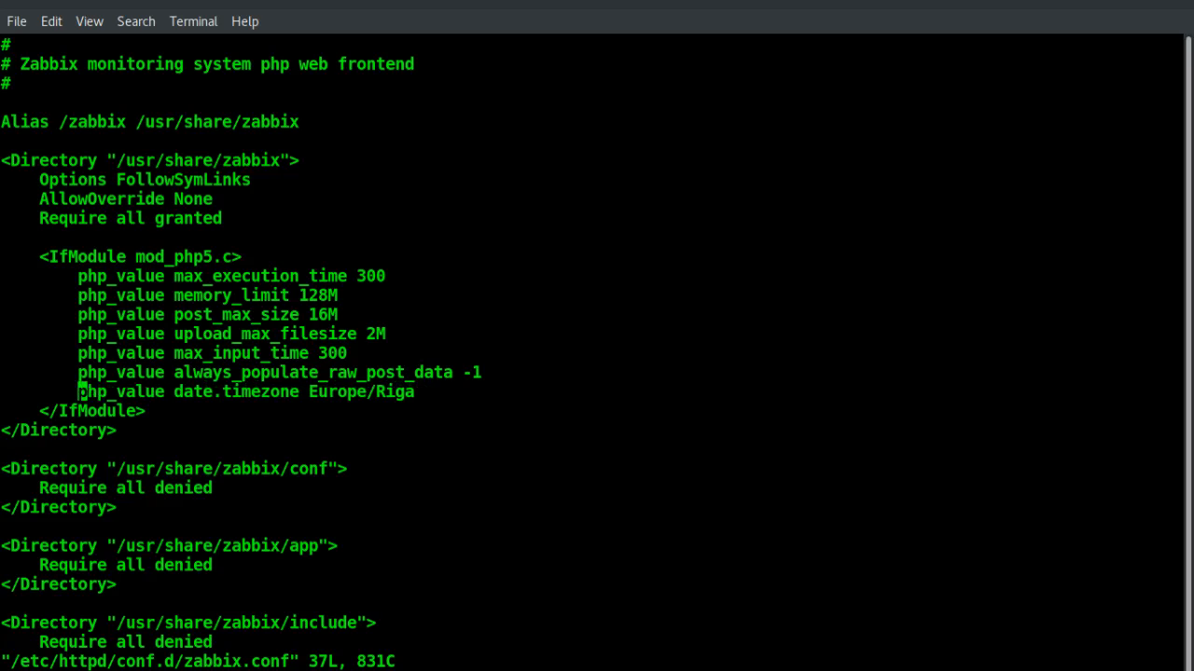
mouse_move(368, 390)
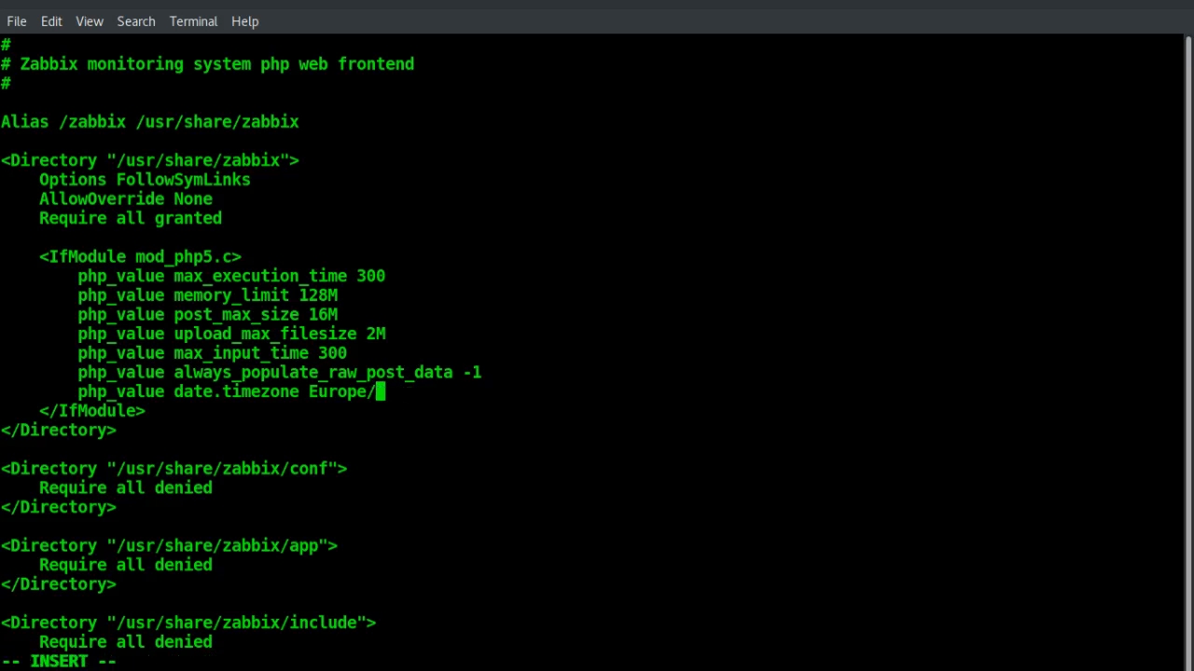
text(Rome)
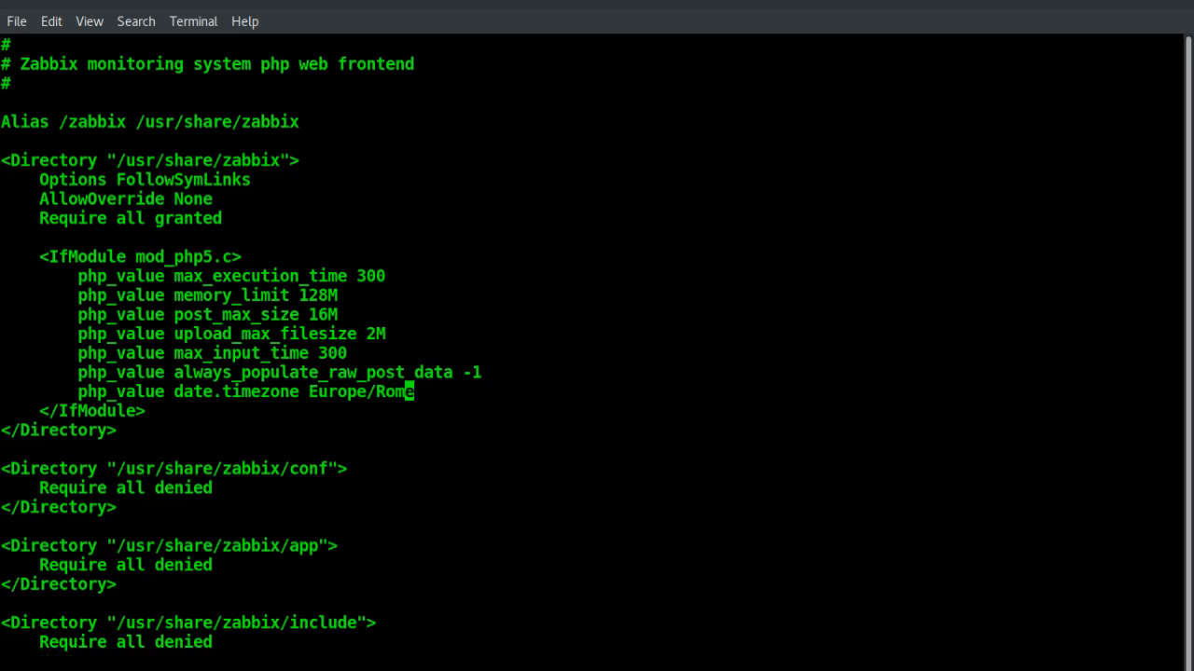
text(:wq)
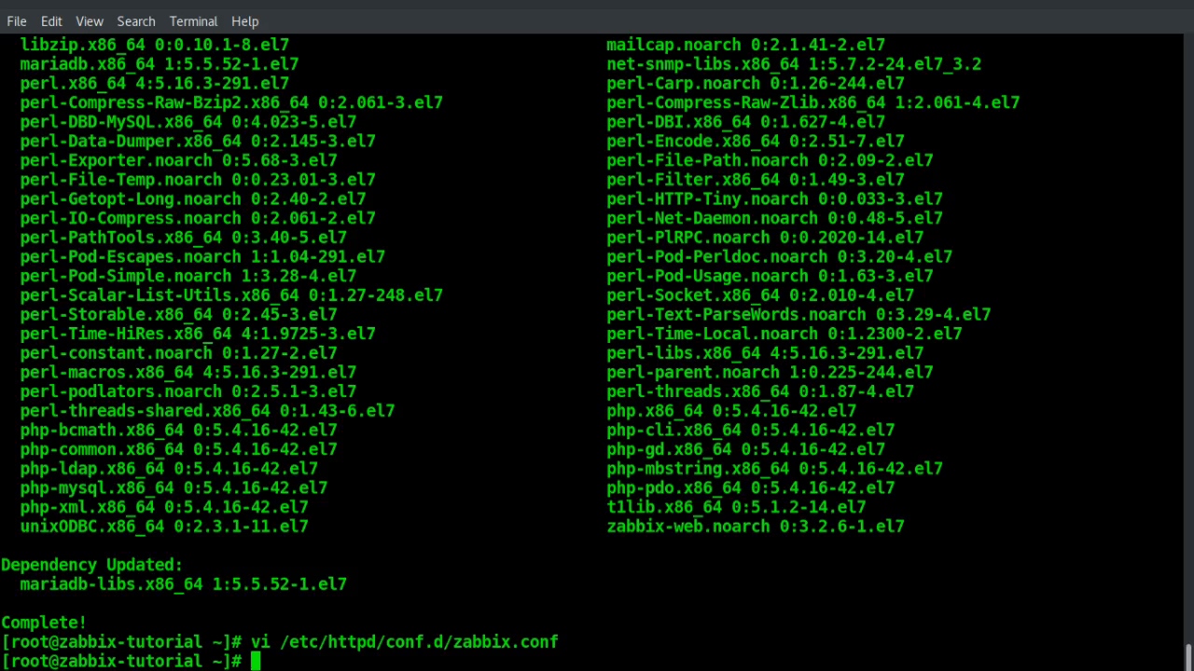
Start the MariaDB service with systemctl start mariadb.
text(systemctl start mariadb)
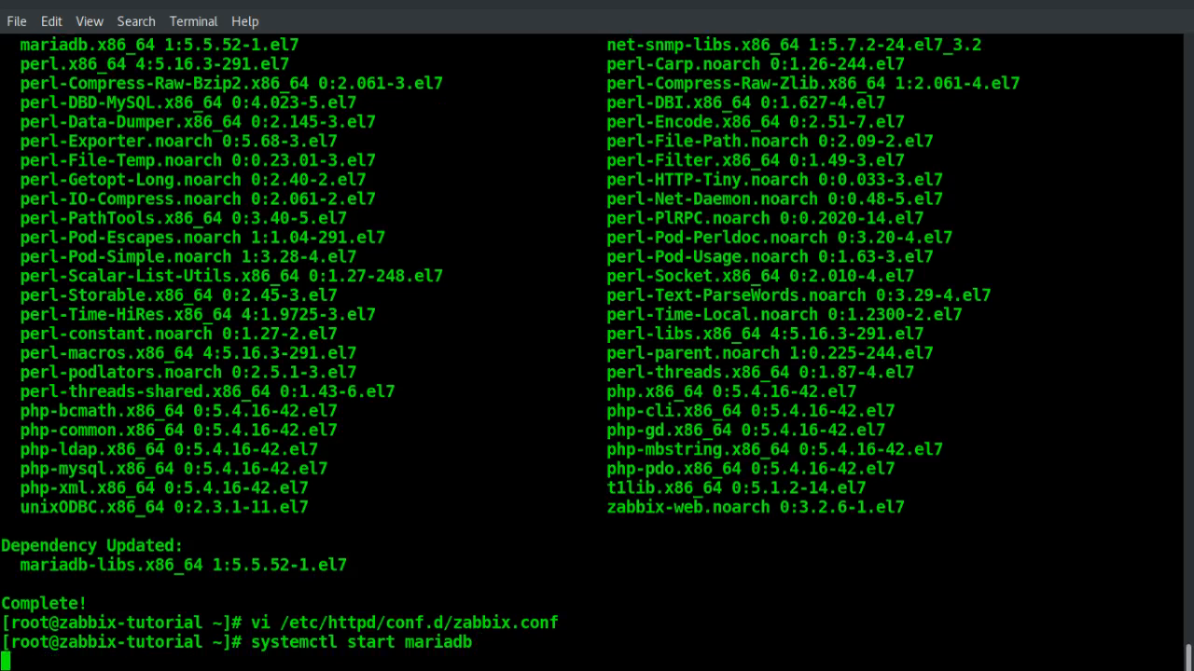
key(Return)
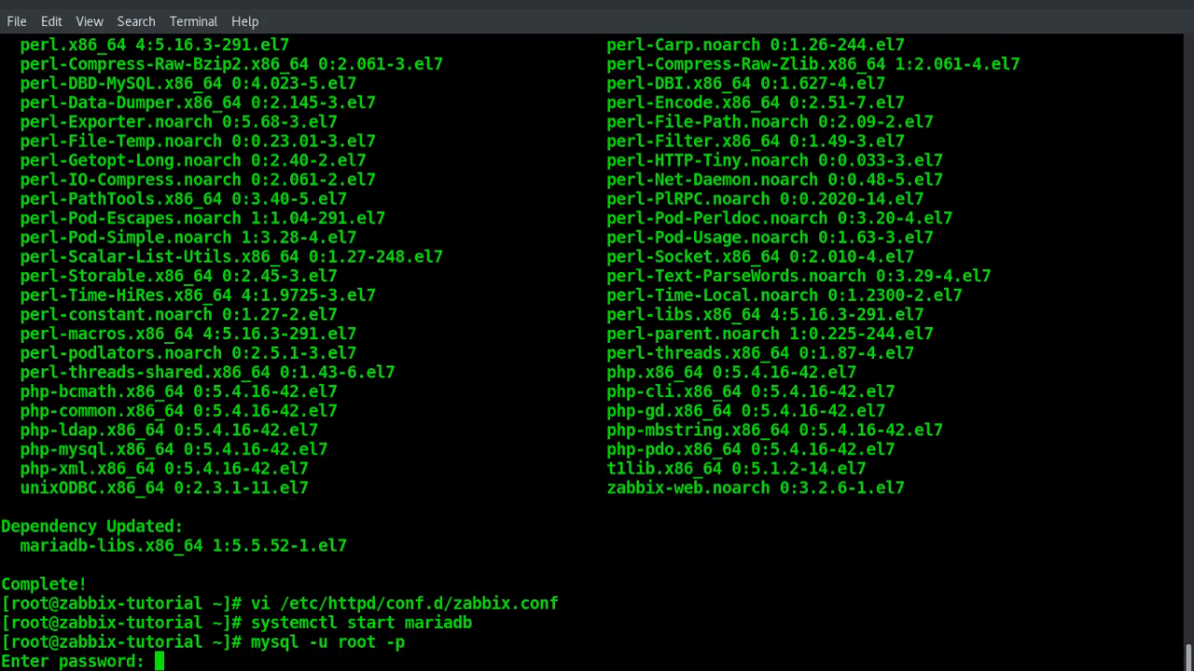
Log into MariaDB and create the zabbix database with utf8 character set and utf8_bin collation.
key(Return)
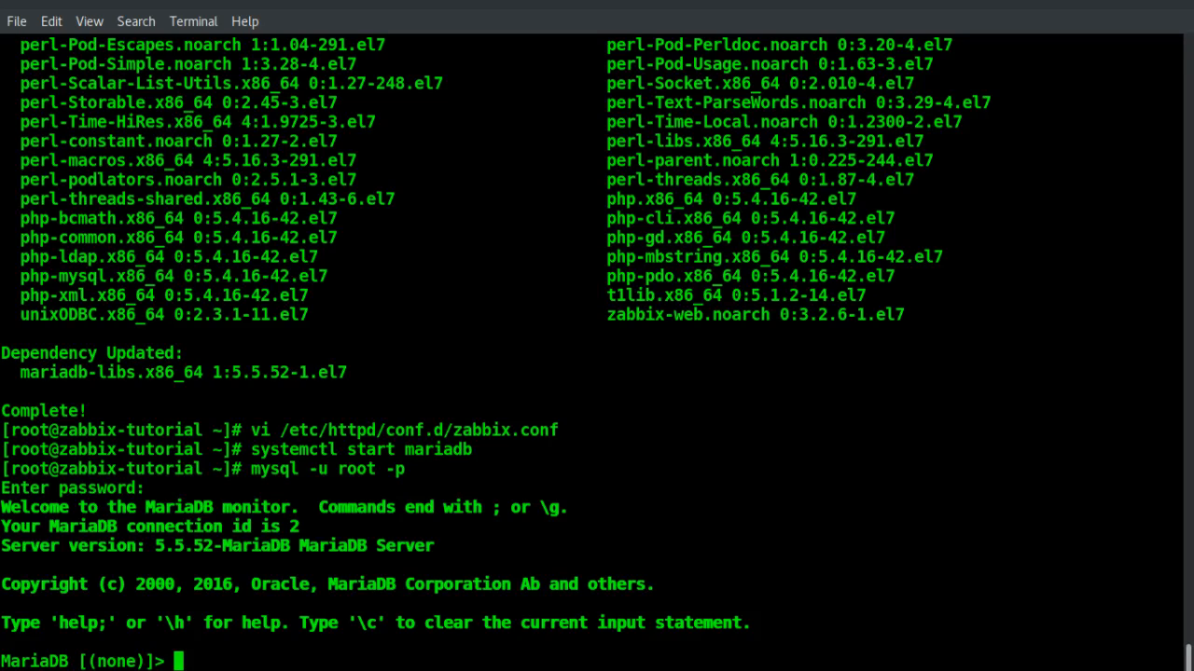
text(create database zabbix character set utf8 collate utf8_bin;)
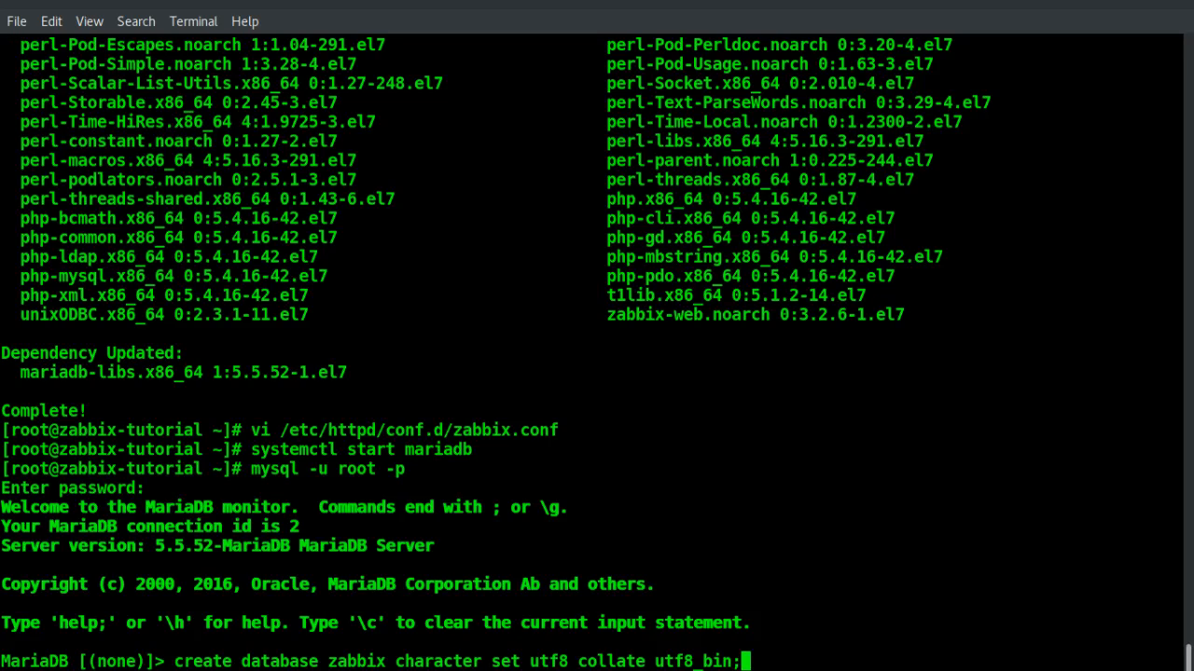
key(Return)
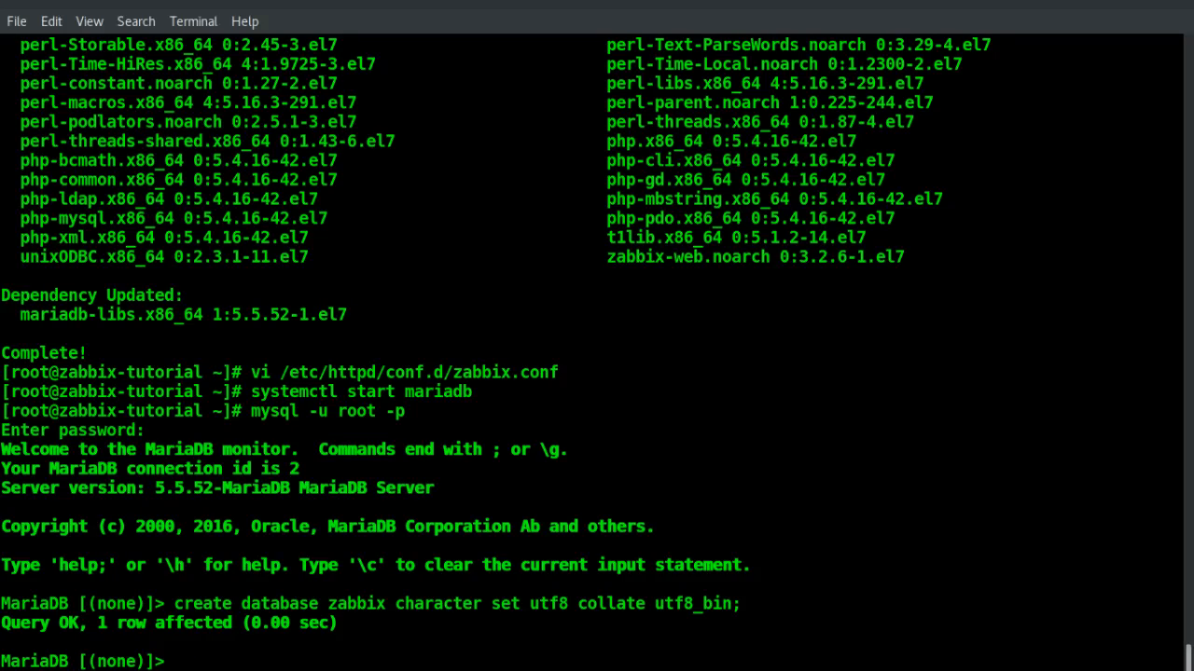
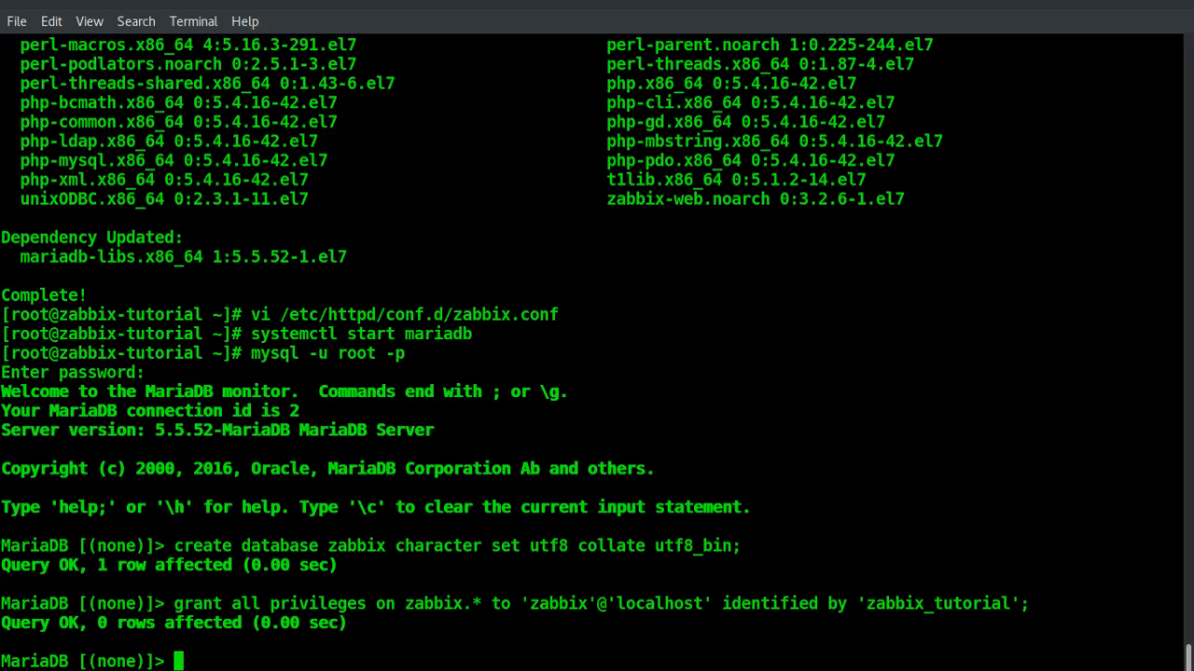
text(qui)
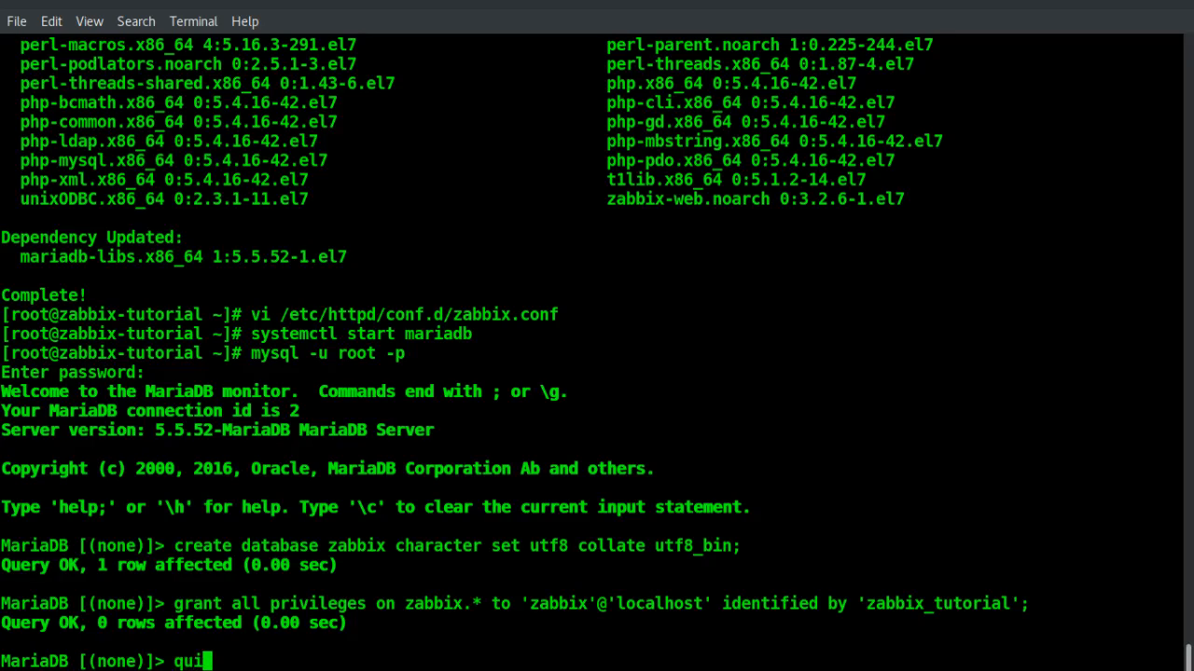
text(t)
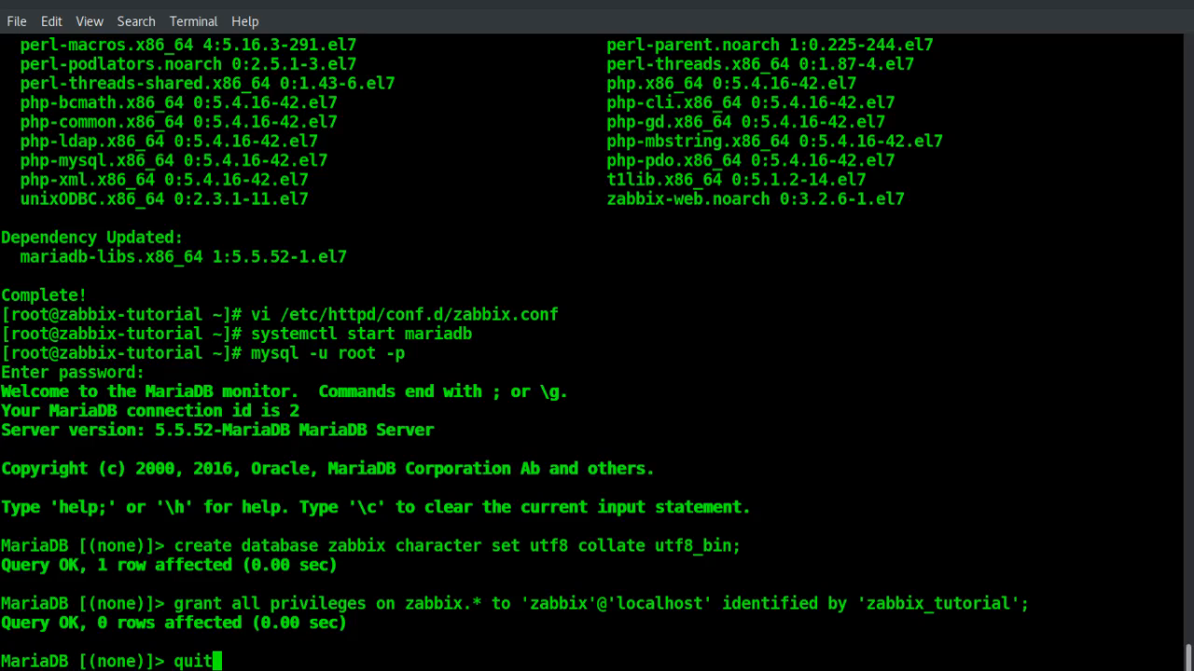
key(Return)
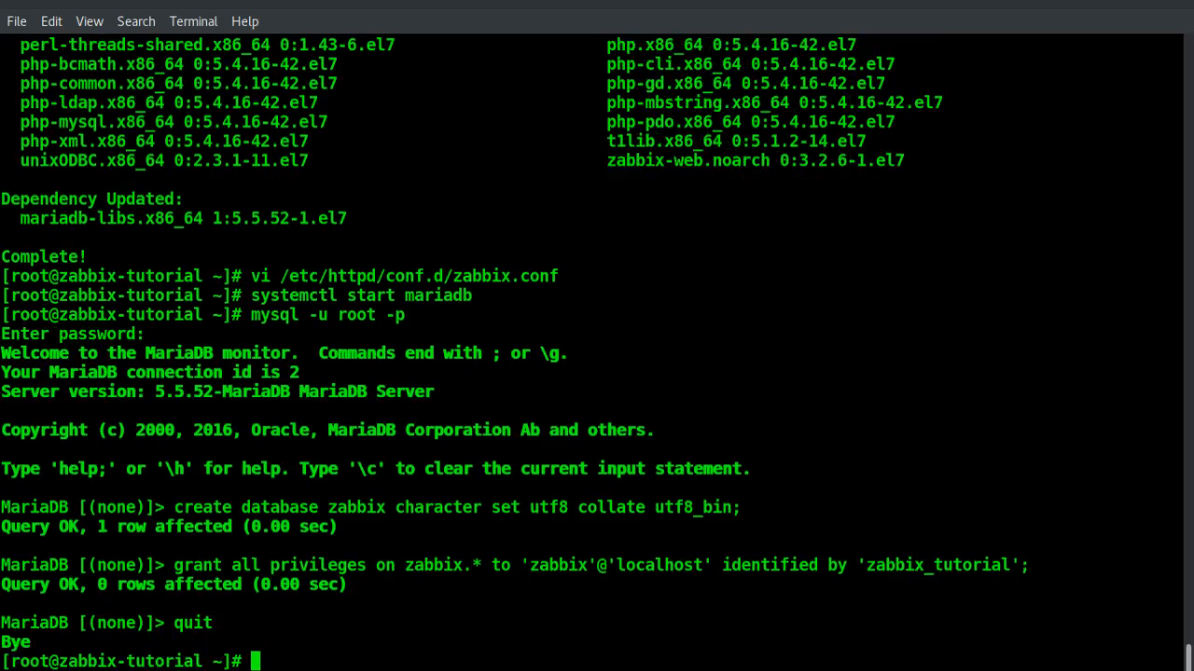
Open /etc/zabbix/zabbix_server.conf in vi and search for the DBPassword setting.
text(vi /)
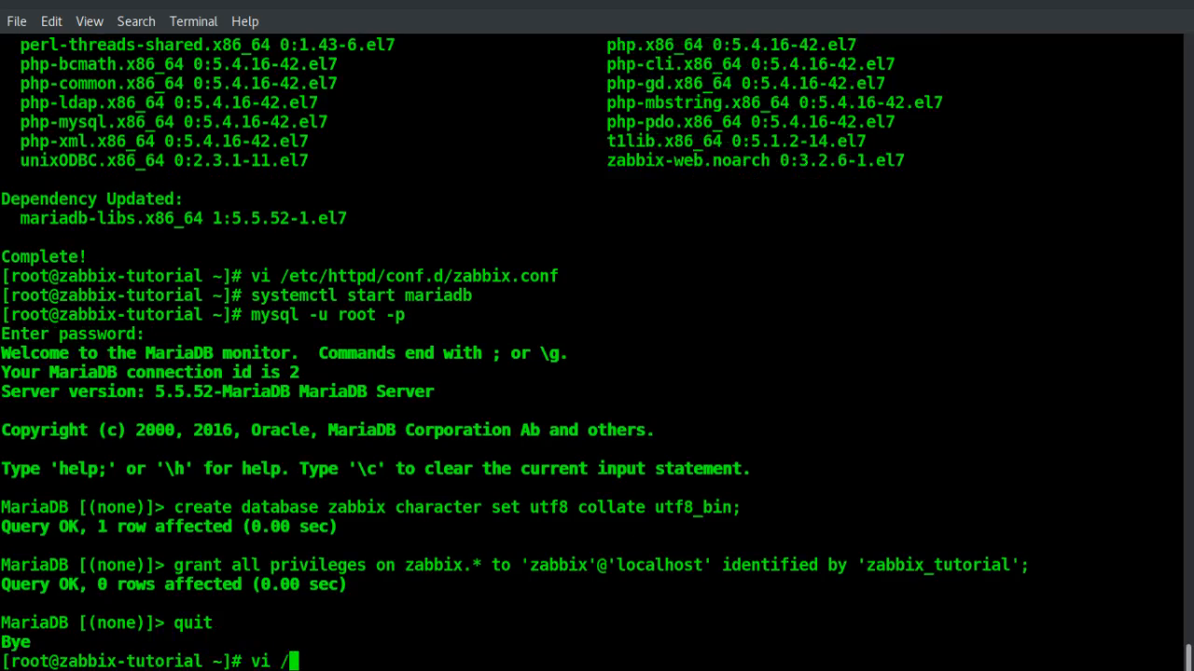
text(etc/)
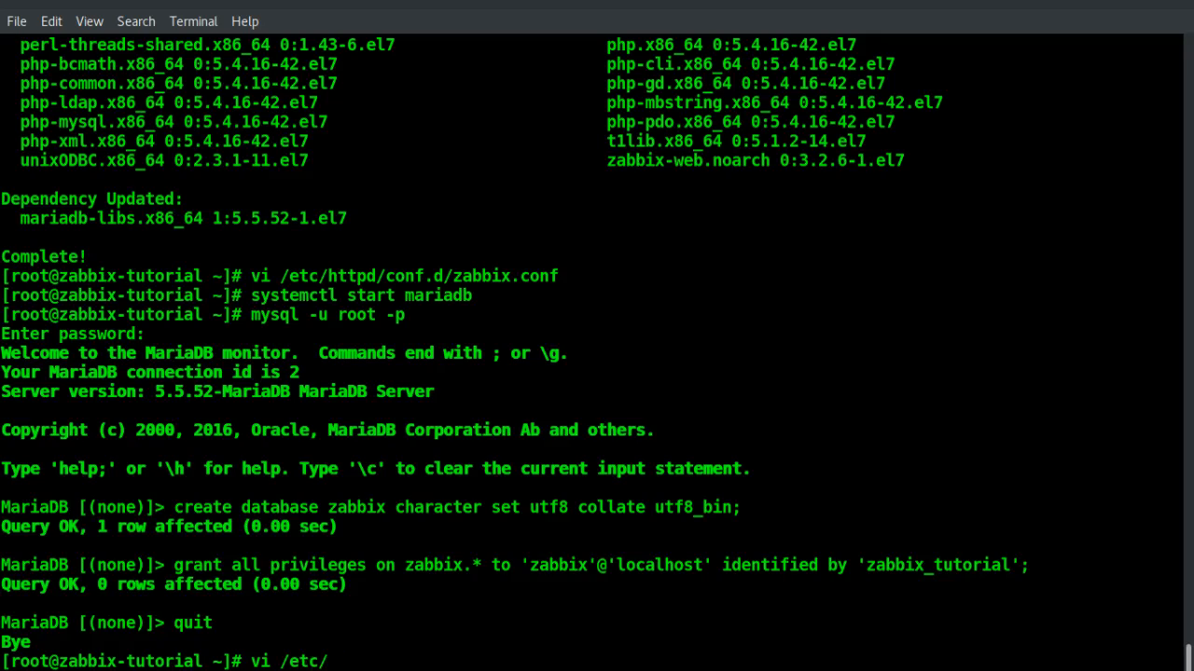
text(zabbix/)
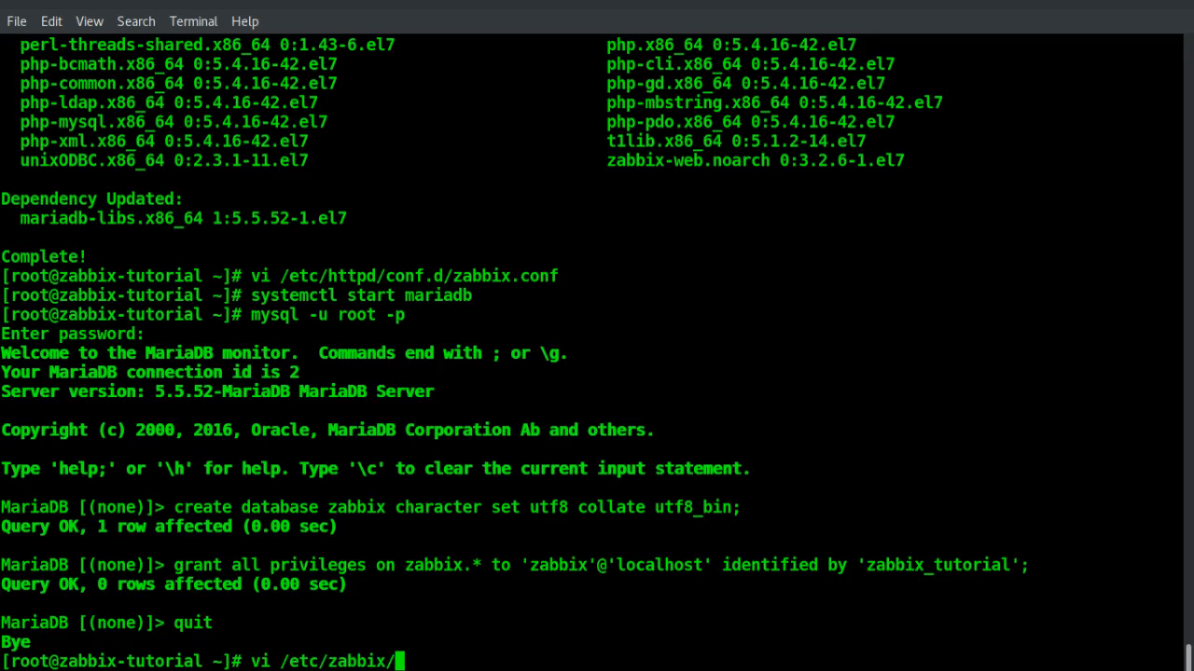
text(zabbix_)
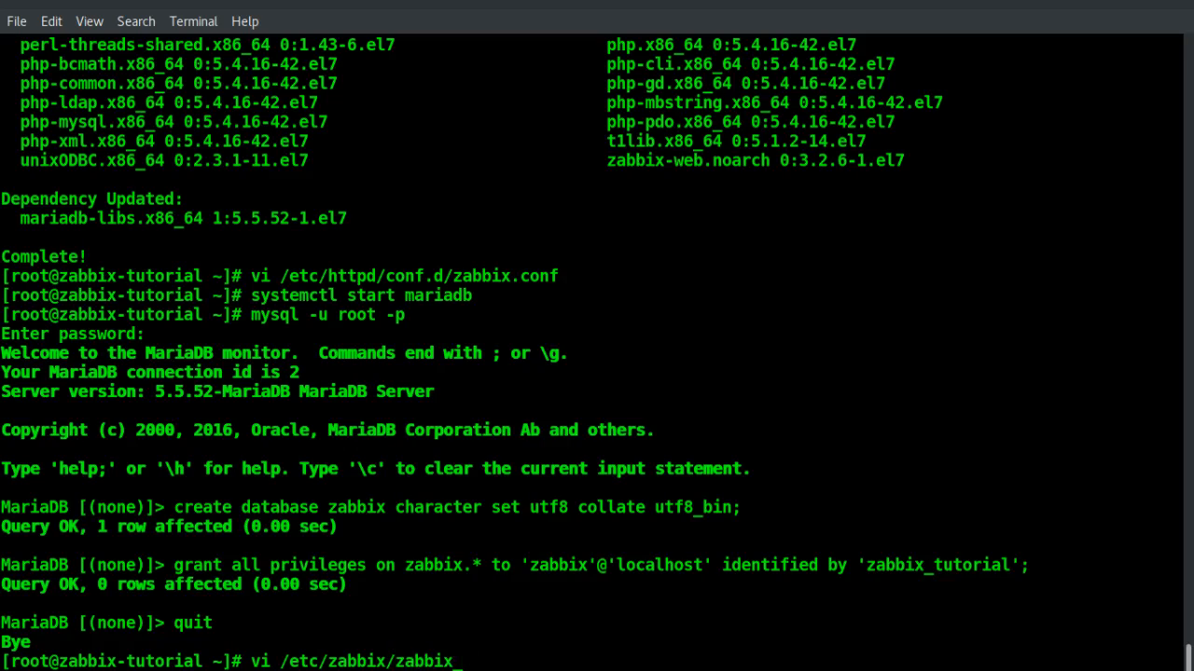
key(Return)
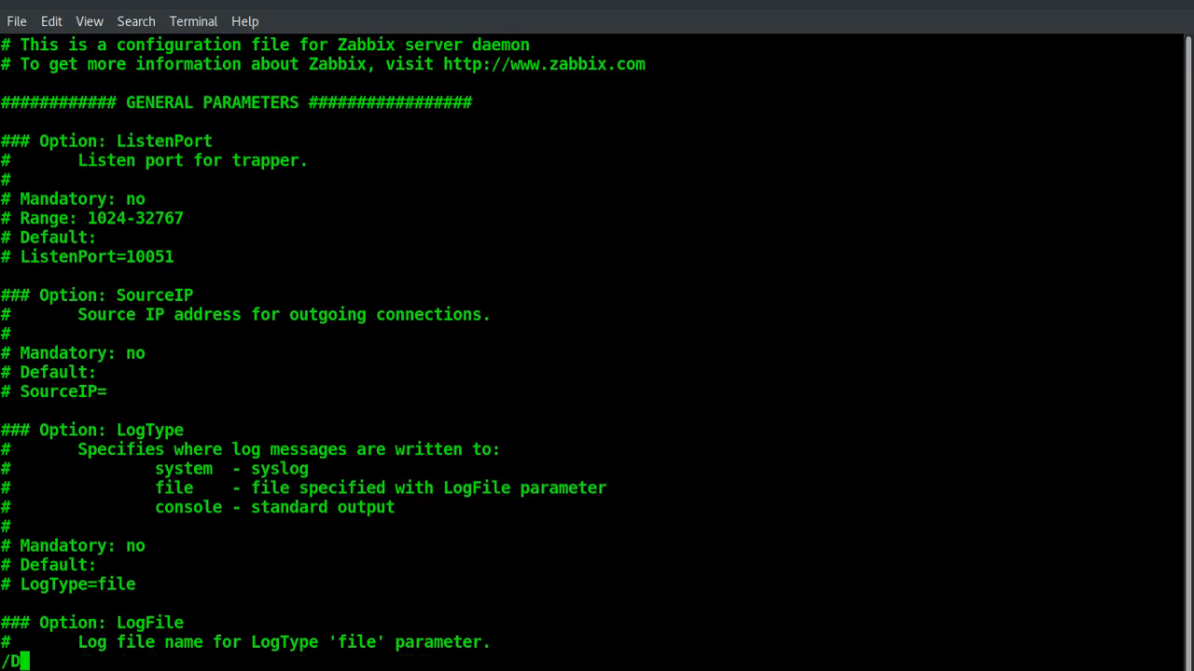
text(BP)
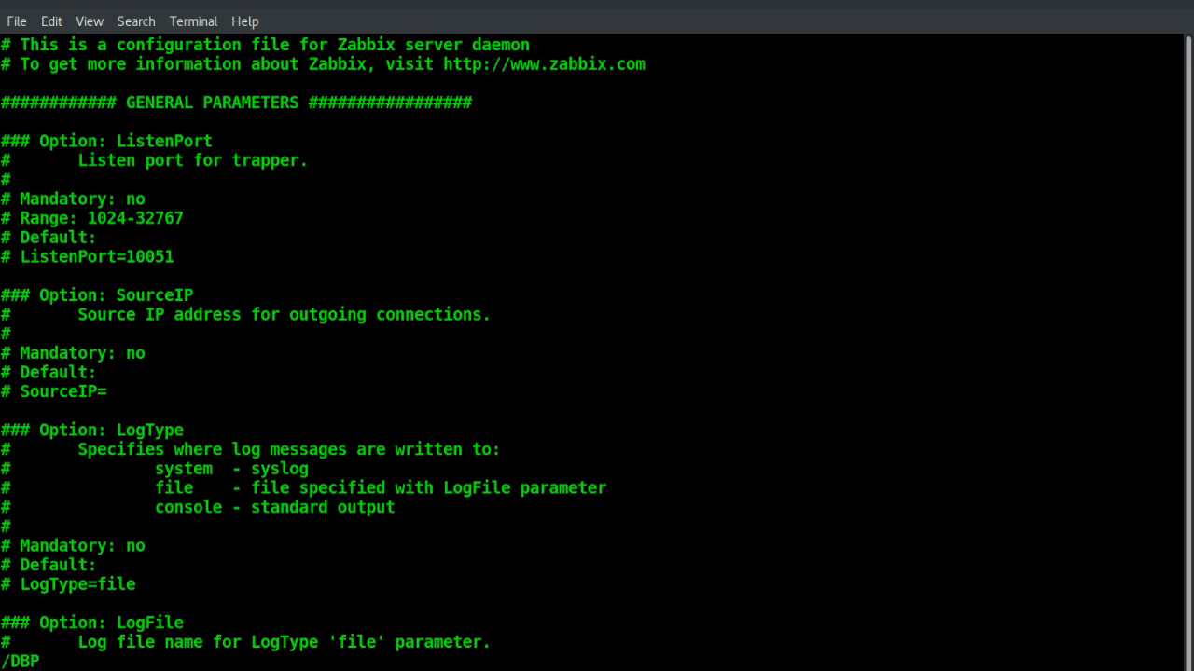
text(ass)
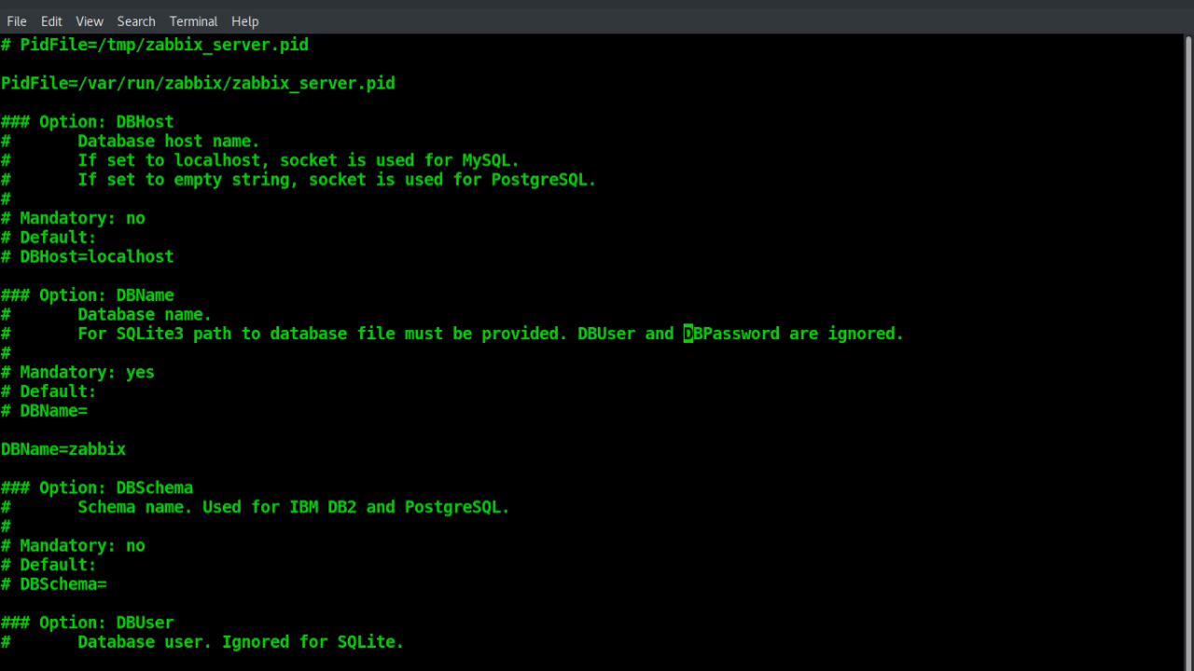
scroll(down, 3)
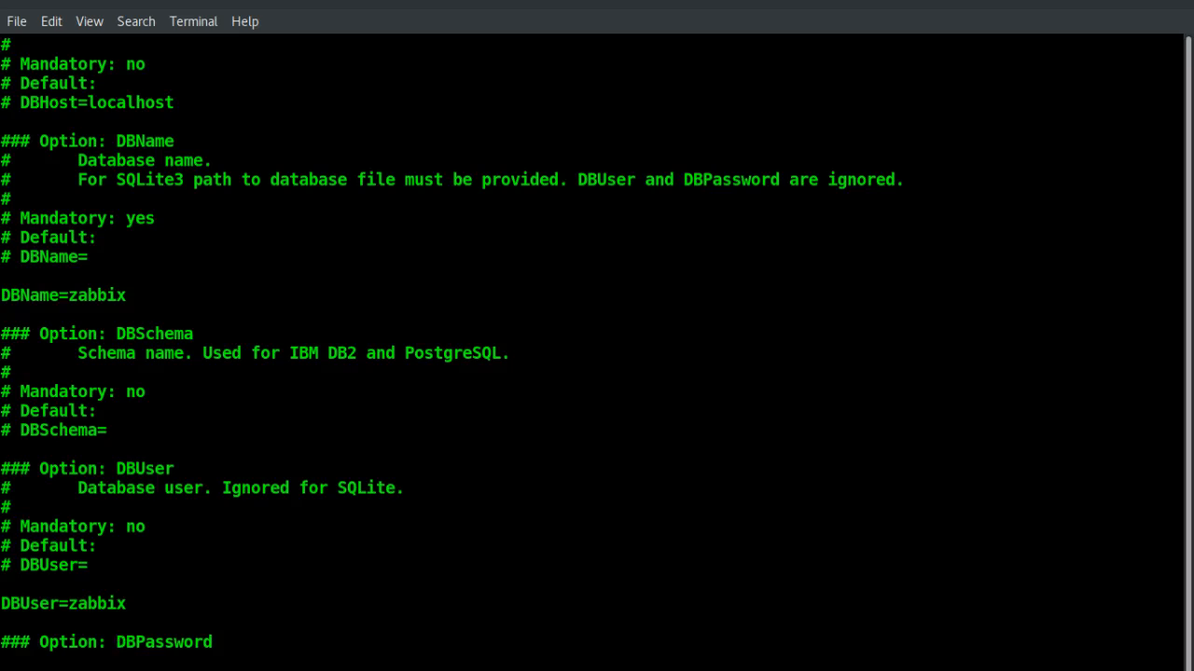
scroll(down, 3)
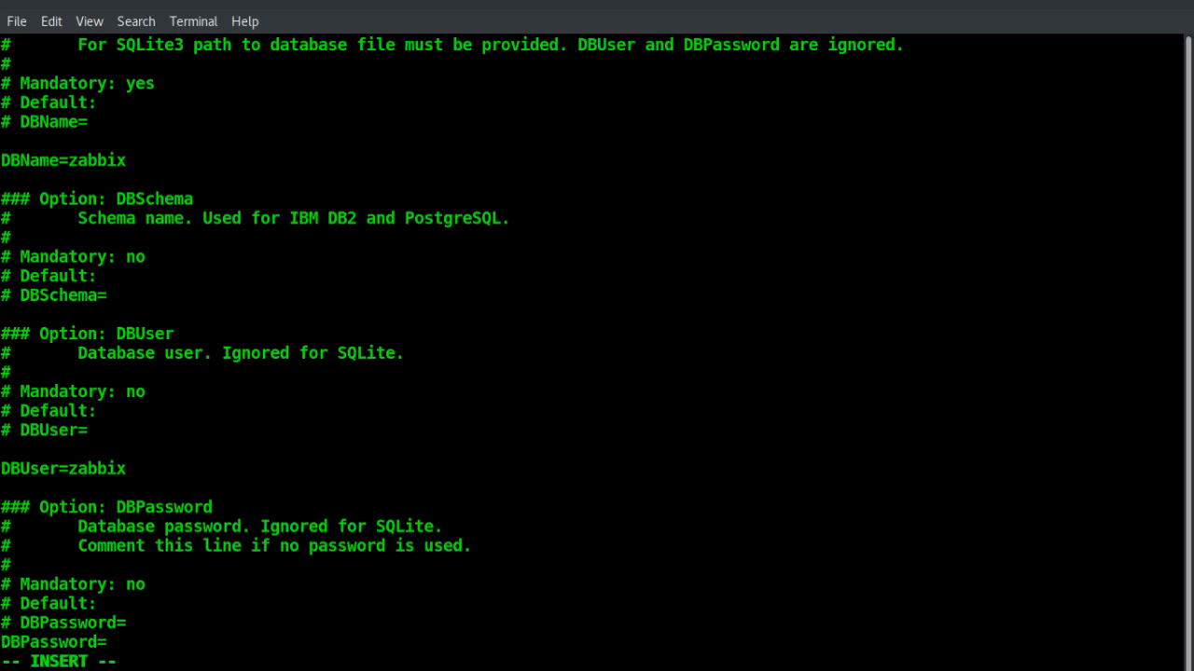
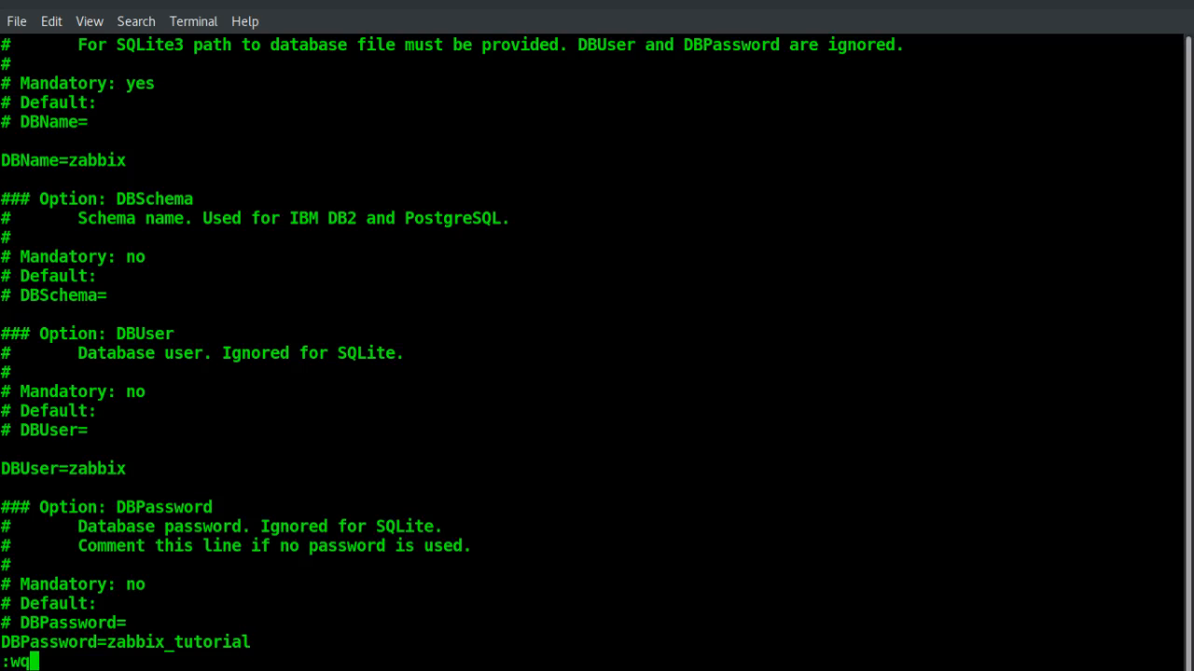
key(Return)
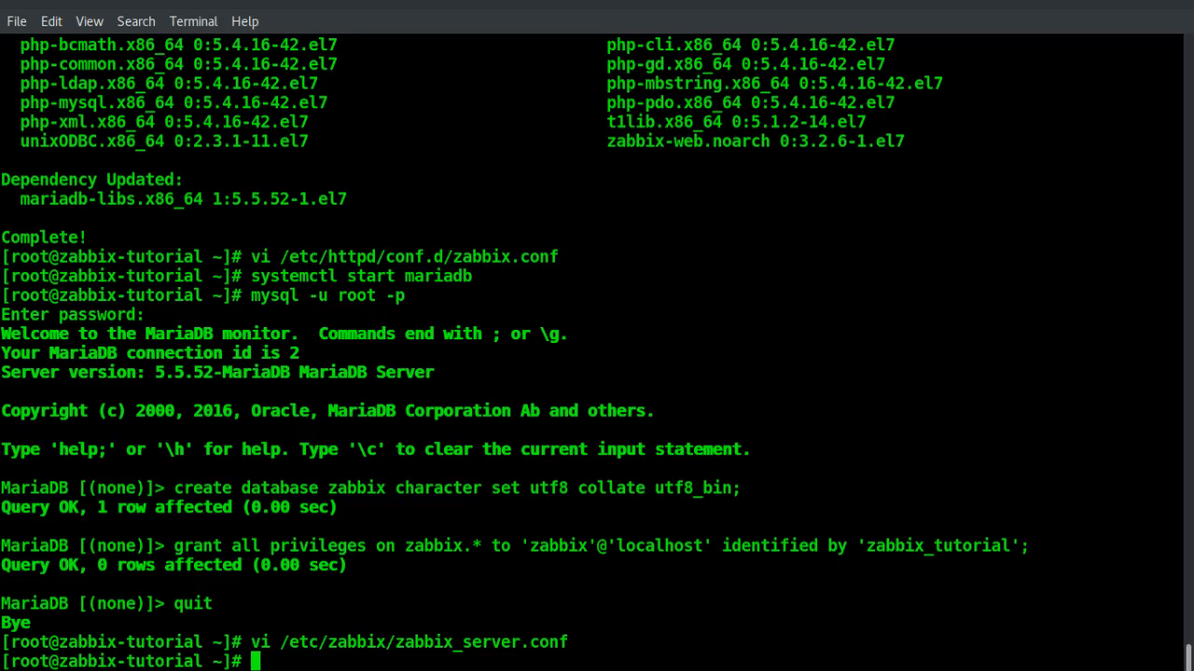
Import create.sql.gz from /usr/share/doc/zabbix-server-mysql-3.2.6 into the zabbix database as user zabbix.
text(cd /usr/share/doc/zabbix-server-mysql-3.2.6/)
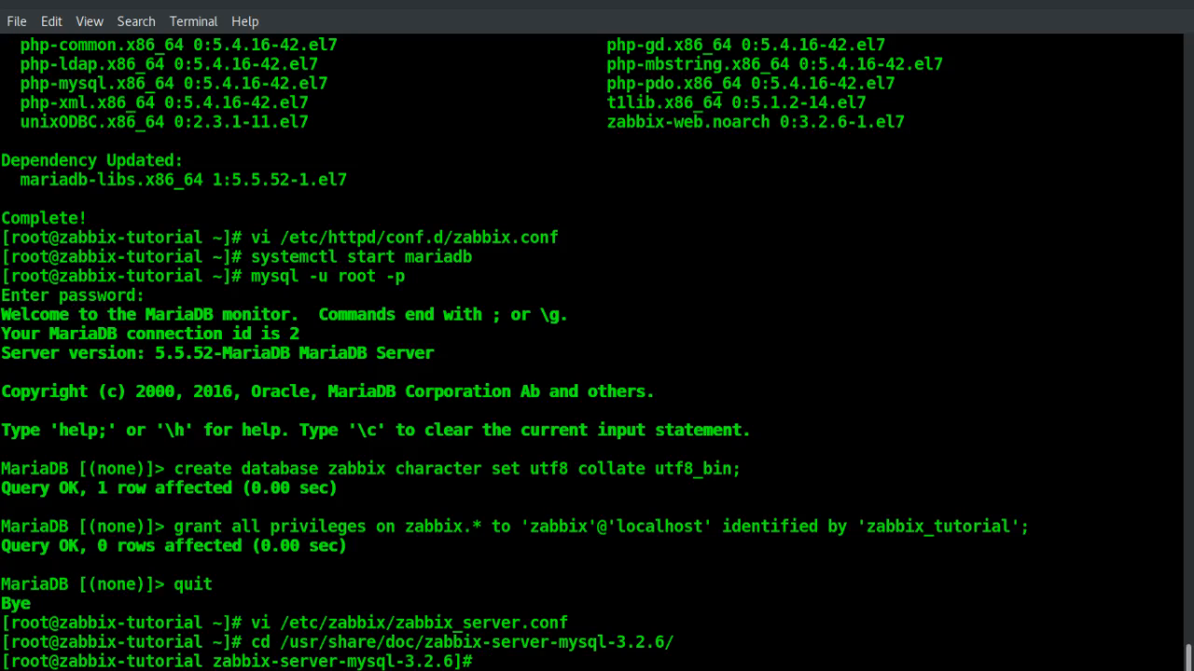
text(z)
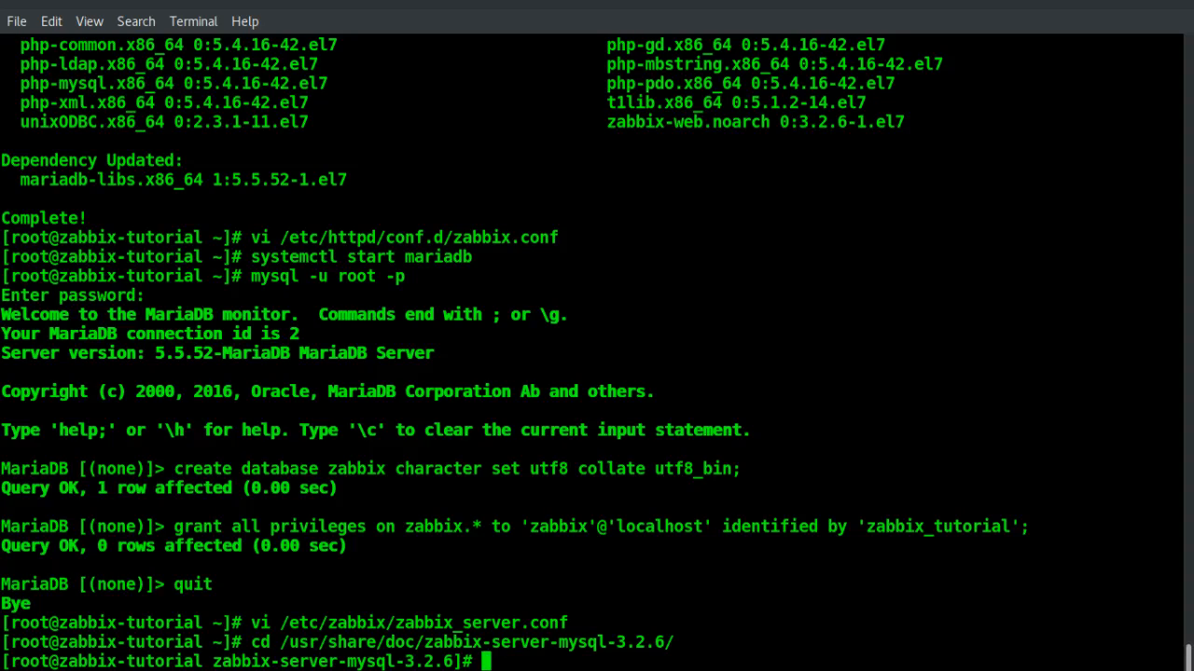
text(zcat create.sql.gz | mysql -u zabbix -p zabbix)
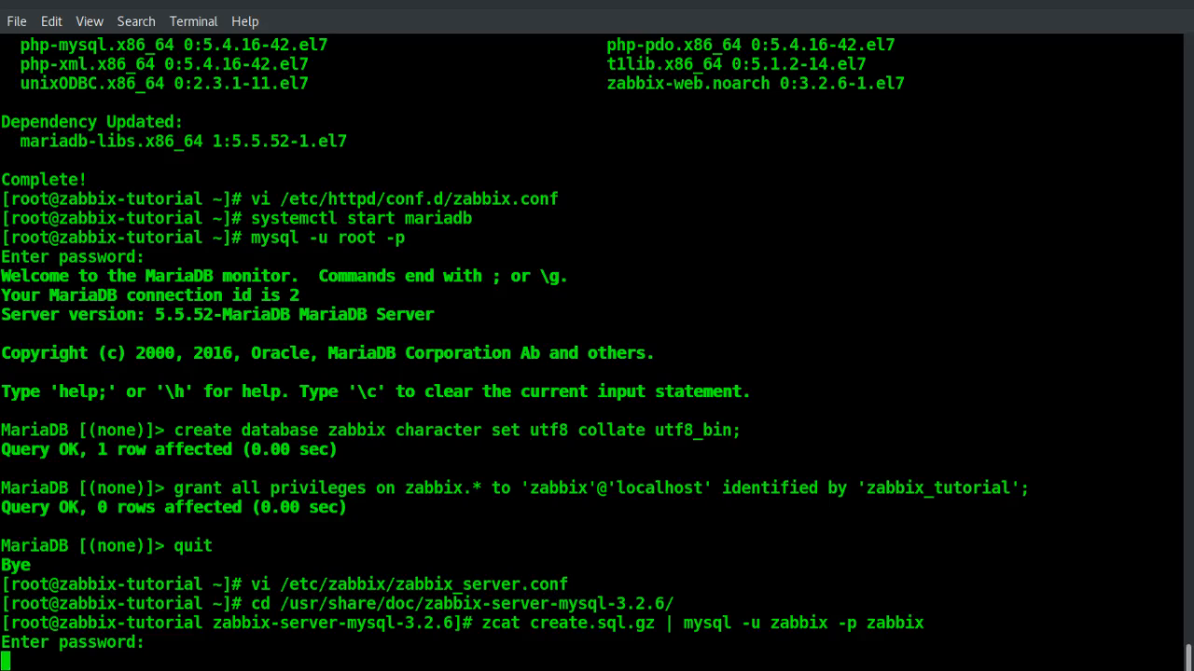
key(Return)
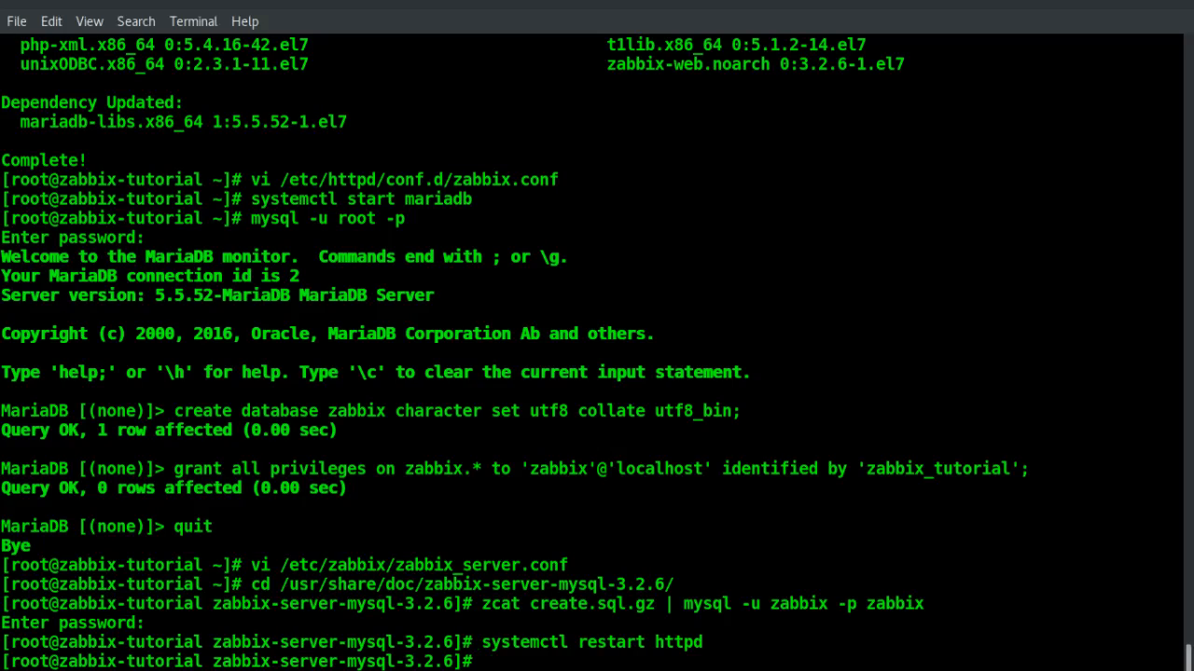
Start the Zabbix server with systemctl start zabbix-server.
text(syst)
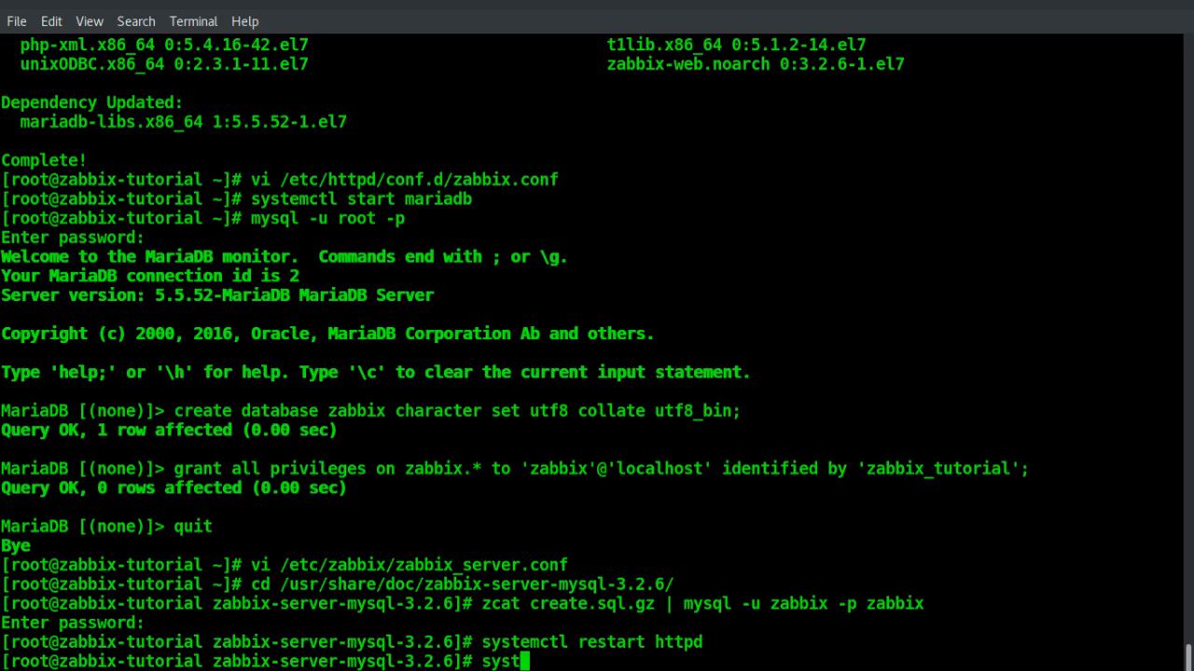
text(emc)
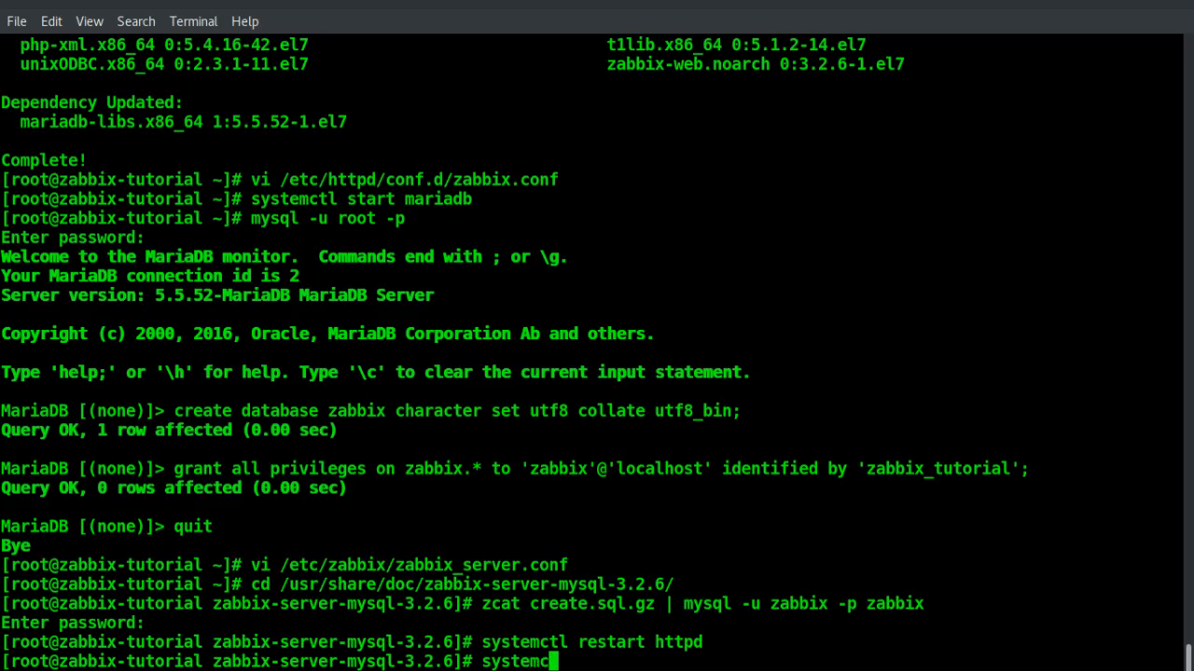
text(l)
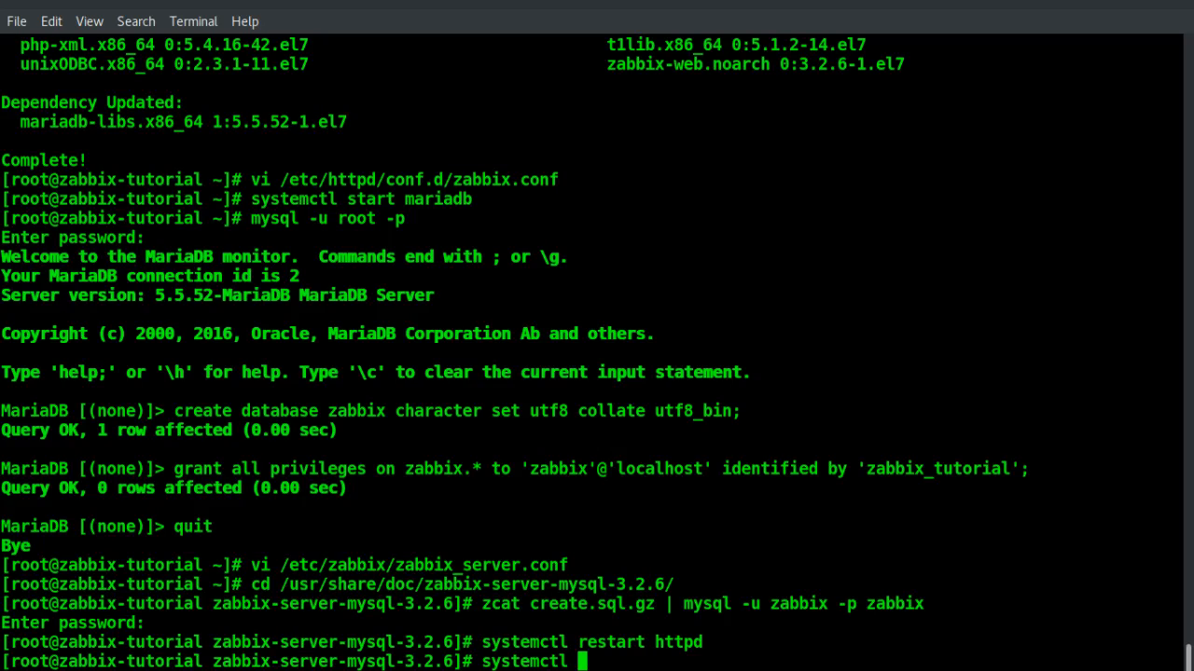
text(start z)
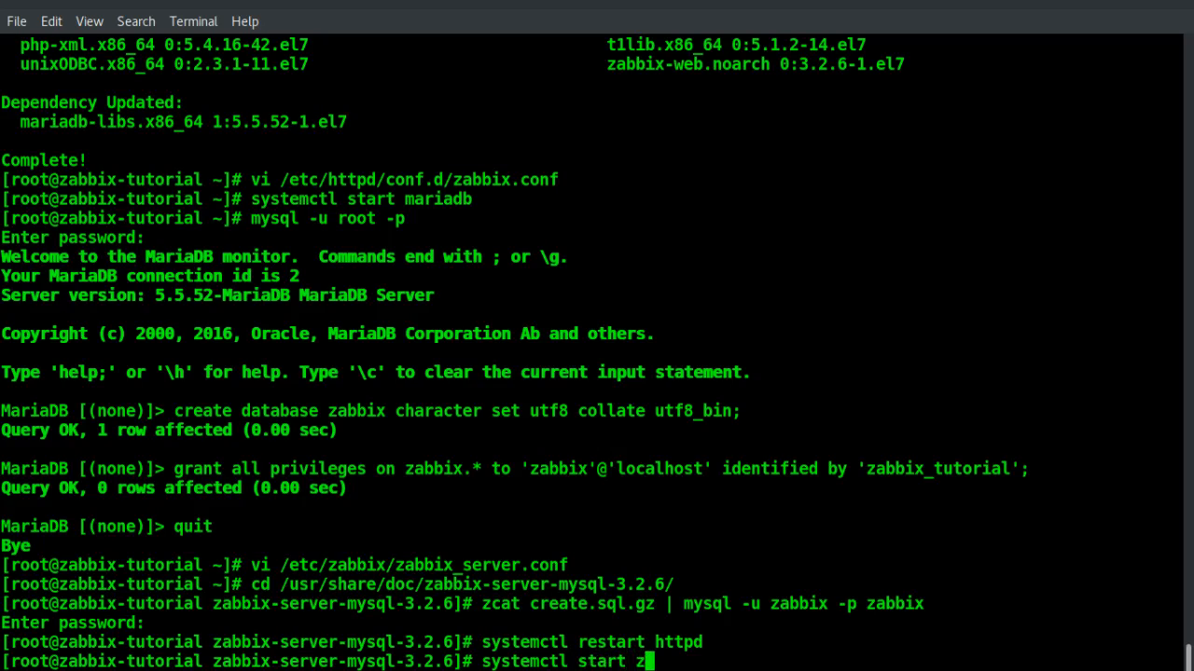
text(abbix-)
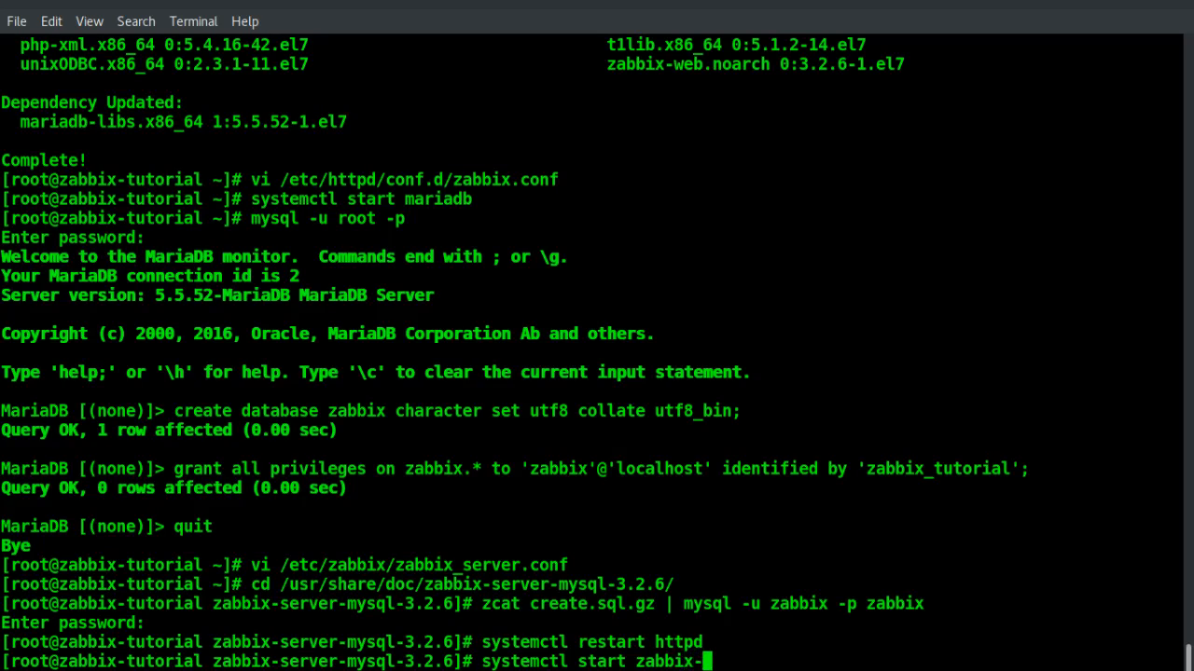
text(server)
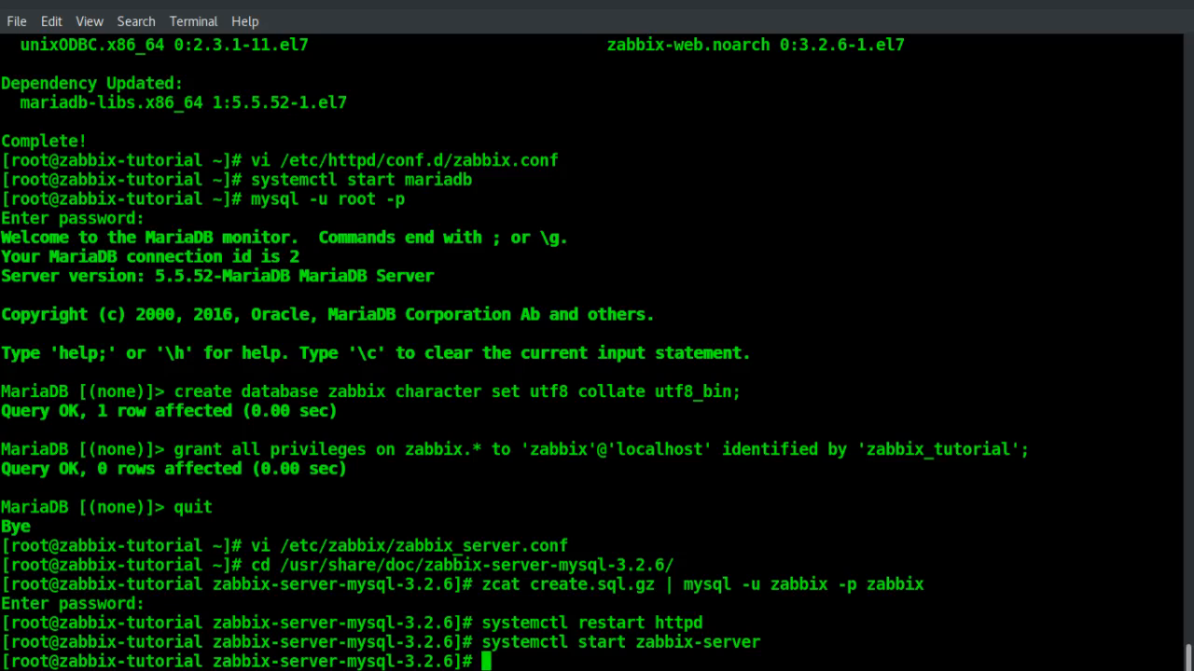
Type systemctl status zabbix-server to check the service status.
text(syste)
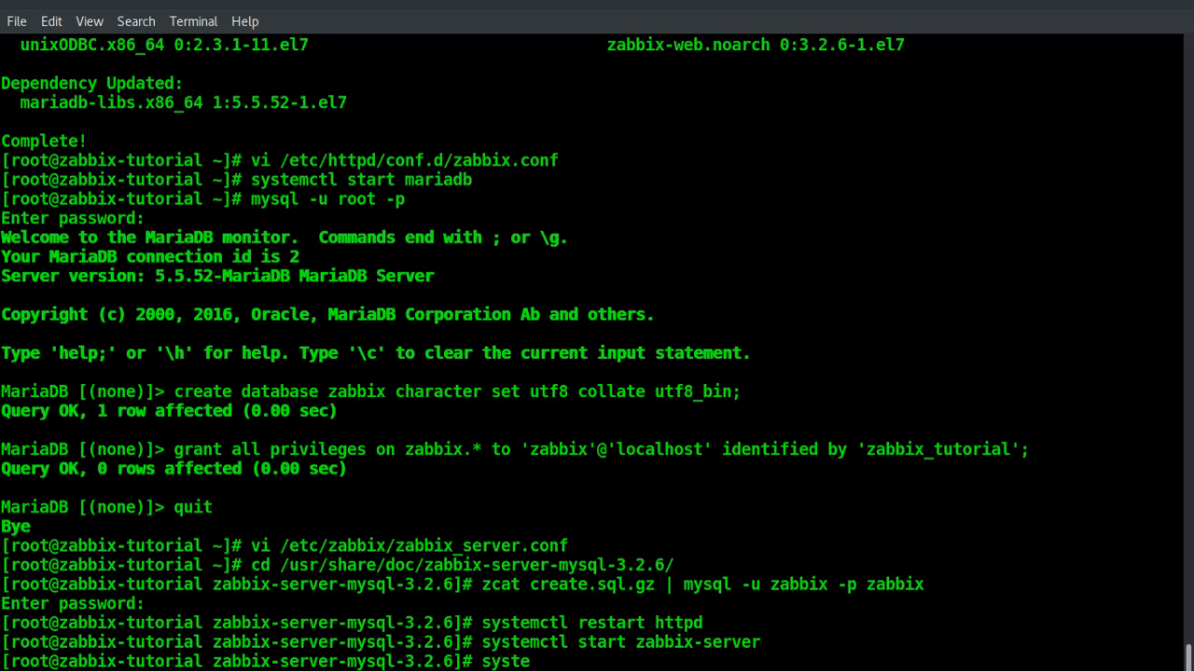
text(m)
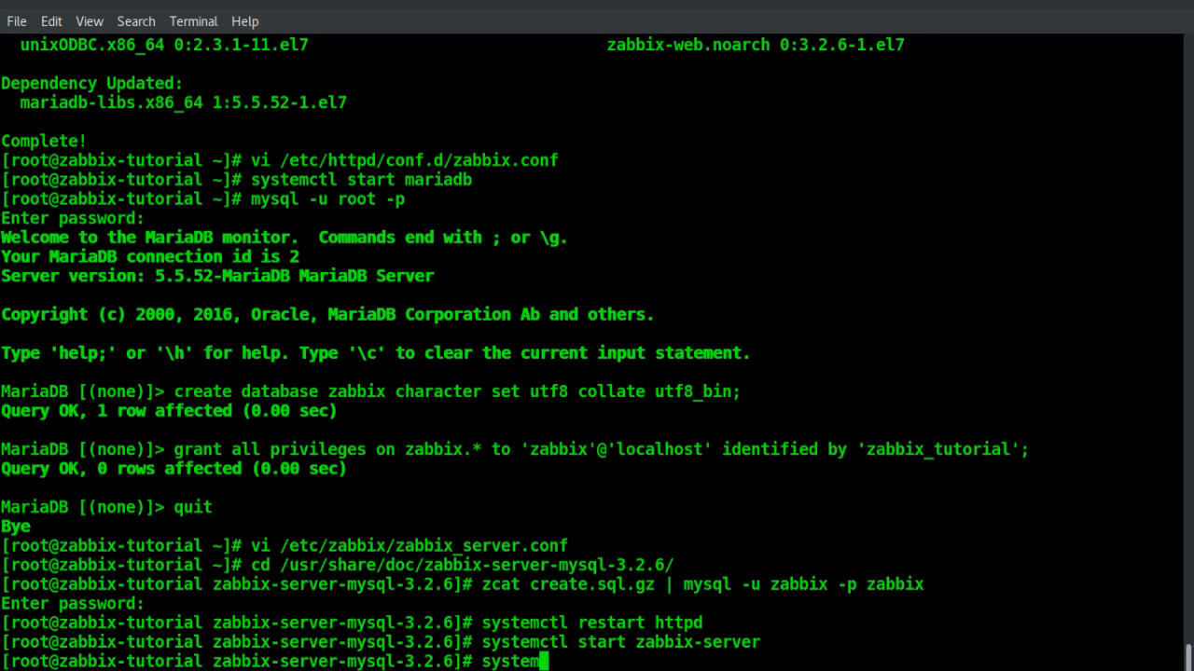
text(ctl)
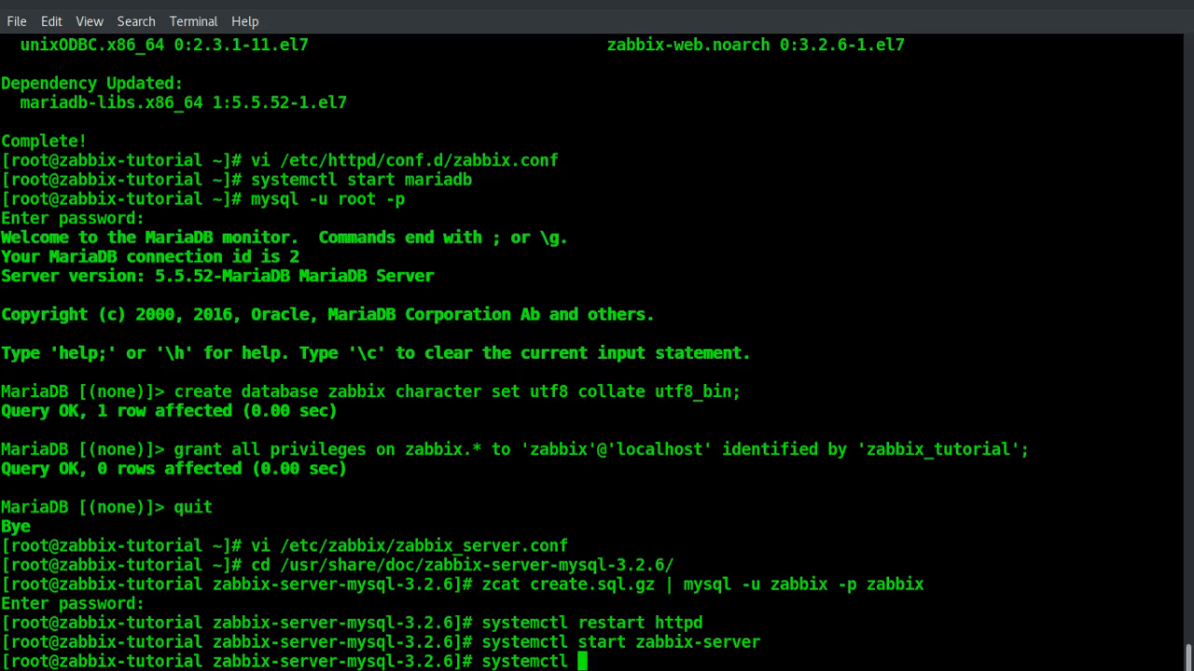
text(status za)
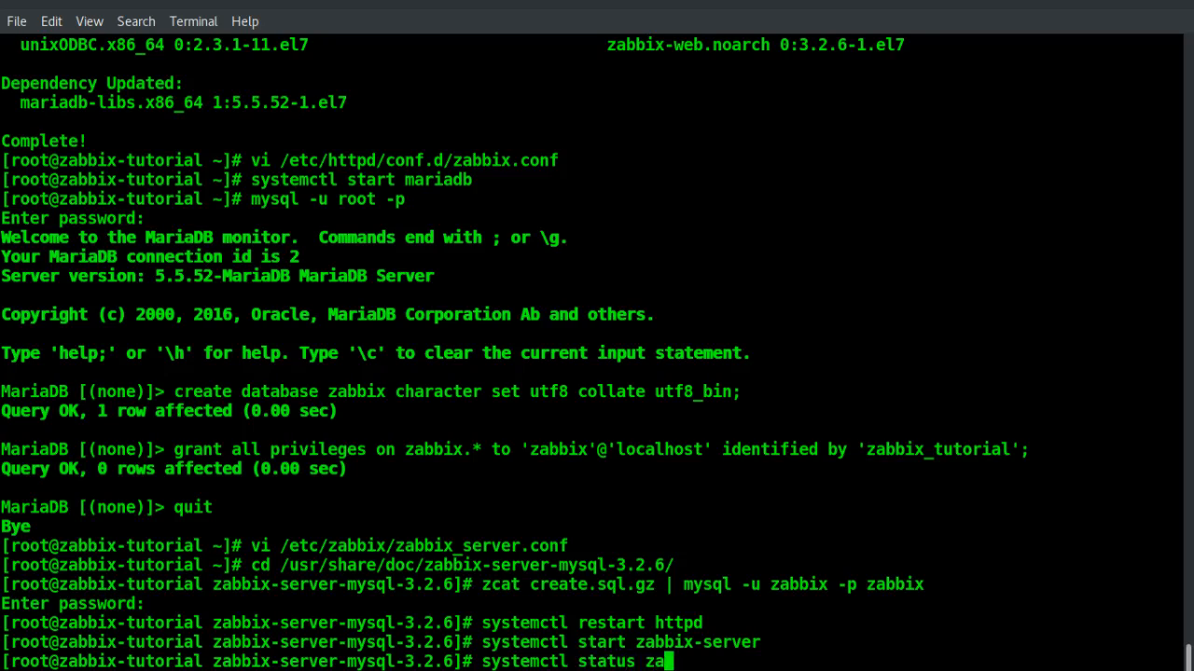
text(bbix-)
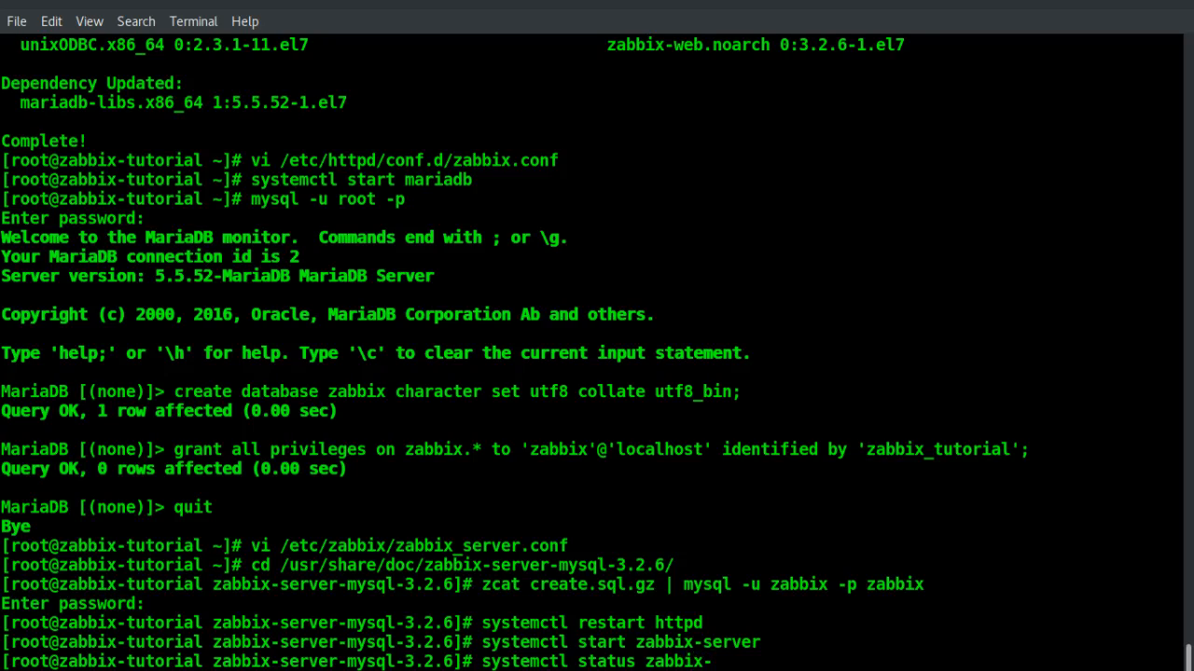
text(serv)
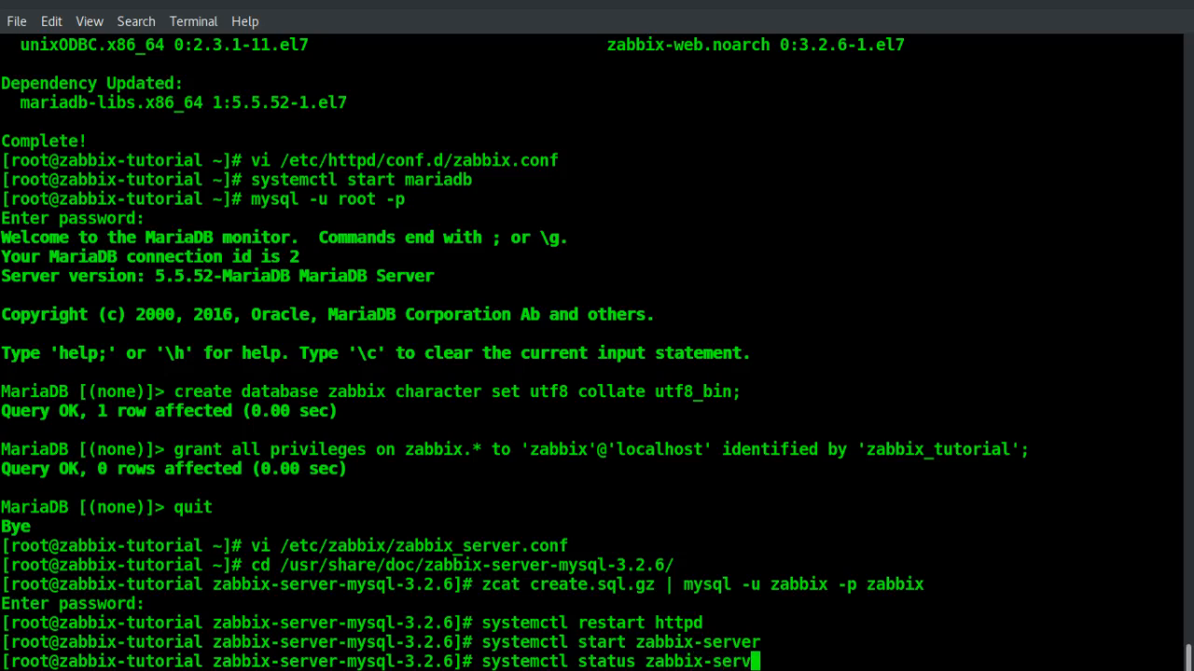
text(er)
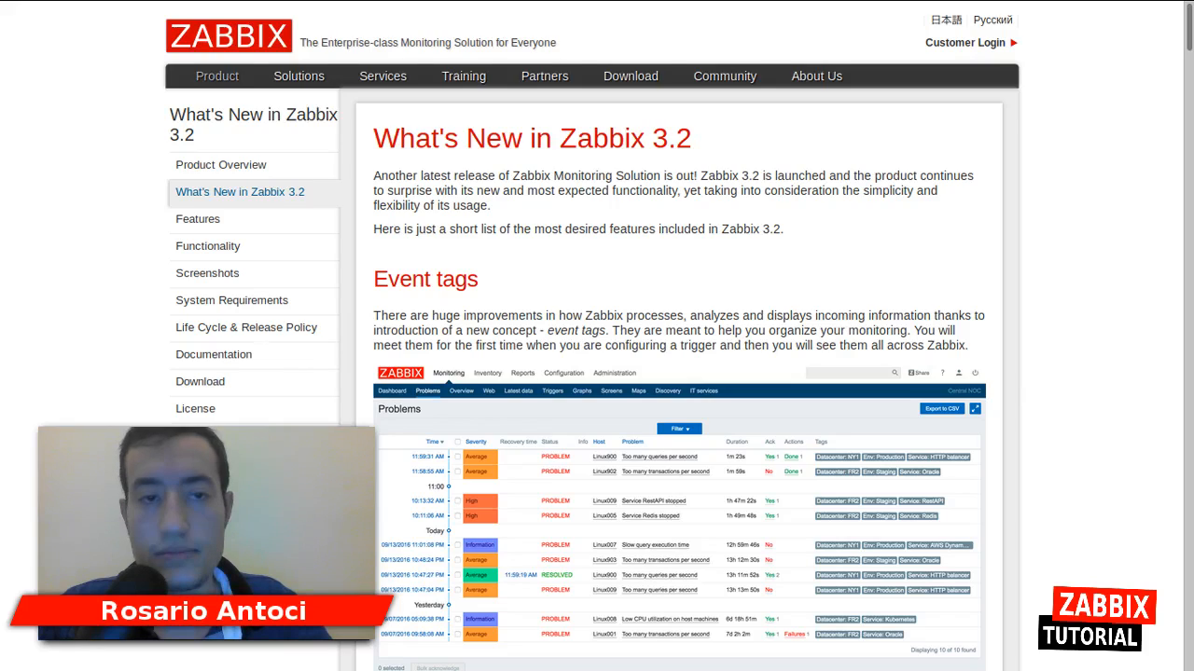
Show the Zabbix setup.php Welcome page full screen in Firefox with F11.
key(F11)
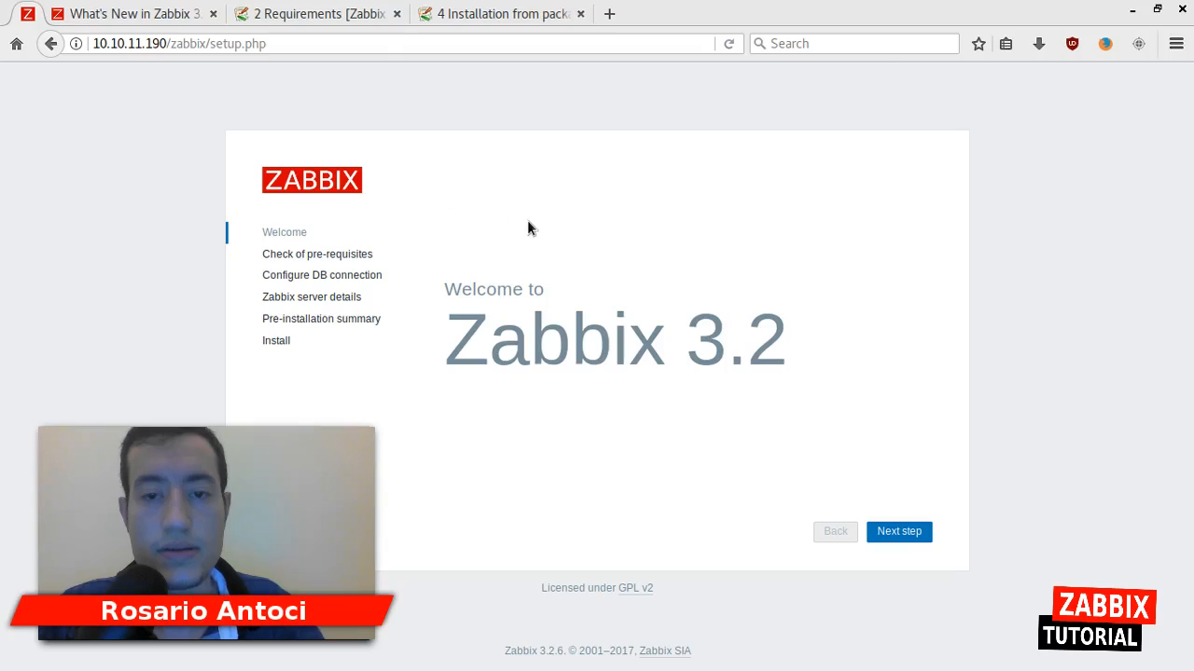
mouse_move(909, 428)
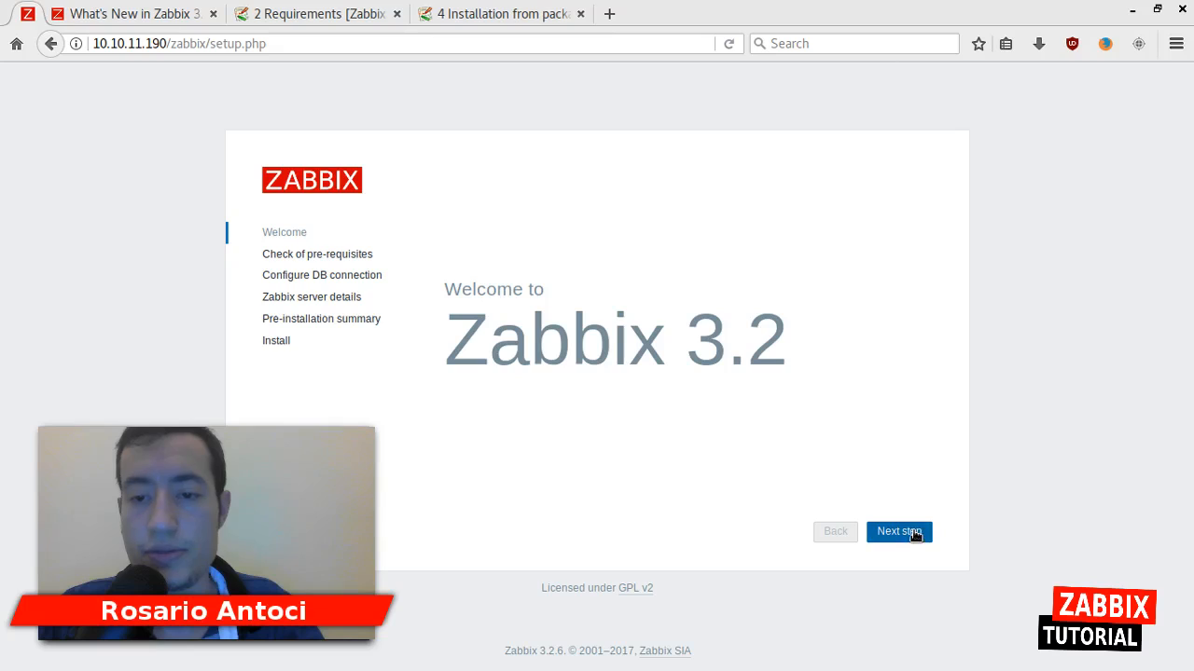
Advance past Welcome and the all-OK prerequisites check, then focus the database Password field.
click(898, 532)
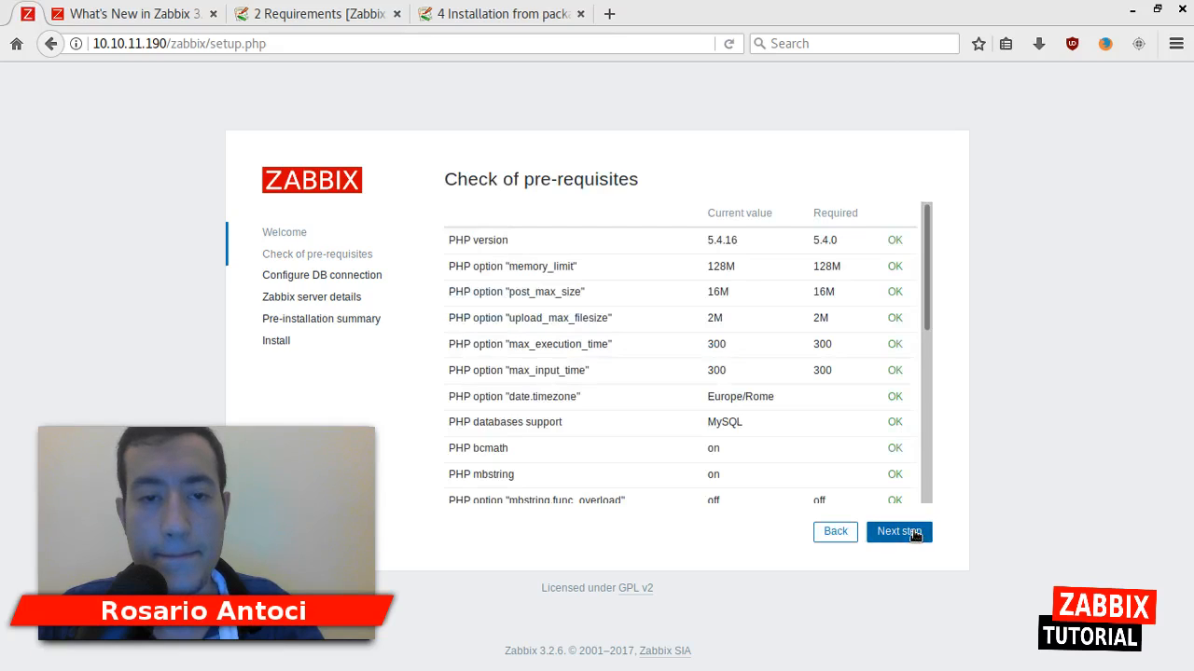
mouse_move(755, 250)
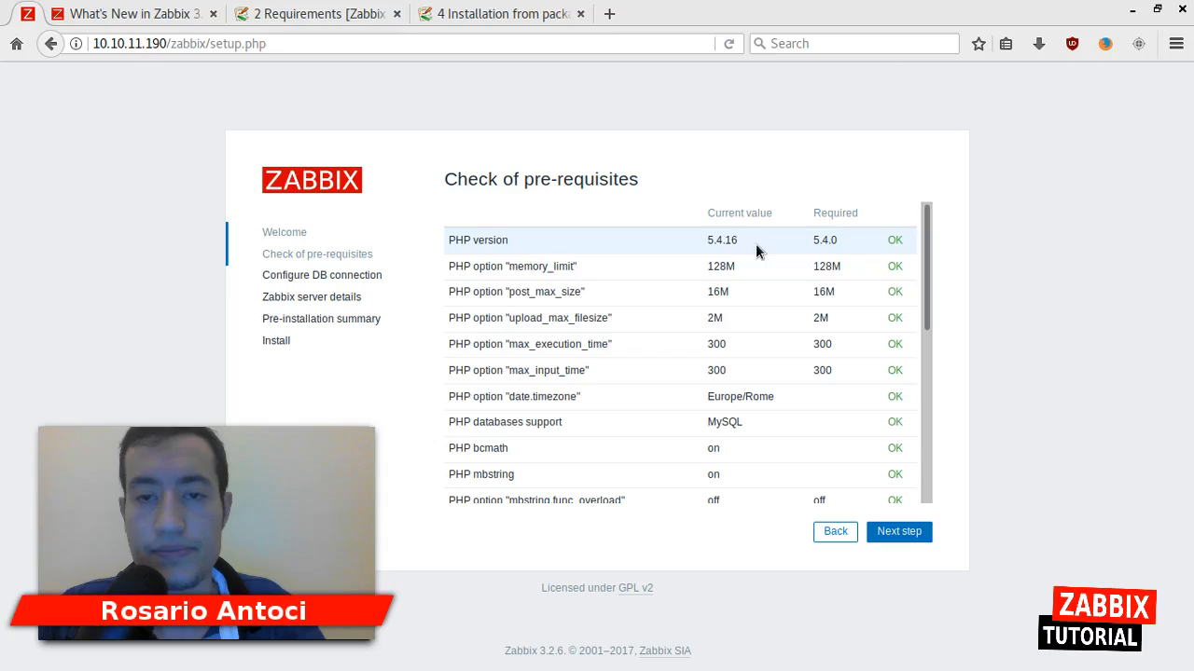
mouse_move(626, 223)
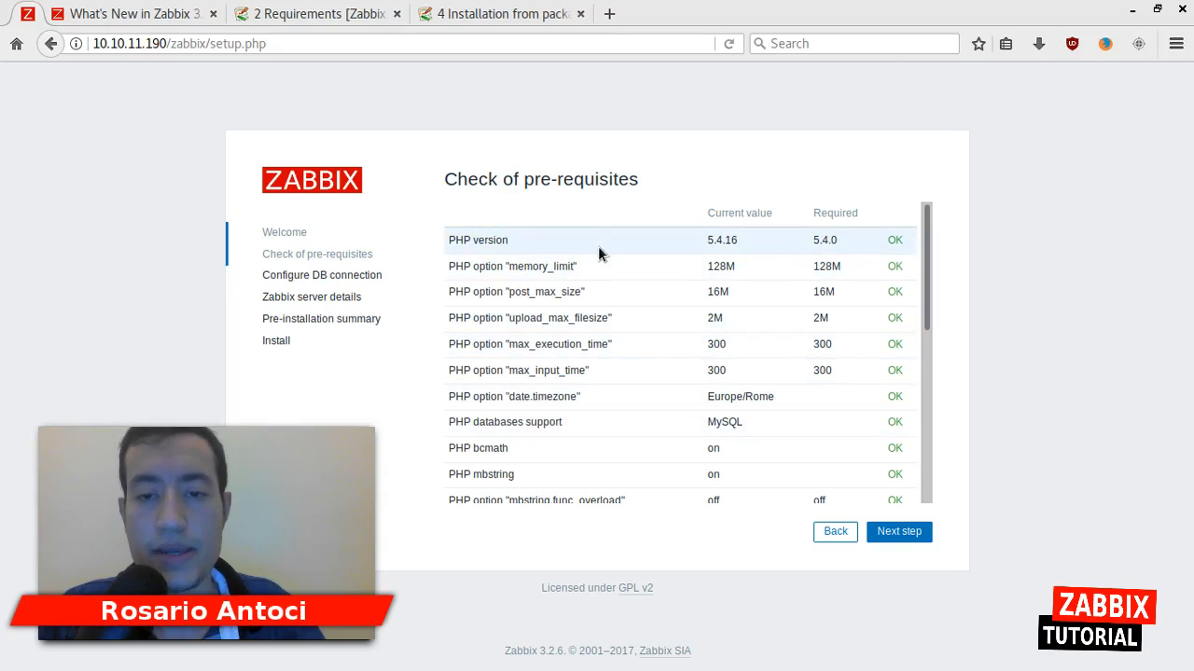
mouse_move(921, 403)
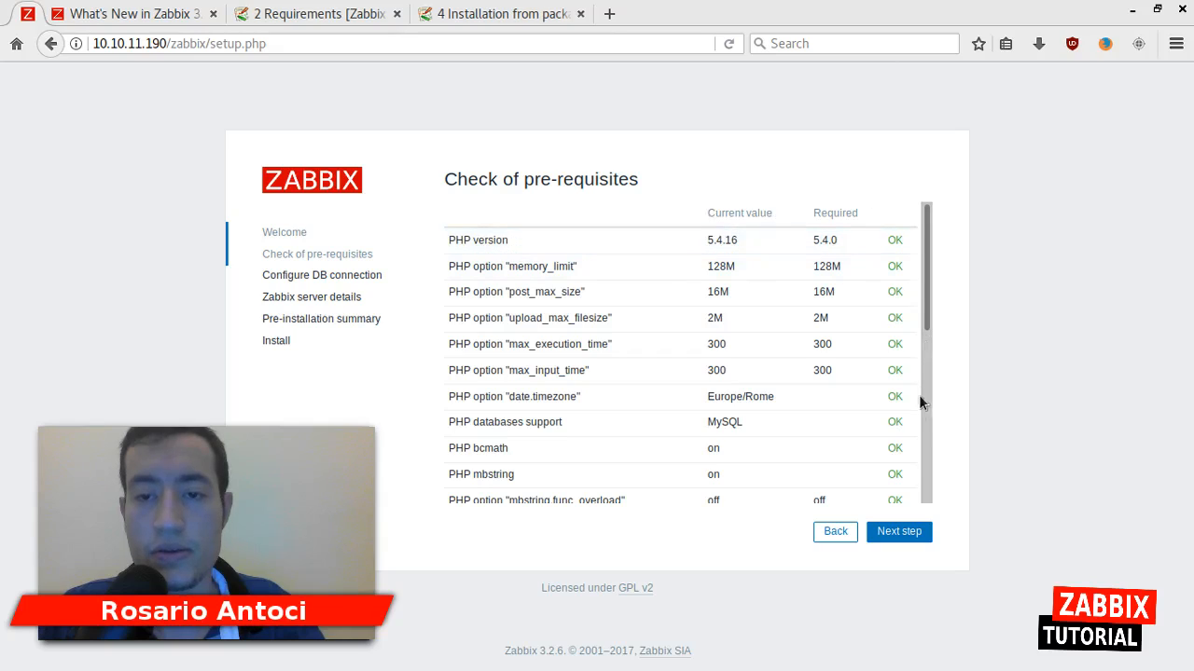
mouse_move(628, 467)
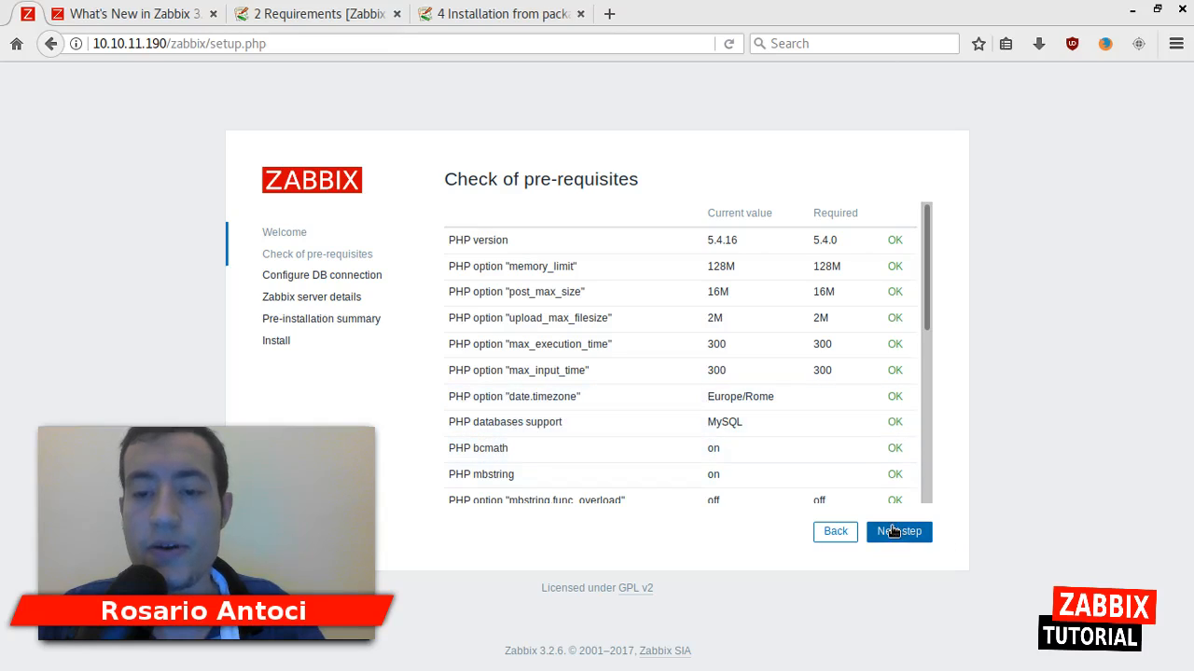
click(898, 531)
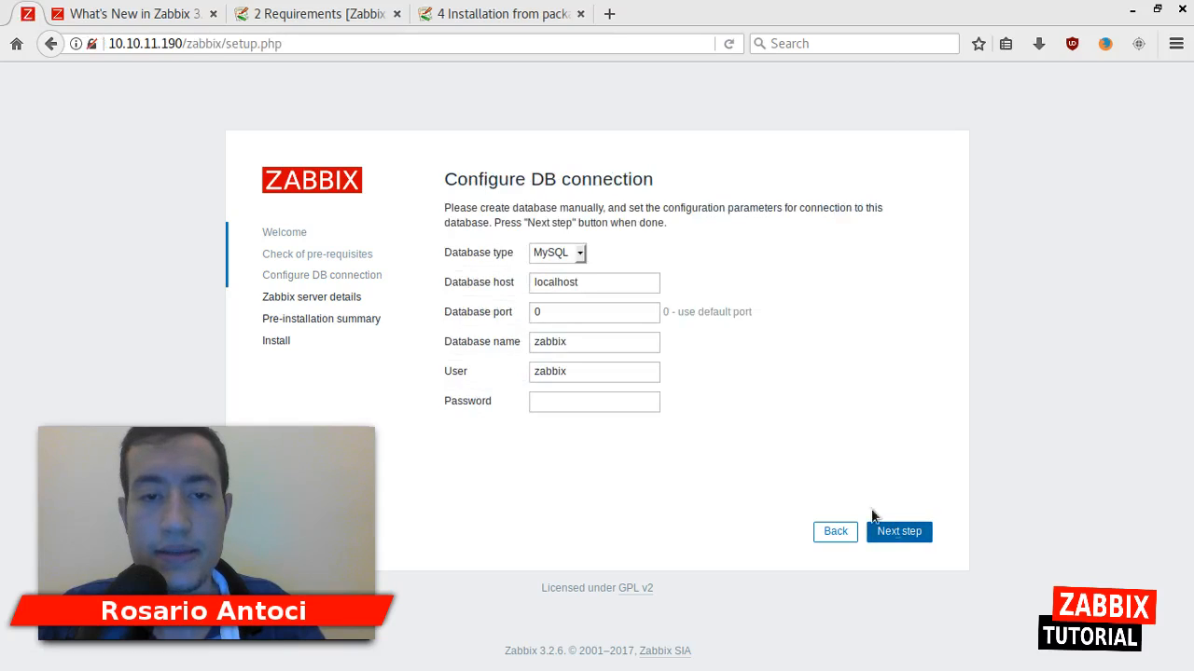
click(594, 402)
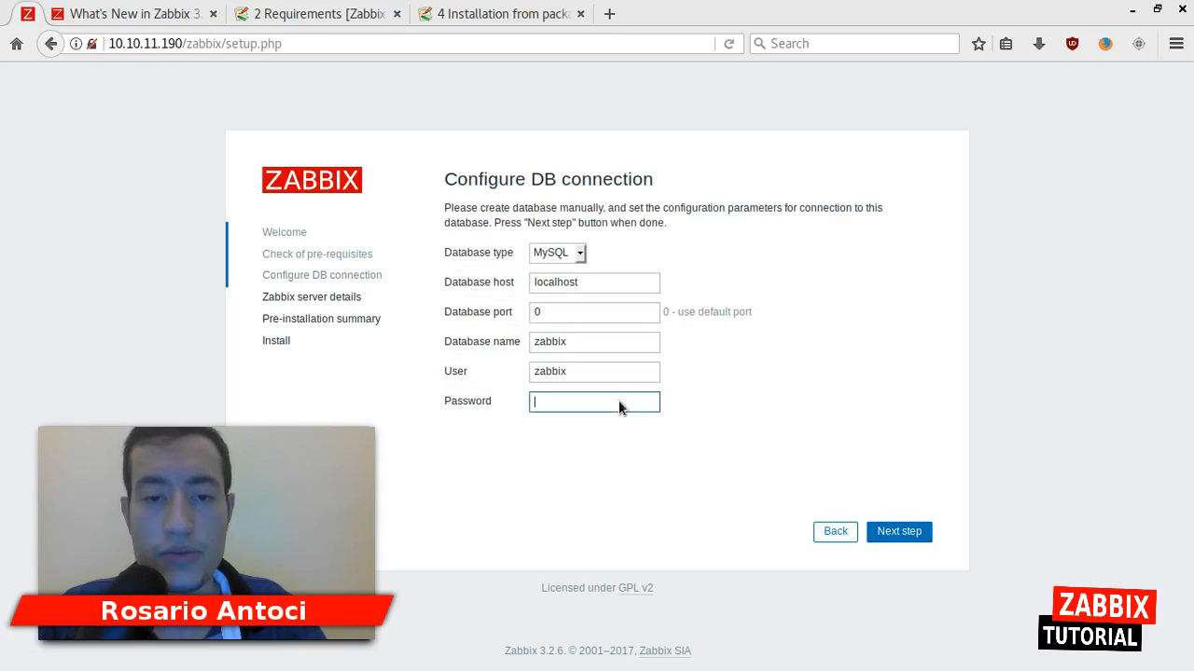
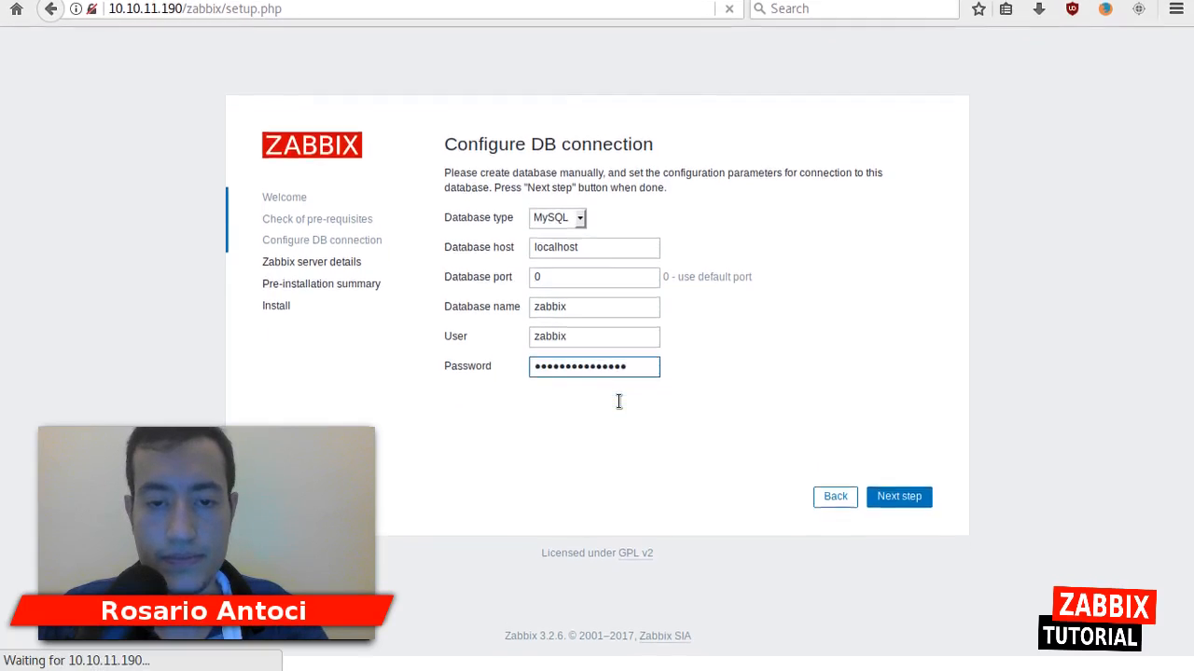
click(897, 496)
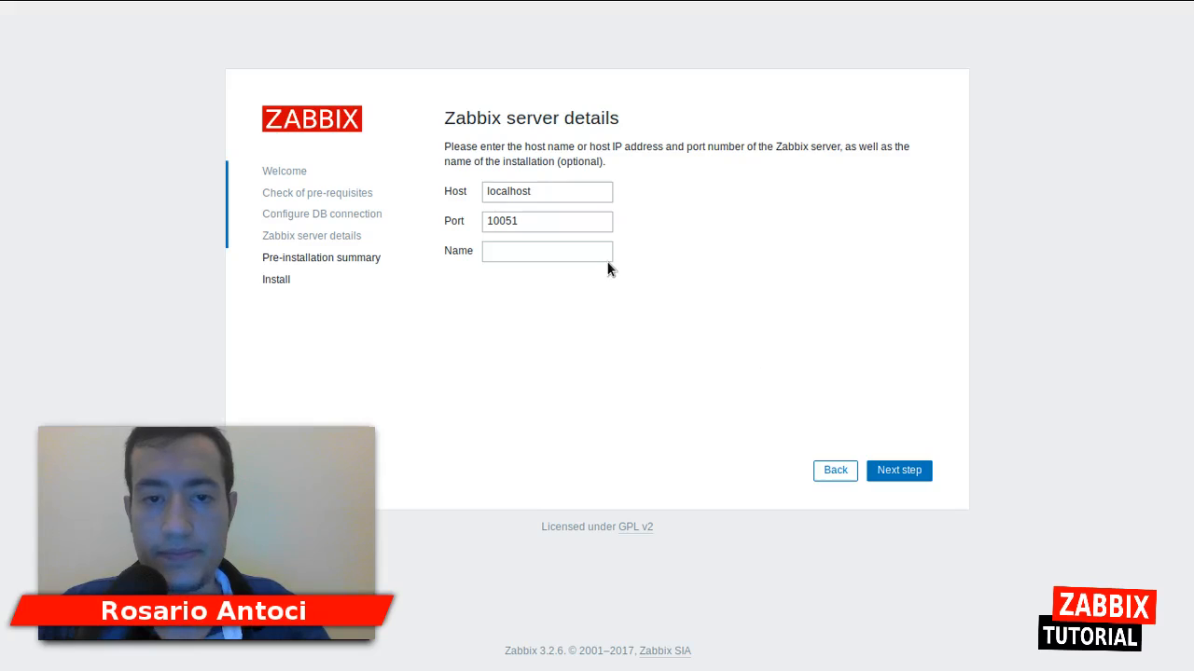
Set the installation name to 'ZBX Server #1' and proceed to the summary.
click(546, 251)
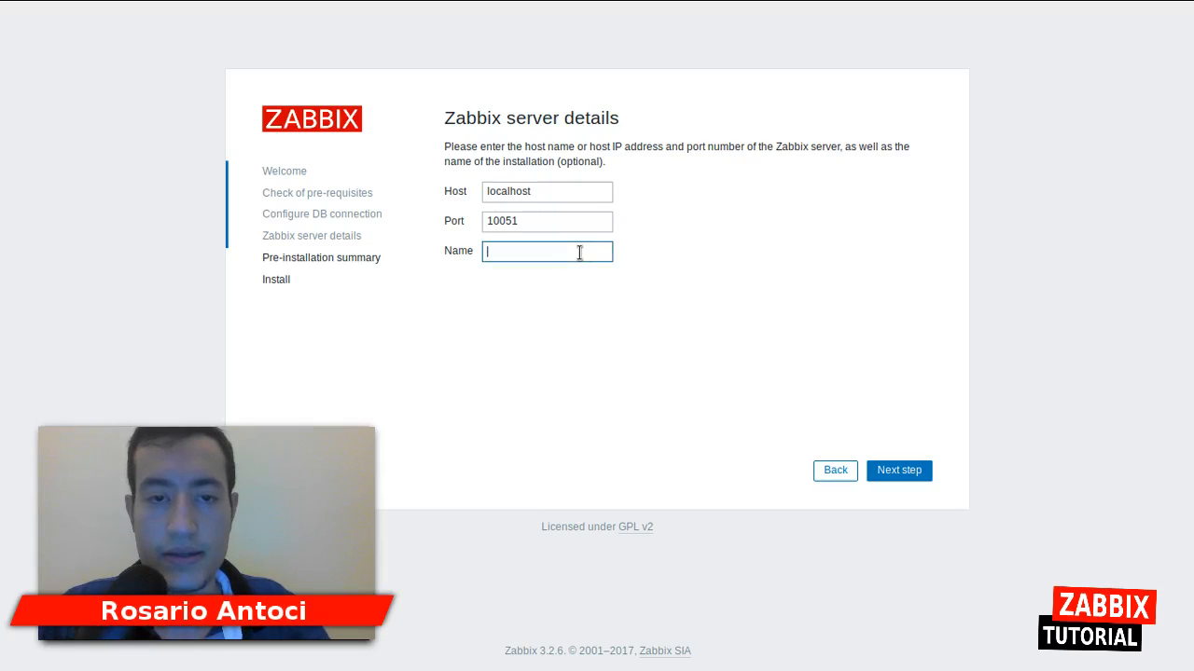
mouse_move(534, 273)
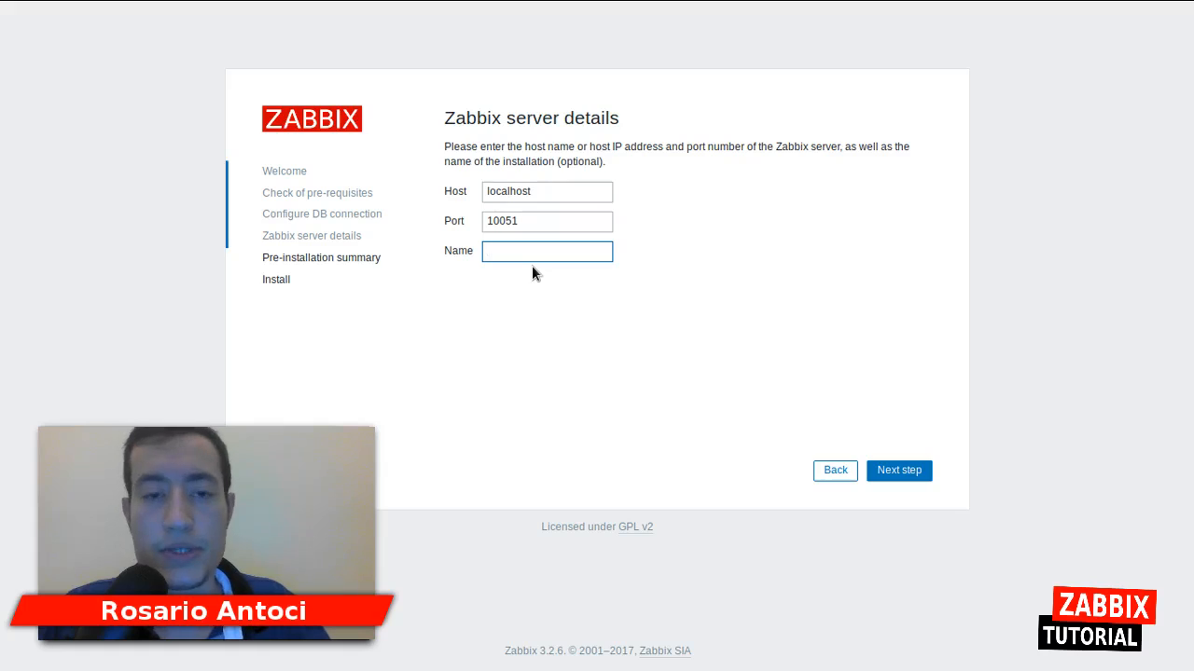
click(546, 251)
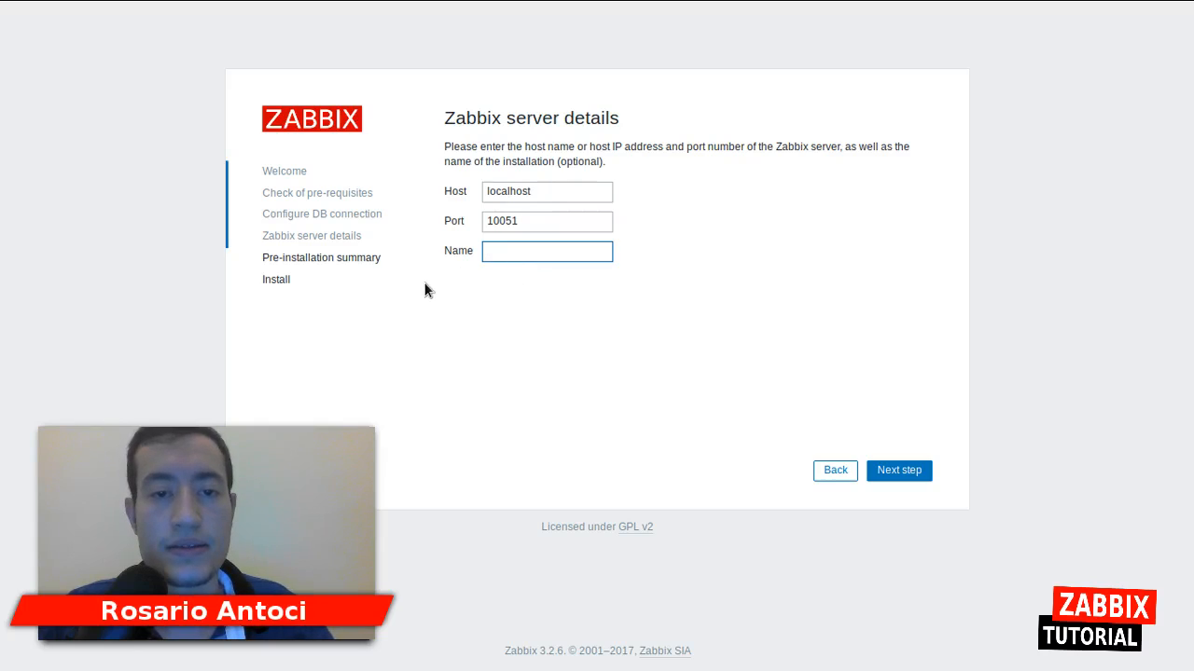
mouse_move(374, 158)
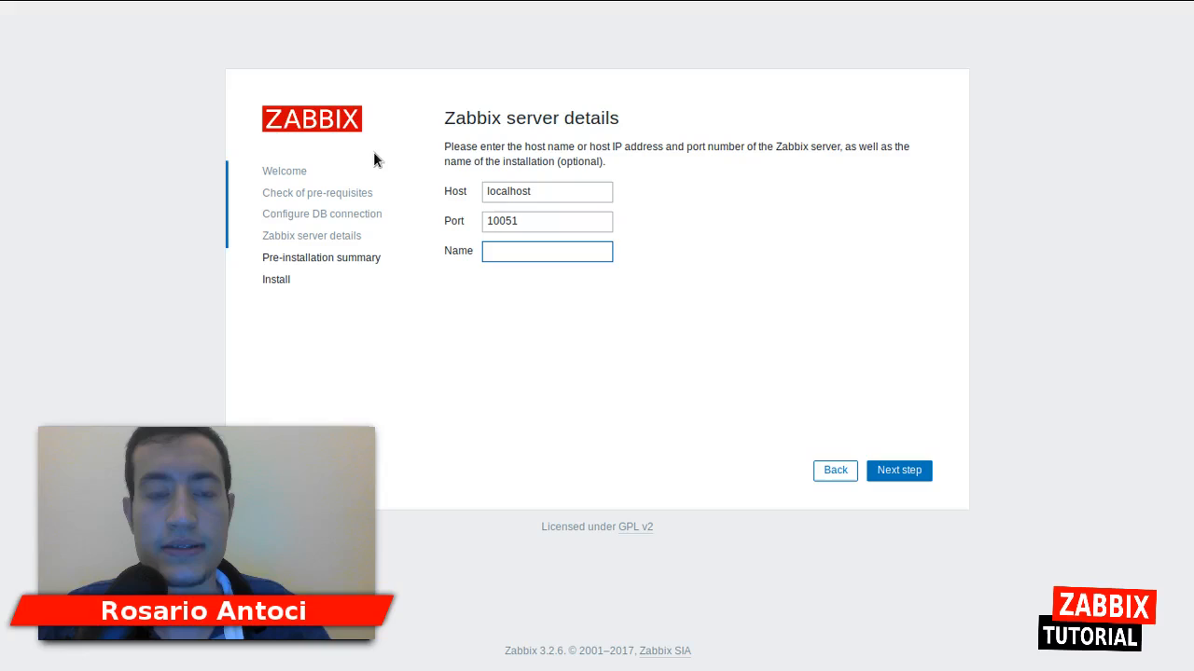
click(547, 251)
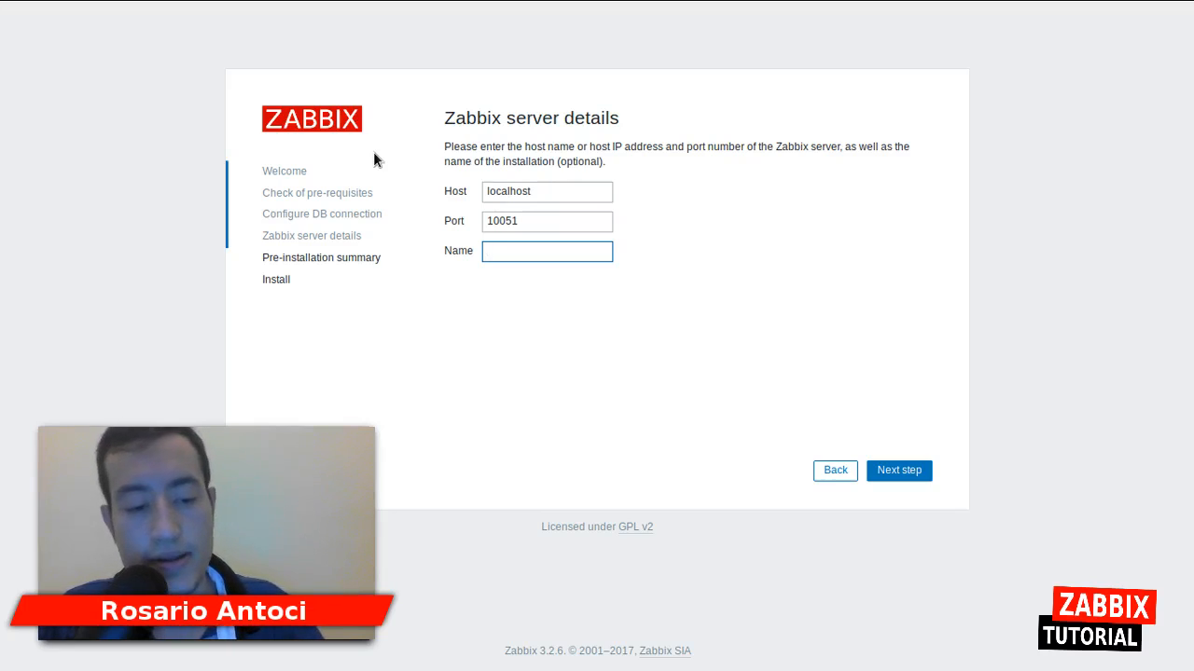
text(Z)
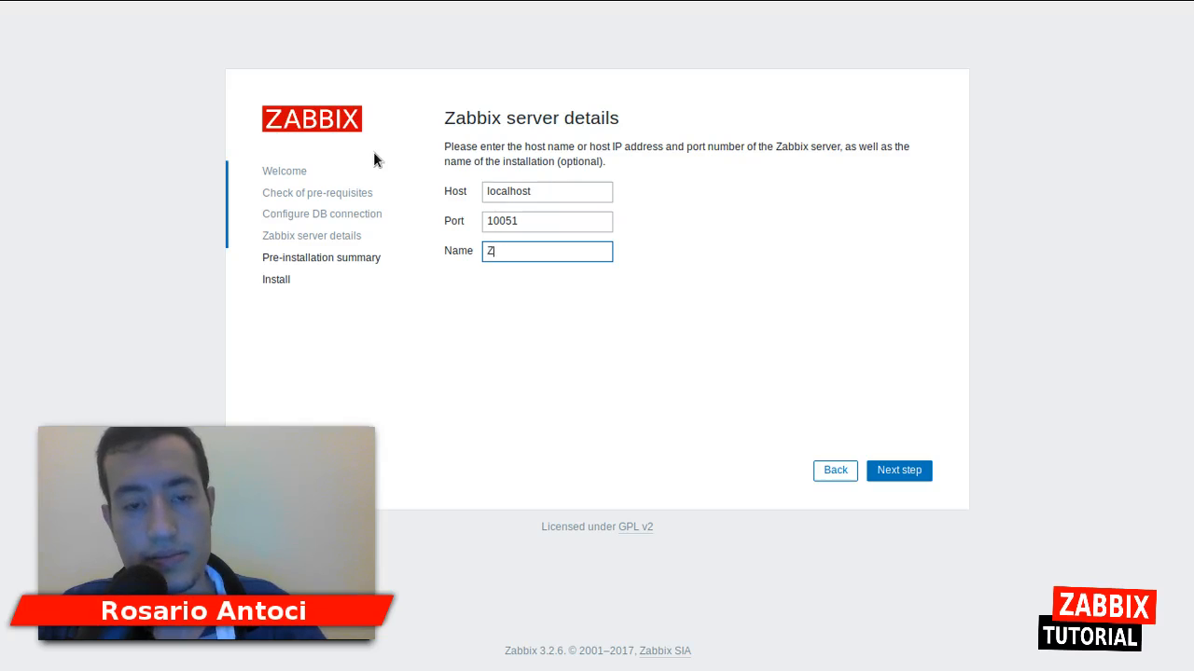
text(BX)
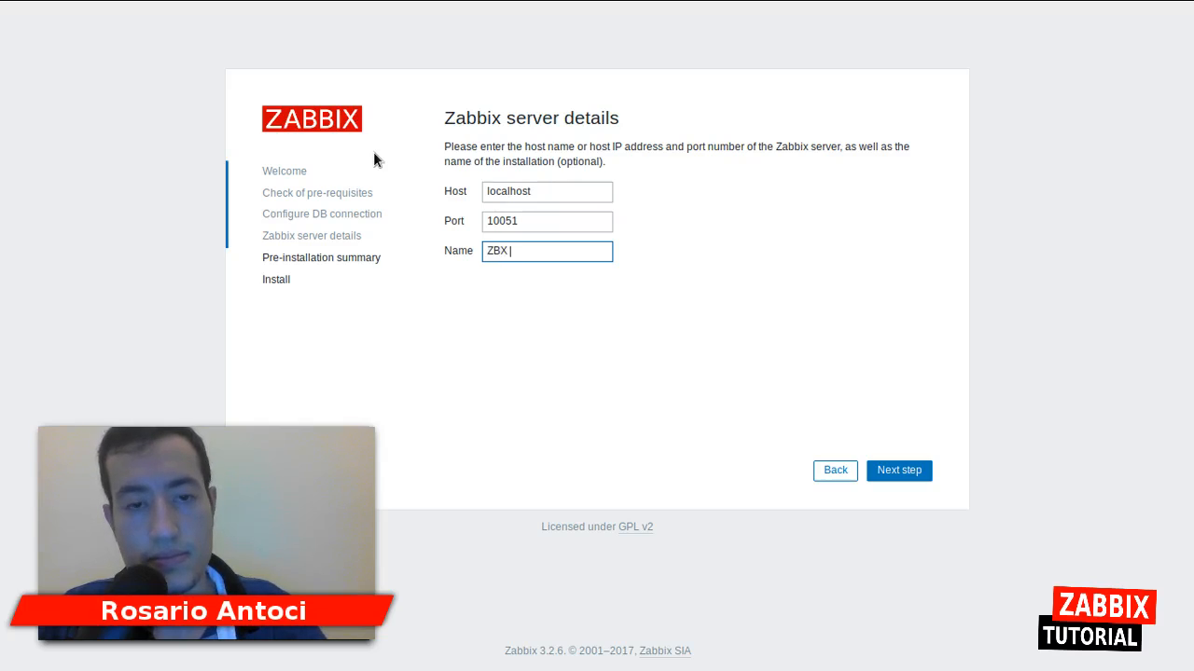
text(Serv)
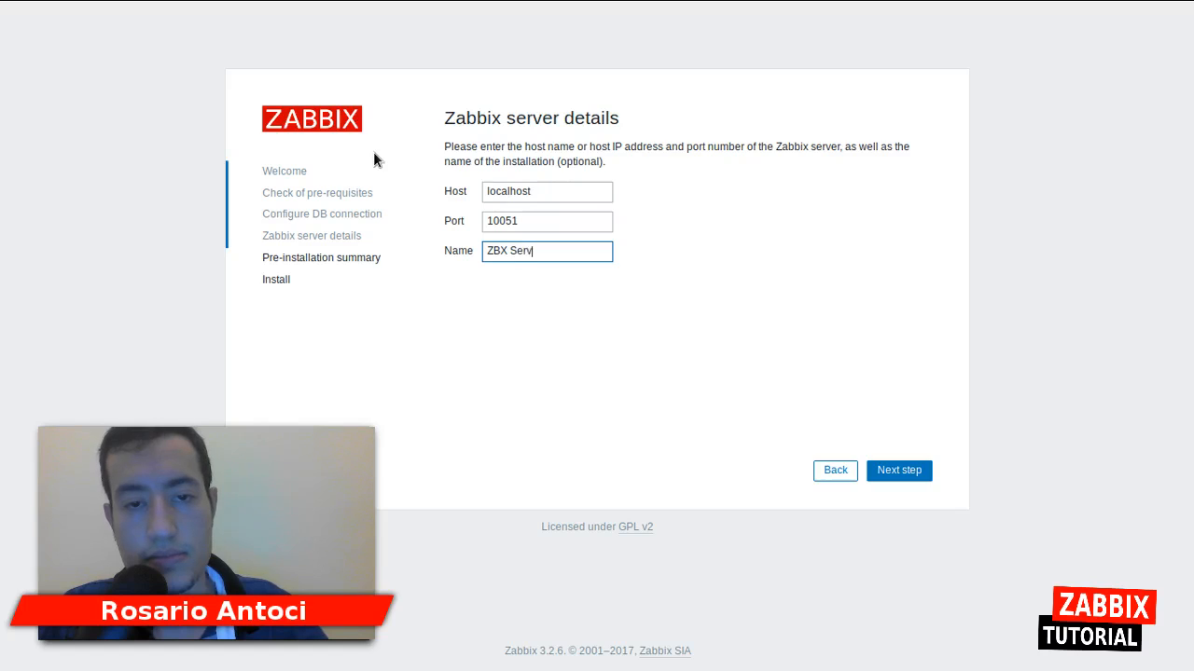
mouse_move(510, 284)
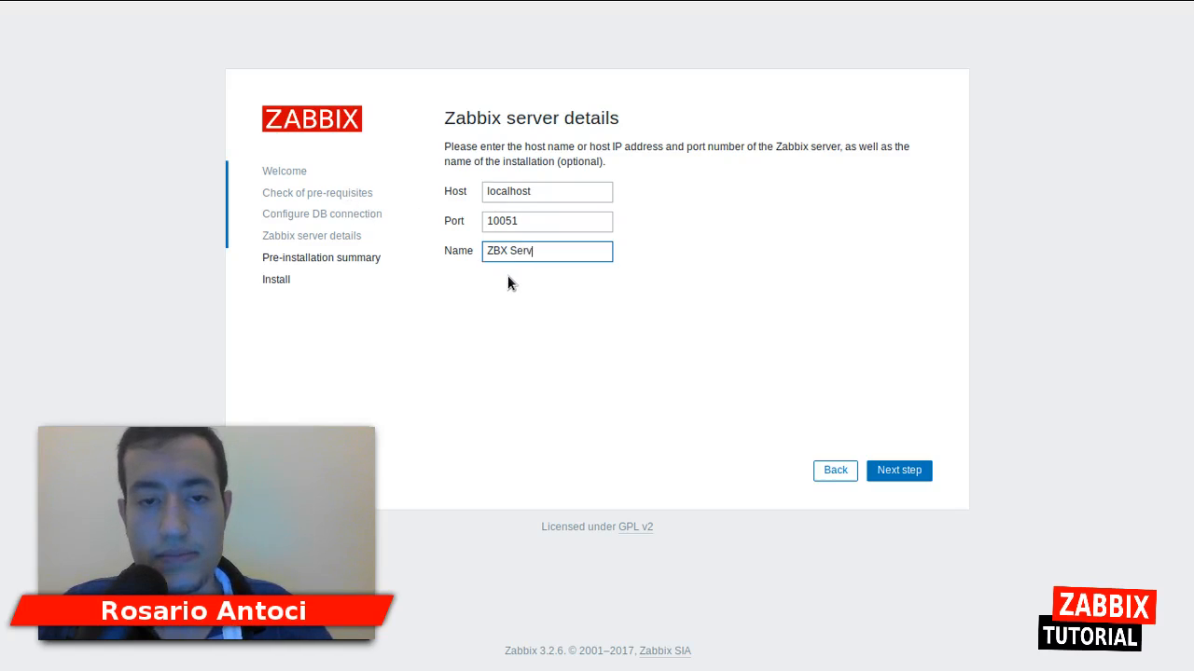
text(er #1)
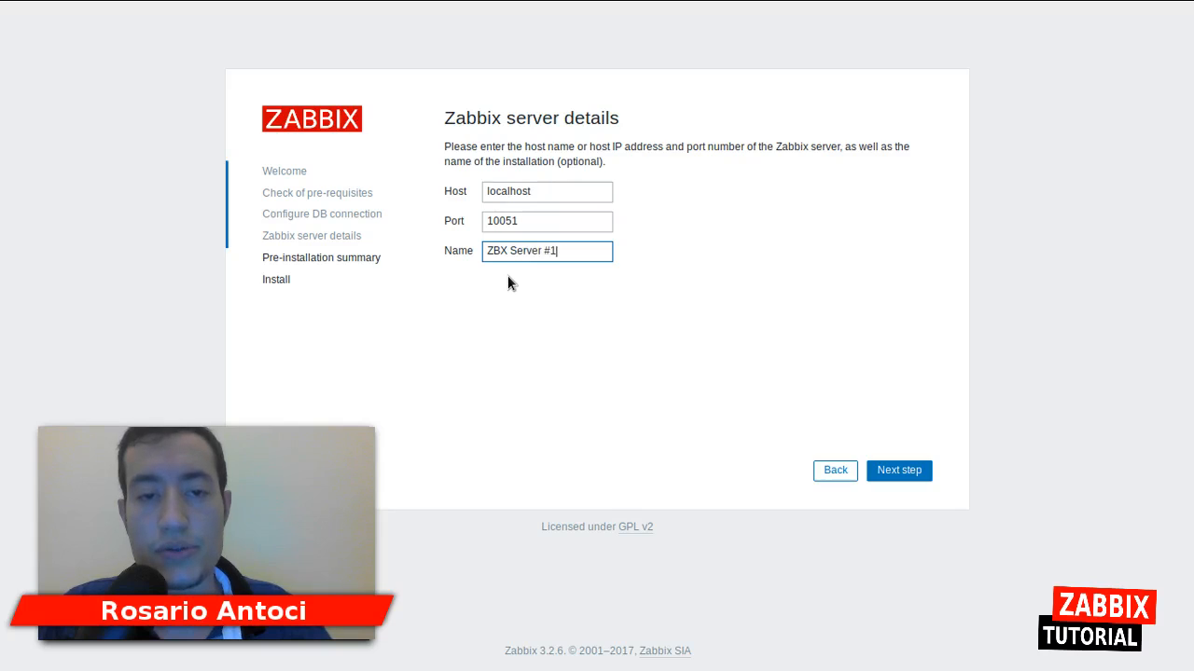
mouse_move(726, 274)
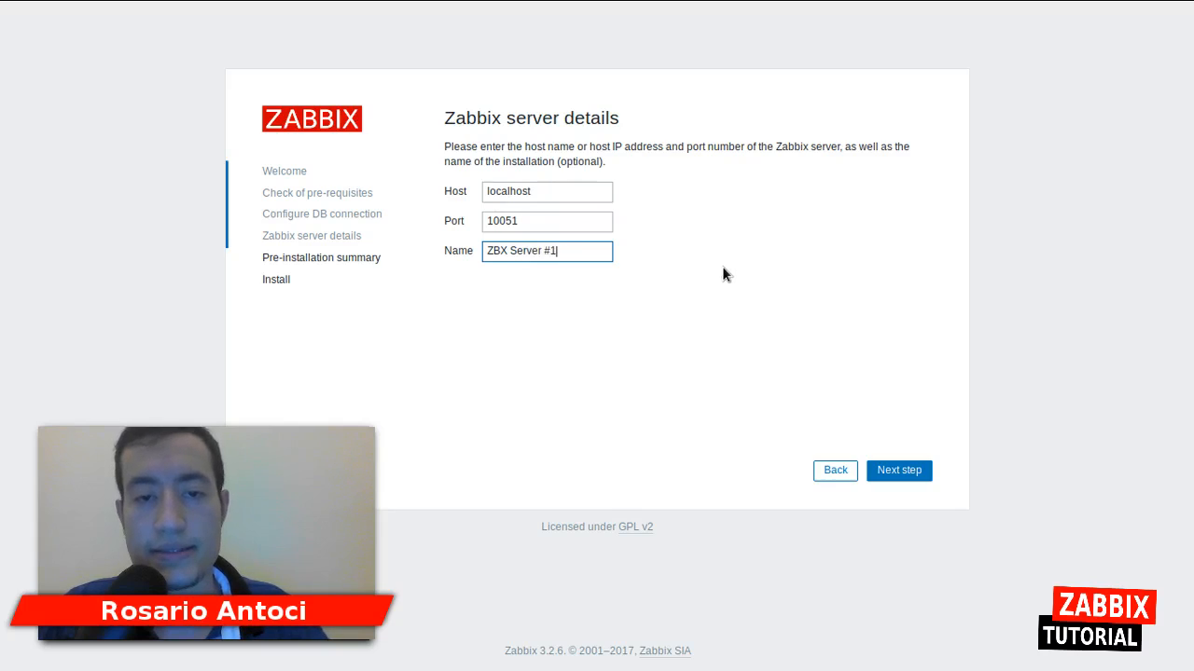
mouse_move(898, 470)
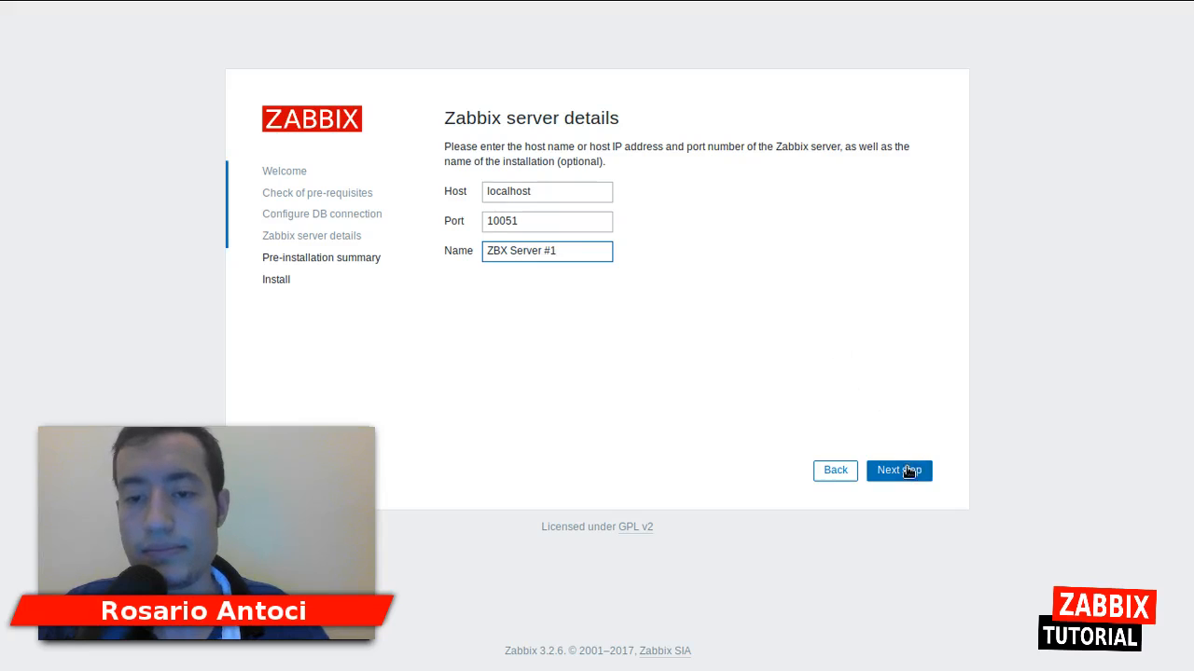
click(898, 470)
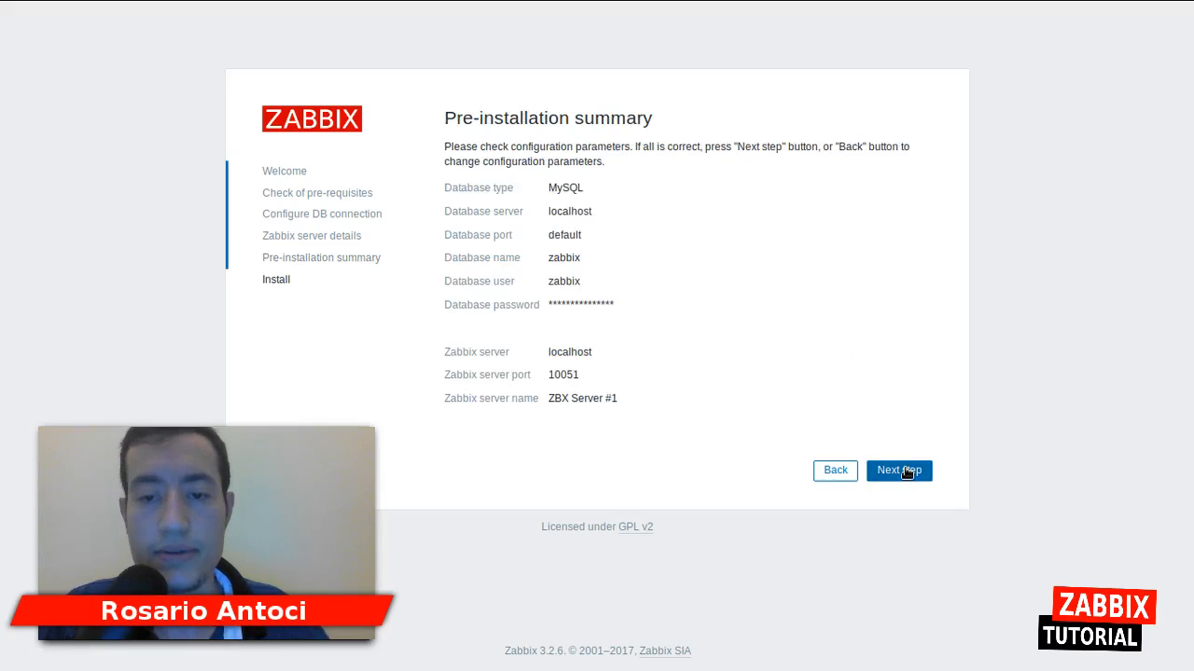
Confirm the pre-installation summary to install, then finish the wizard.
click(898, 470)
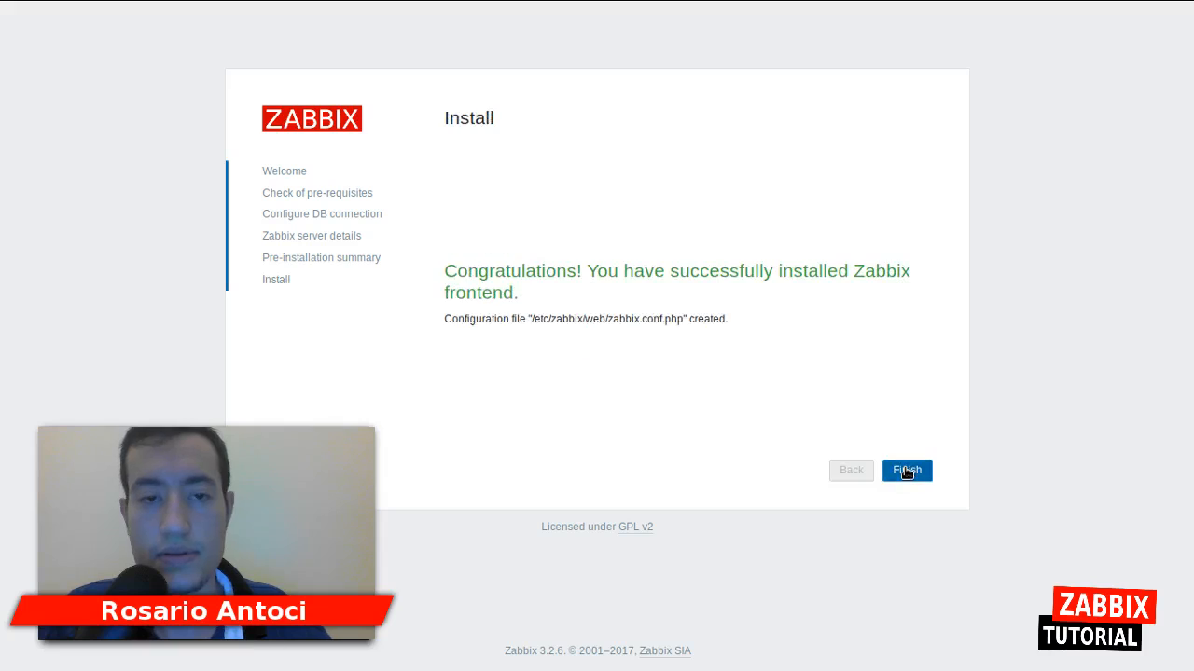
mouse_move(912, 390)
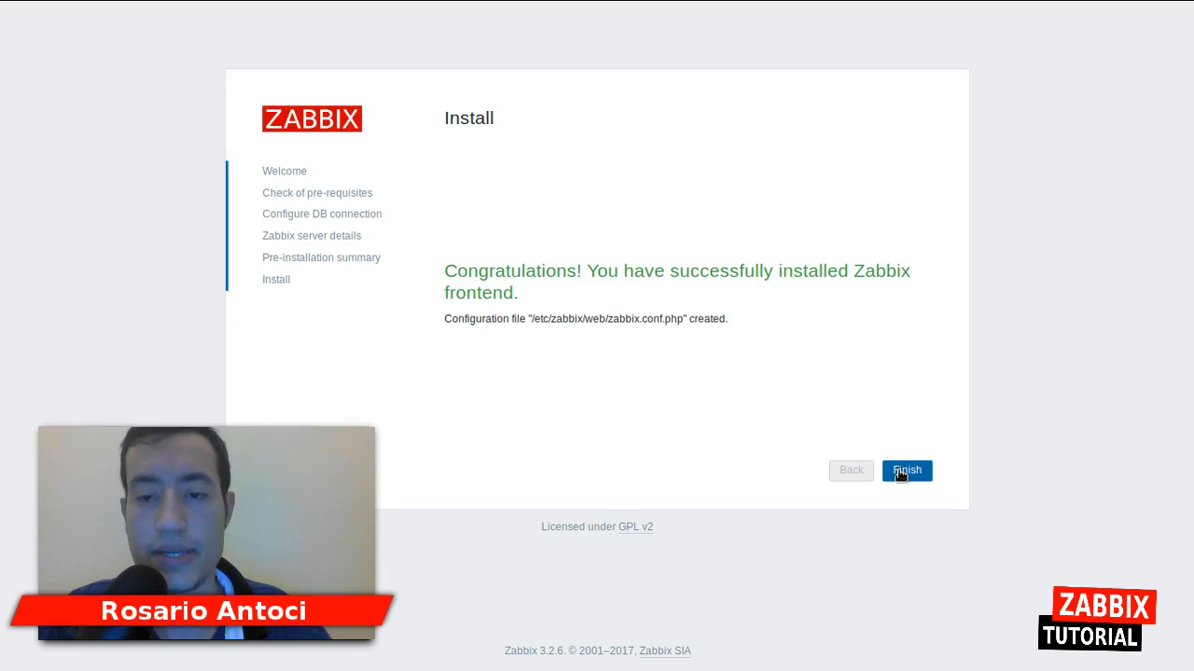
click(905, 470)
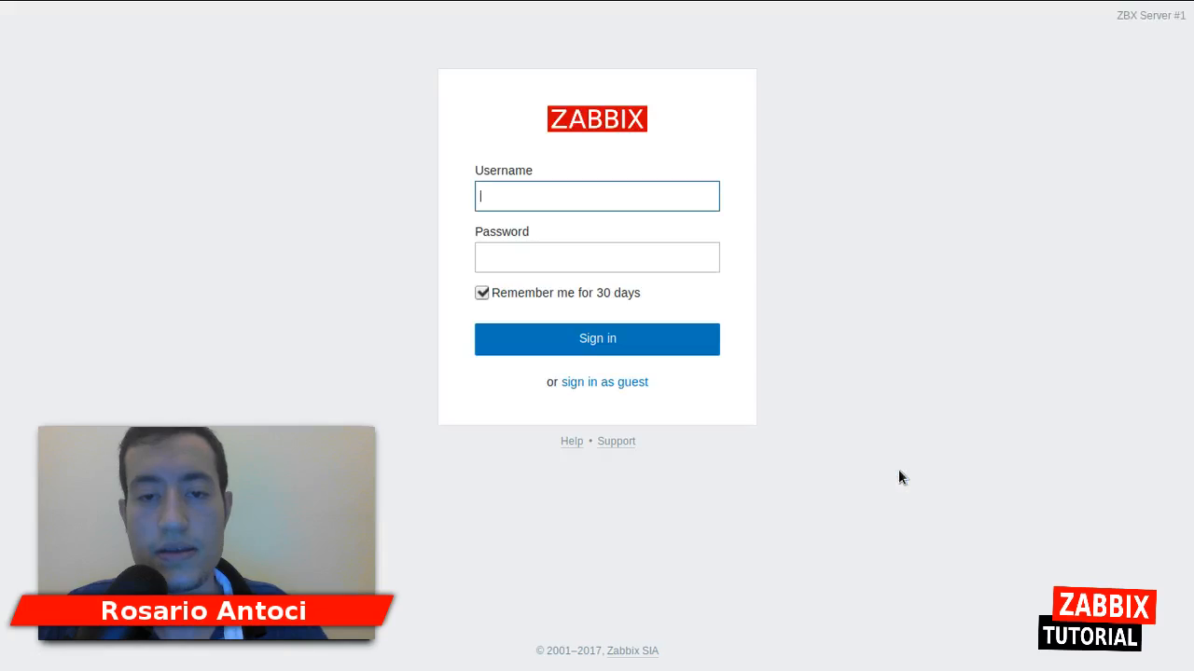
mouse_move(528, 183)
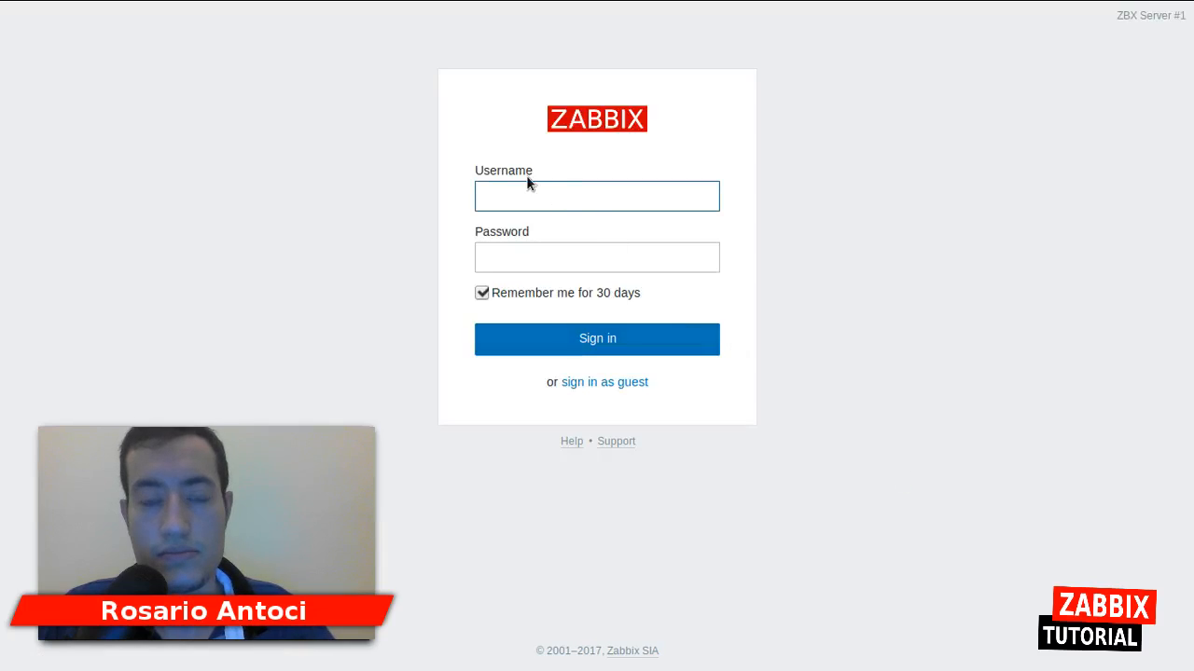
click(596, 196)
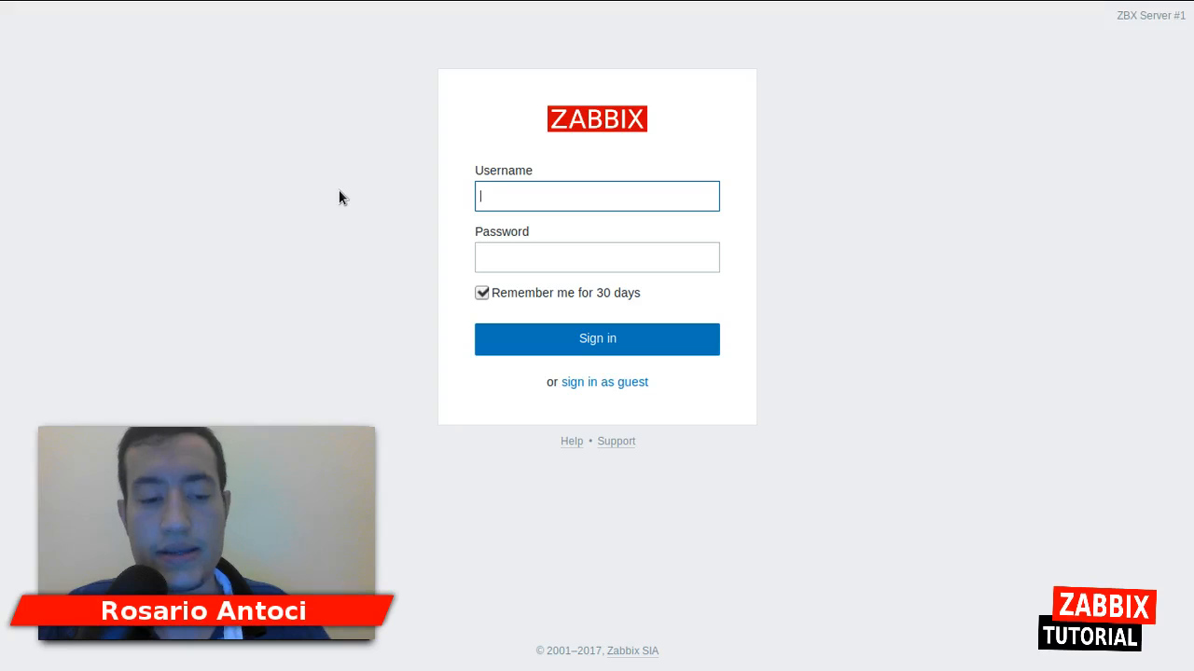
text(A)
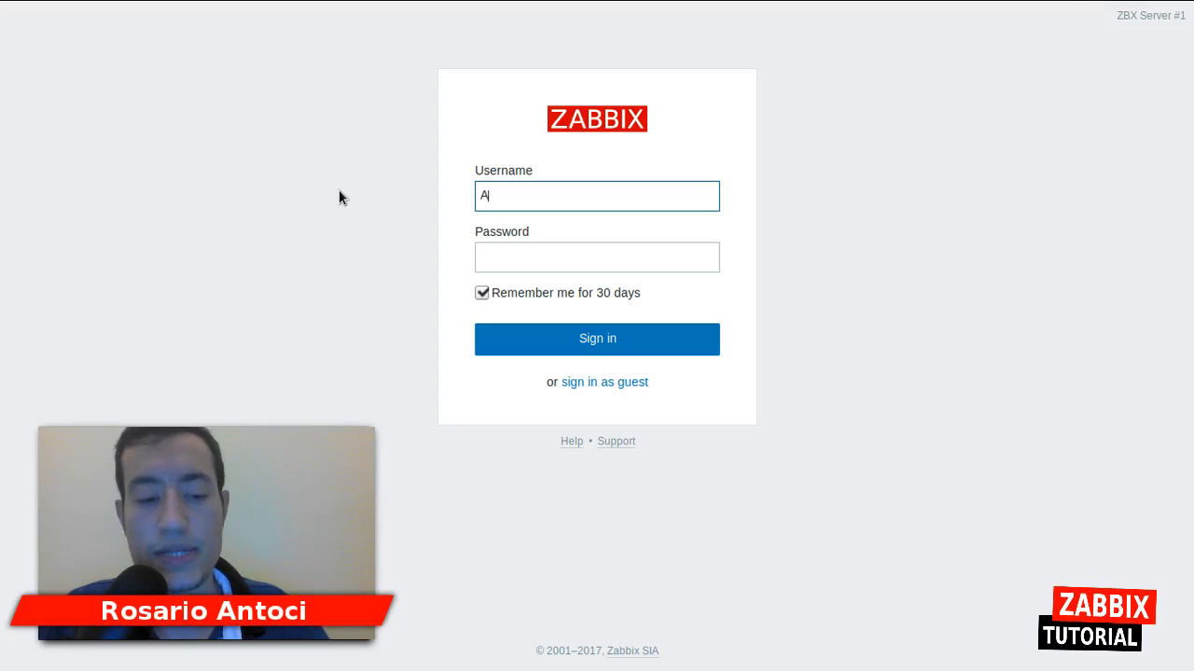
text(dm)
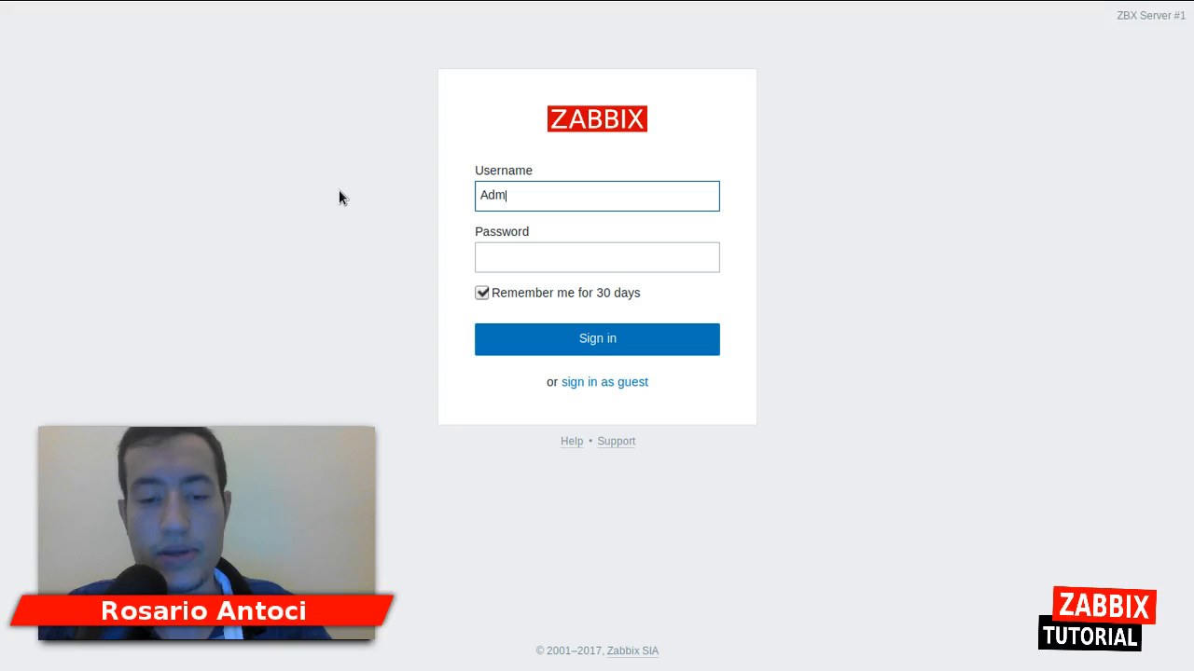
text(zabbix)
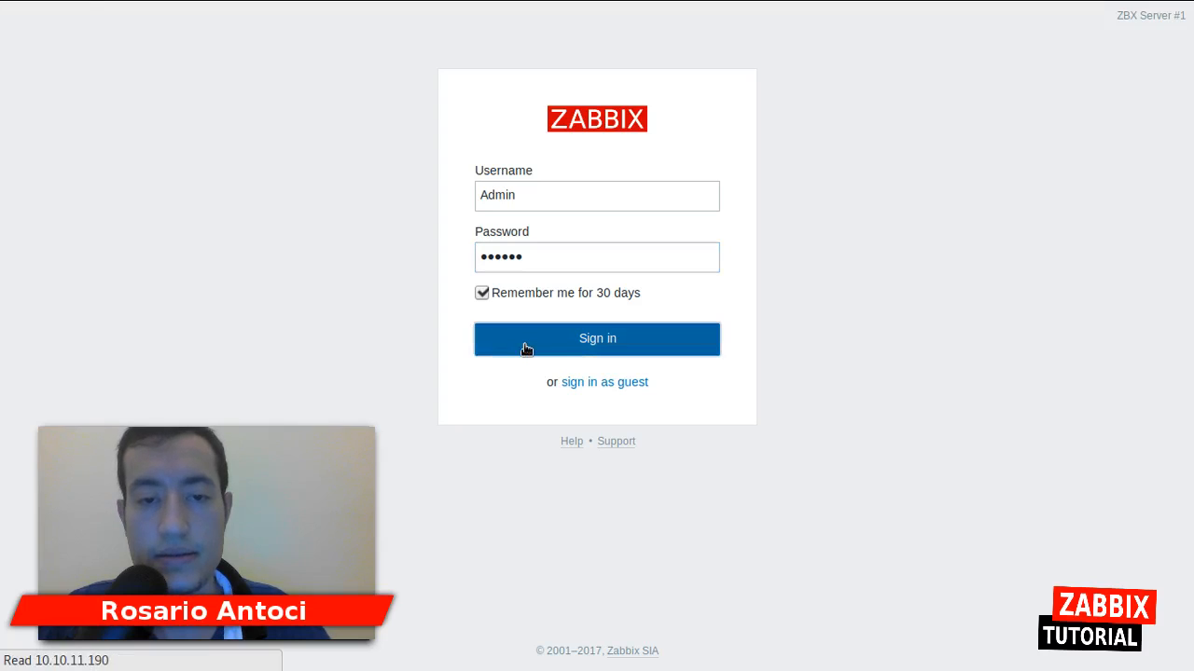
click(596, 339)
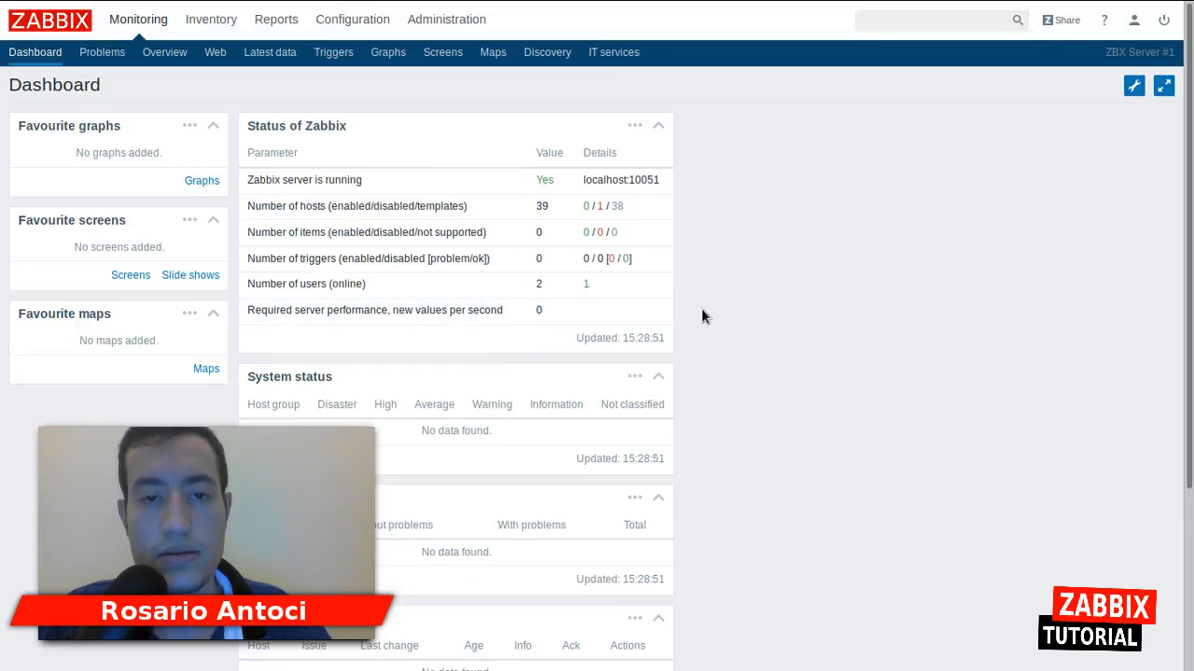
mouse_move(895, 311)
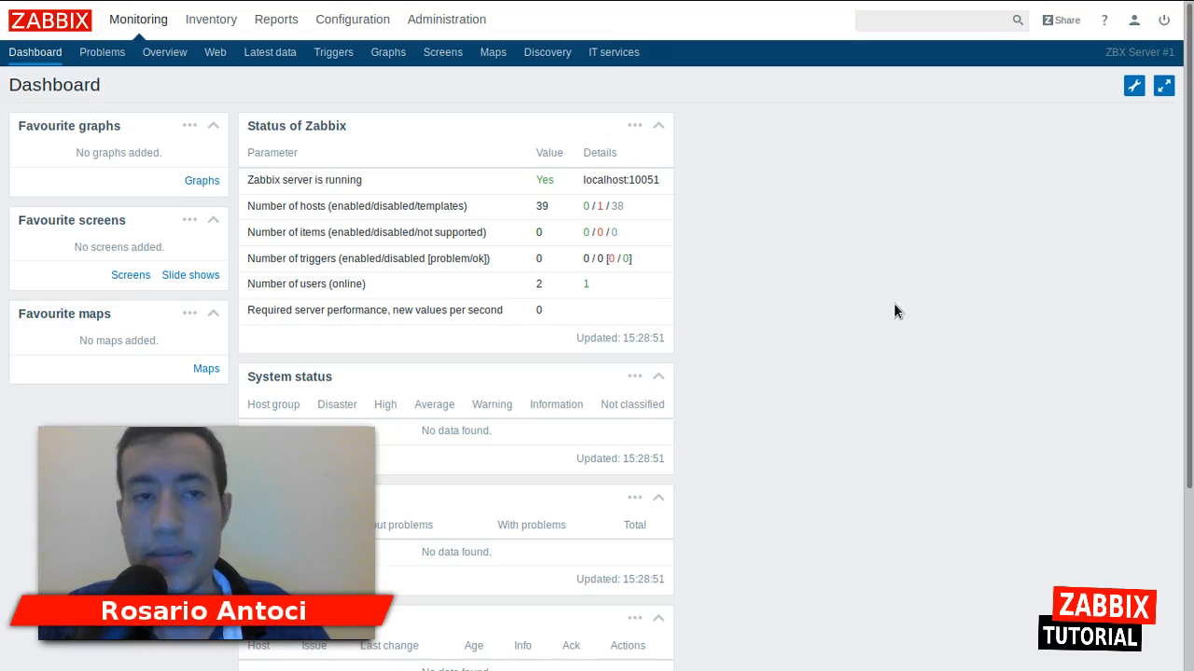
mouse_move(834, 143)
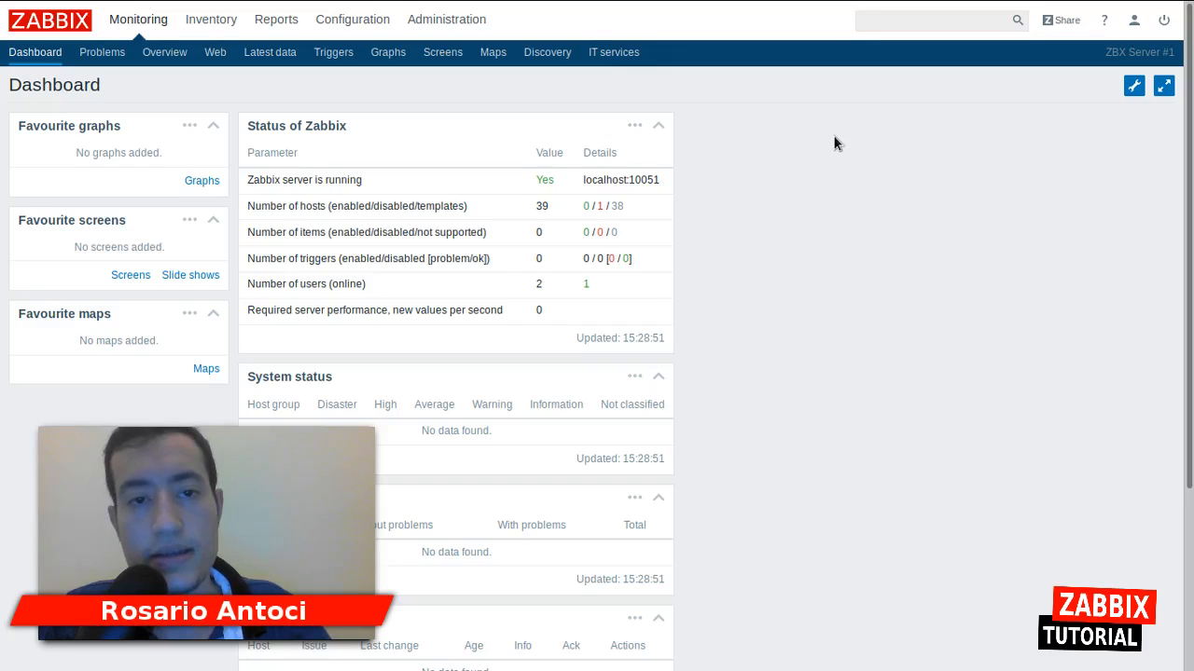
mouse_move(783, 188)
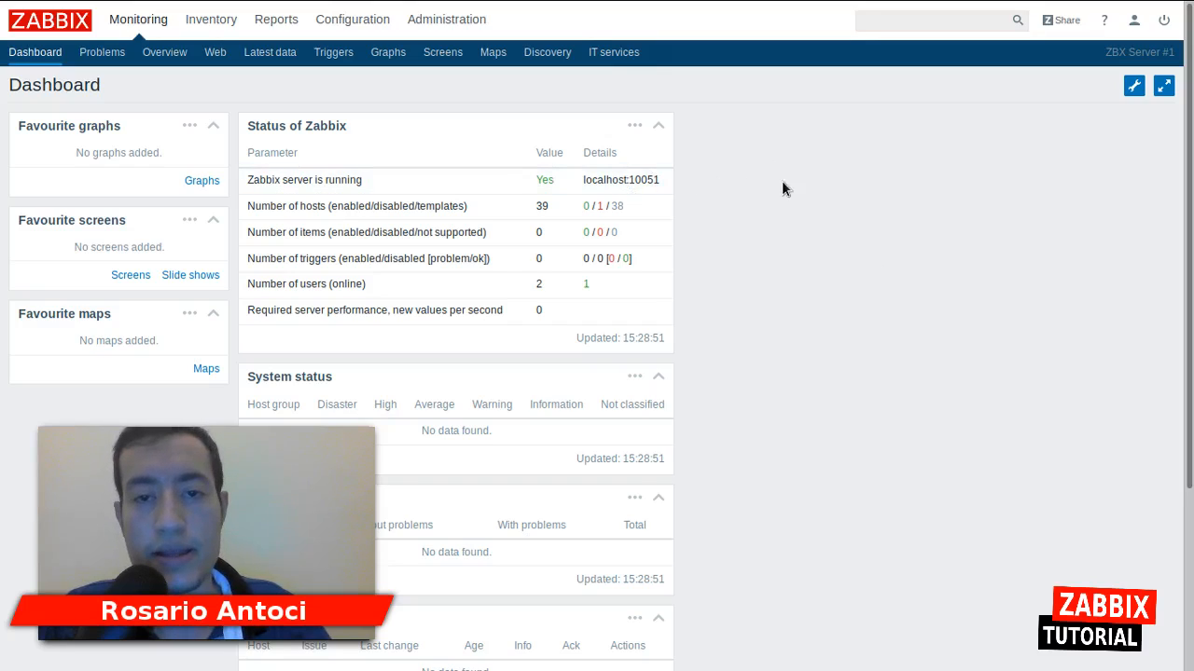
mouse_move(471, 219)
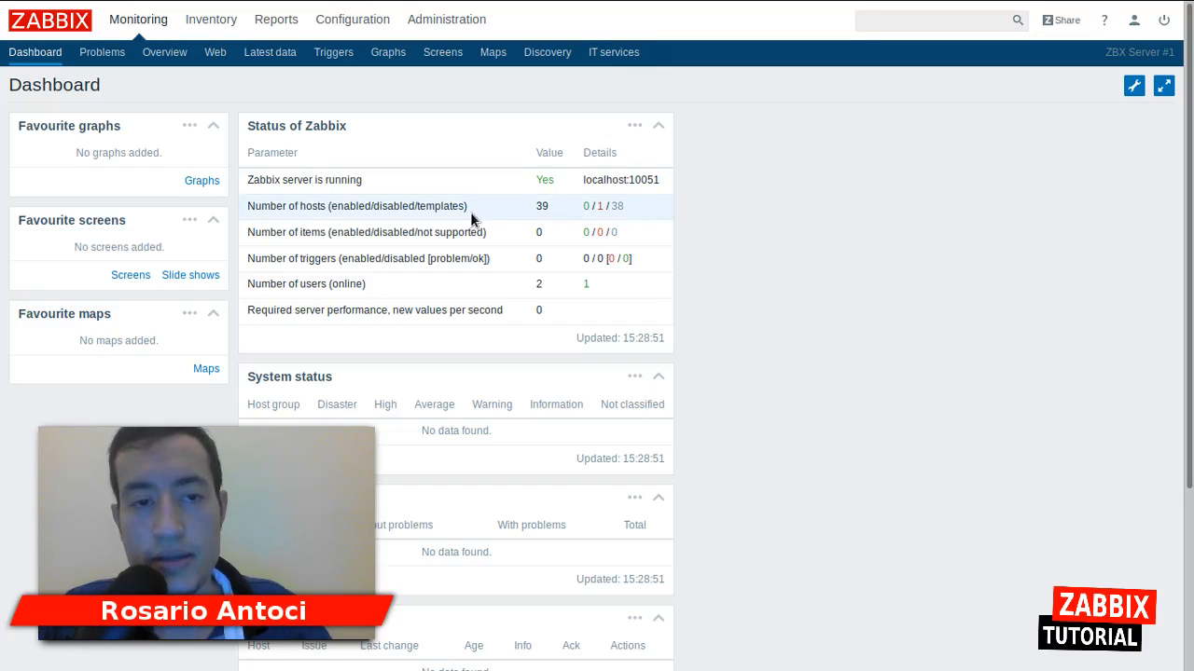
mouse_move(570, 190)
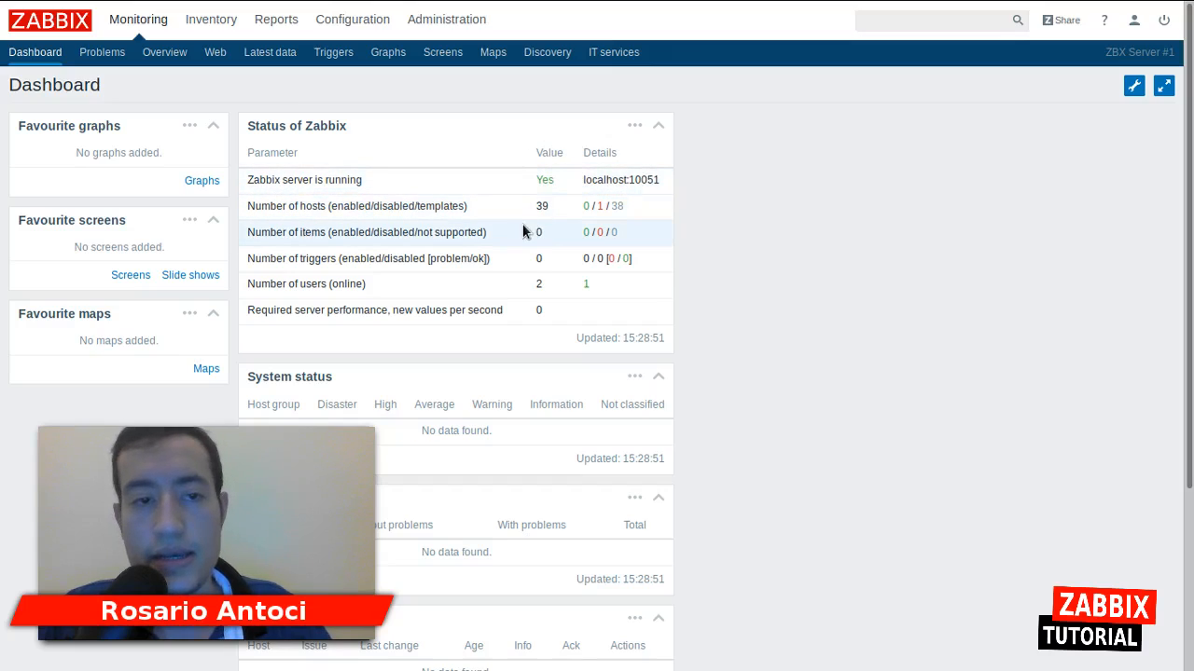
mouse_move(770, 251)
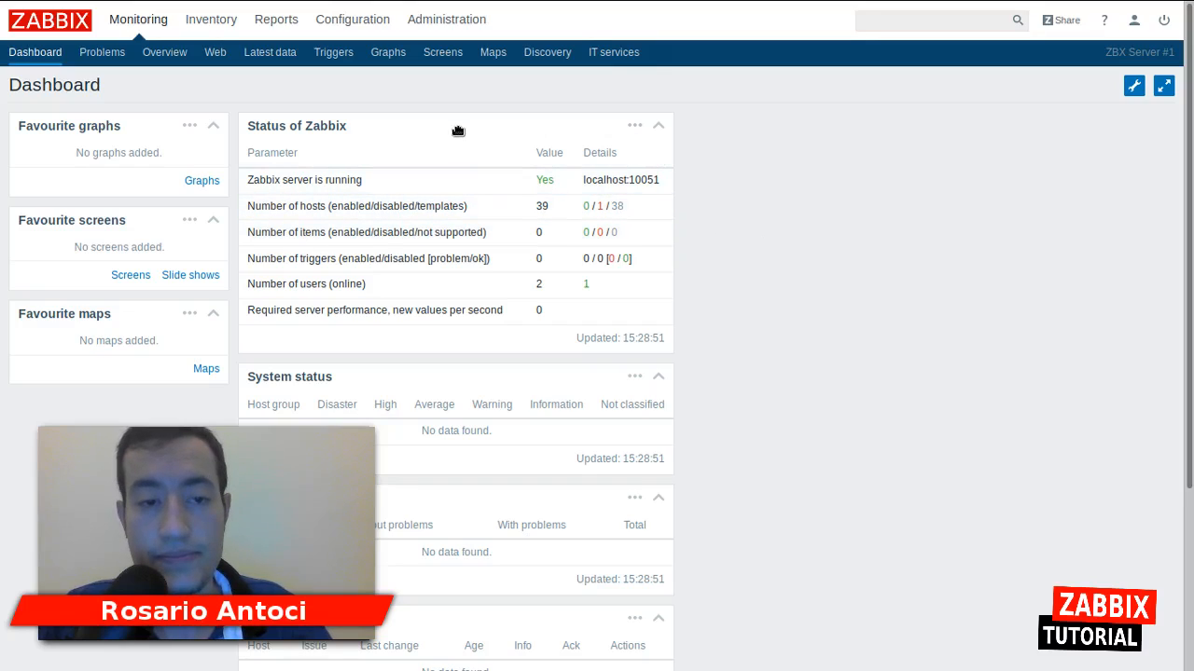
mouse_move(575, 163)
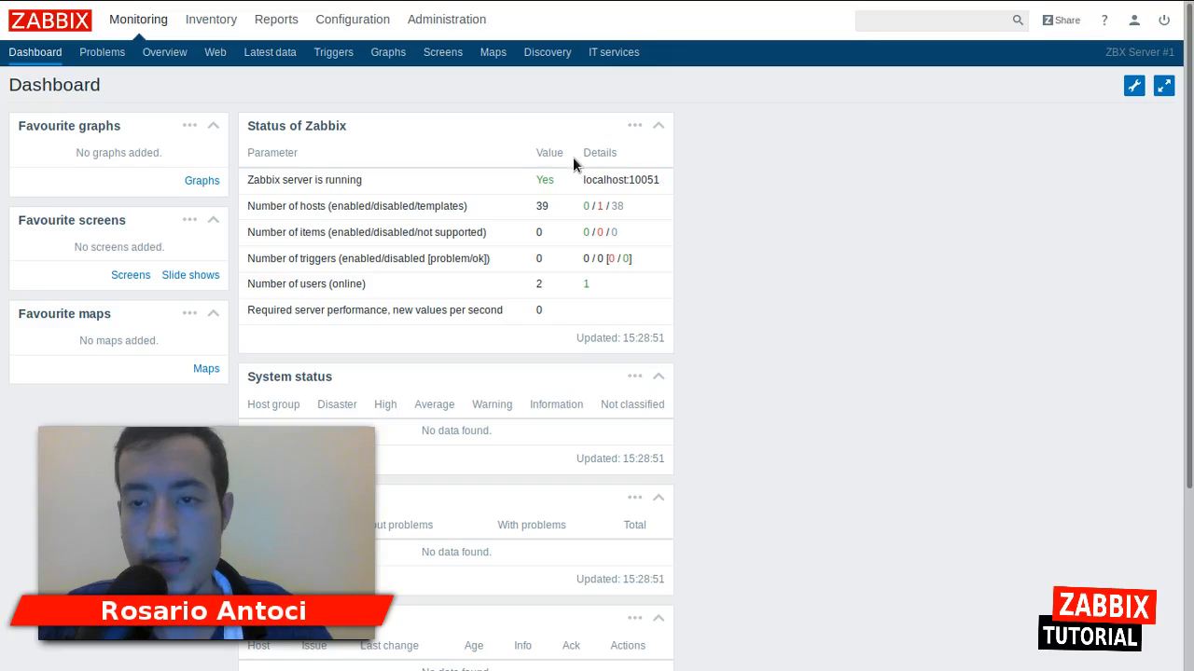
mouse_move(836, 197)
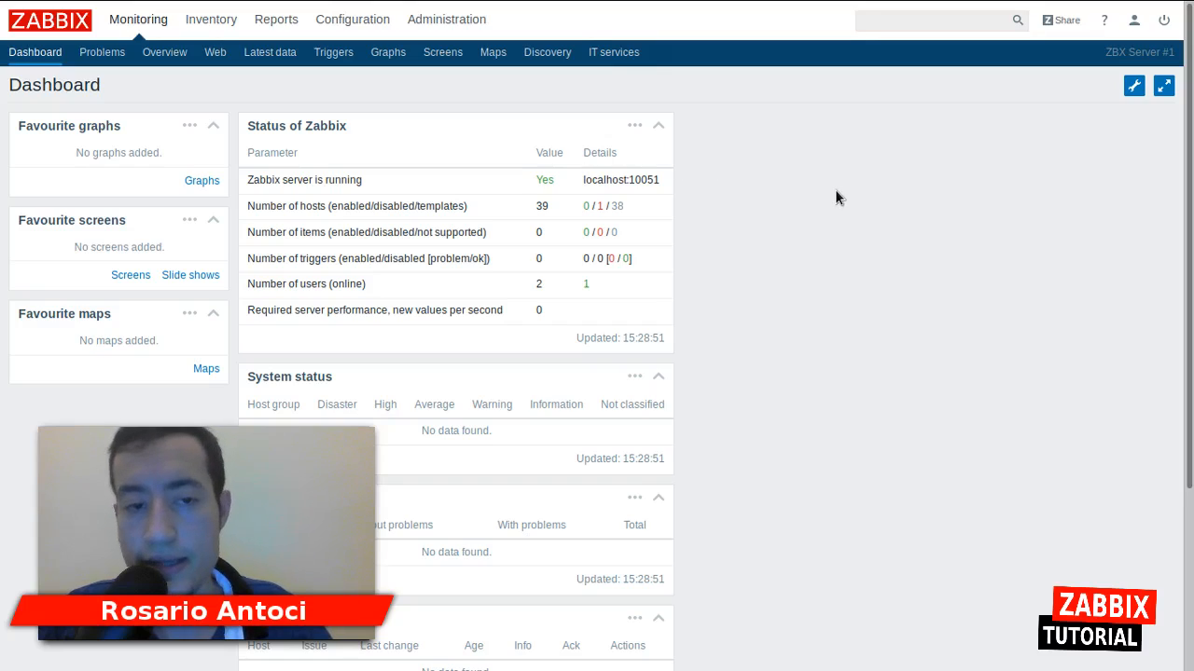